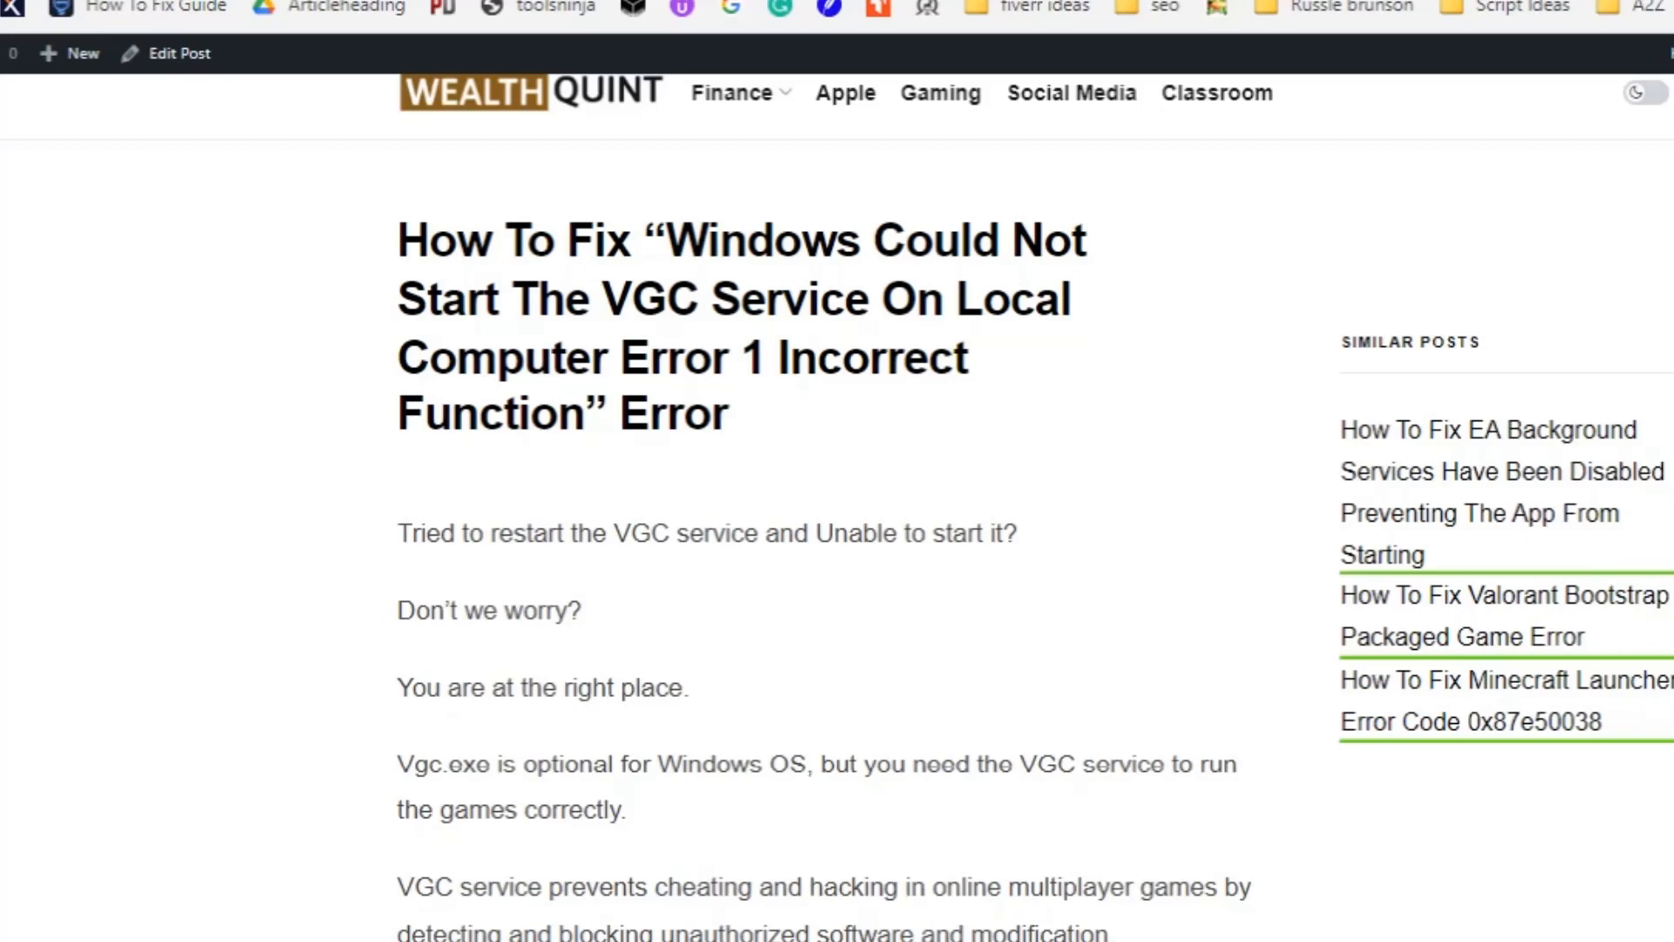
{"action": "scroll", "scroll_direction": "down", "scroll_amount": 3}
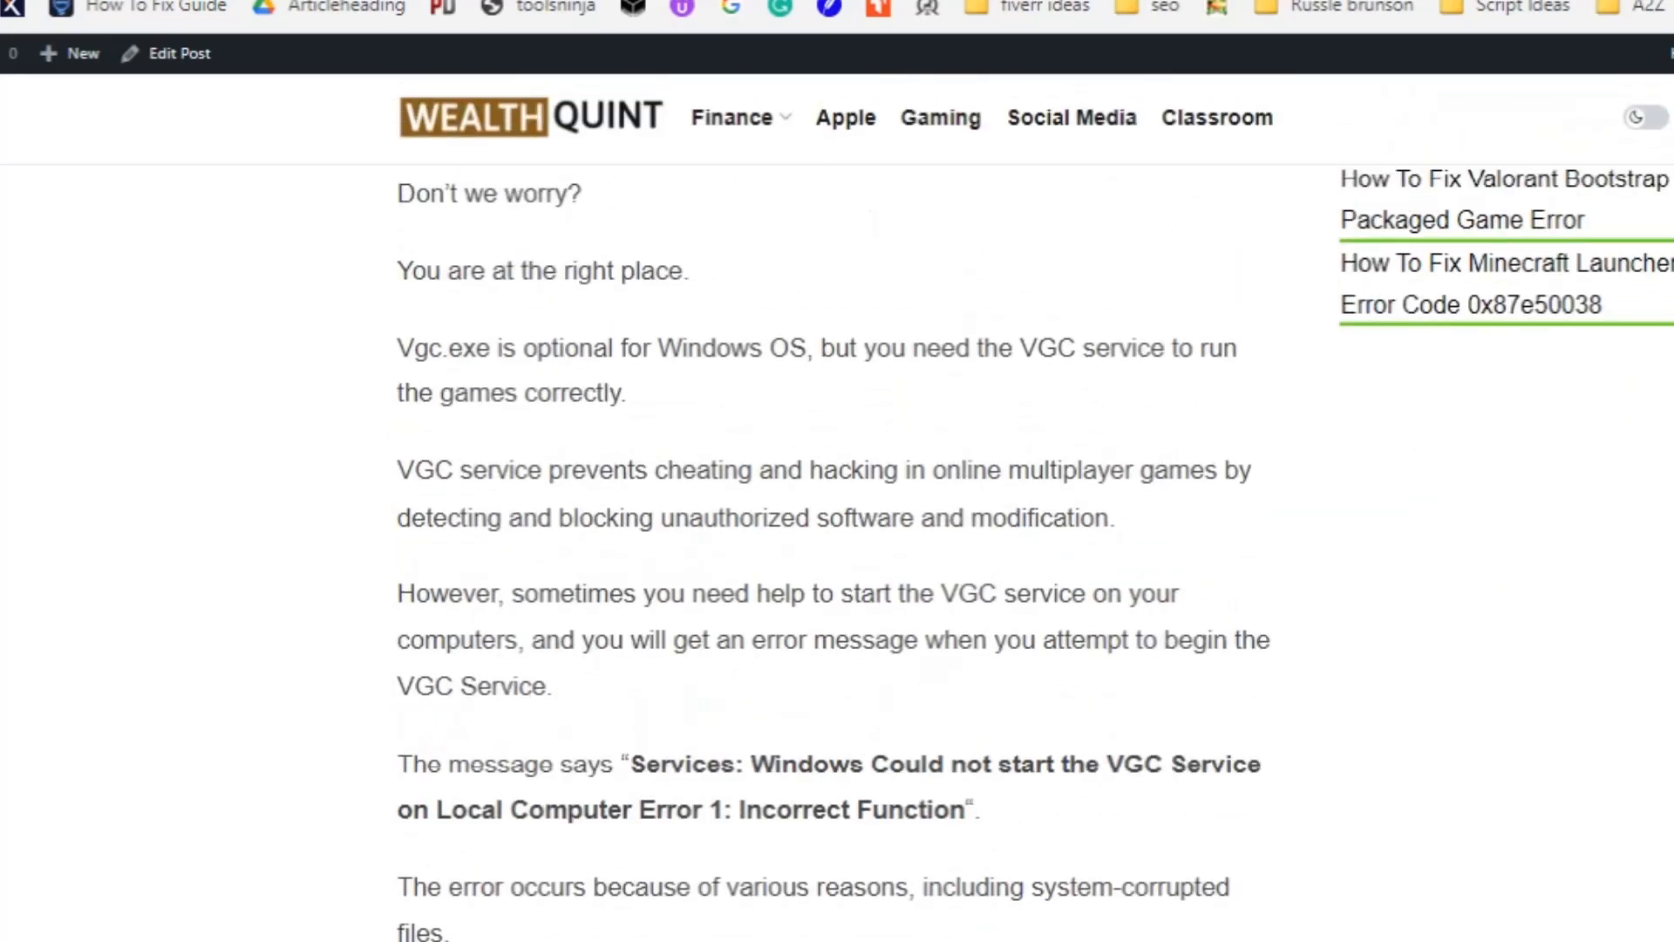
{"action": "scroll", "scroll_direction": "down", "scroll_amount": 3}
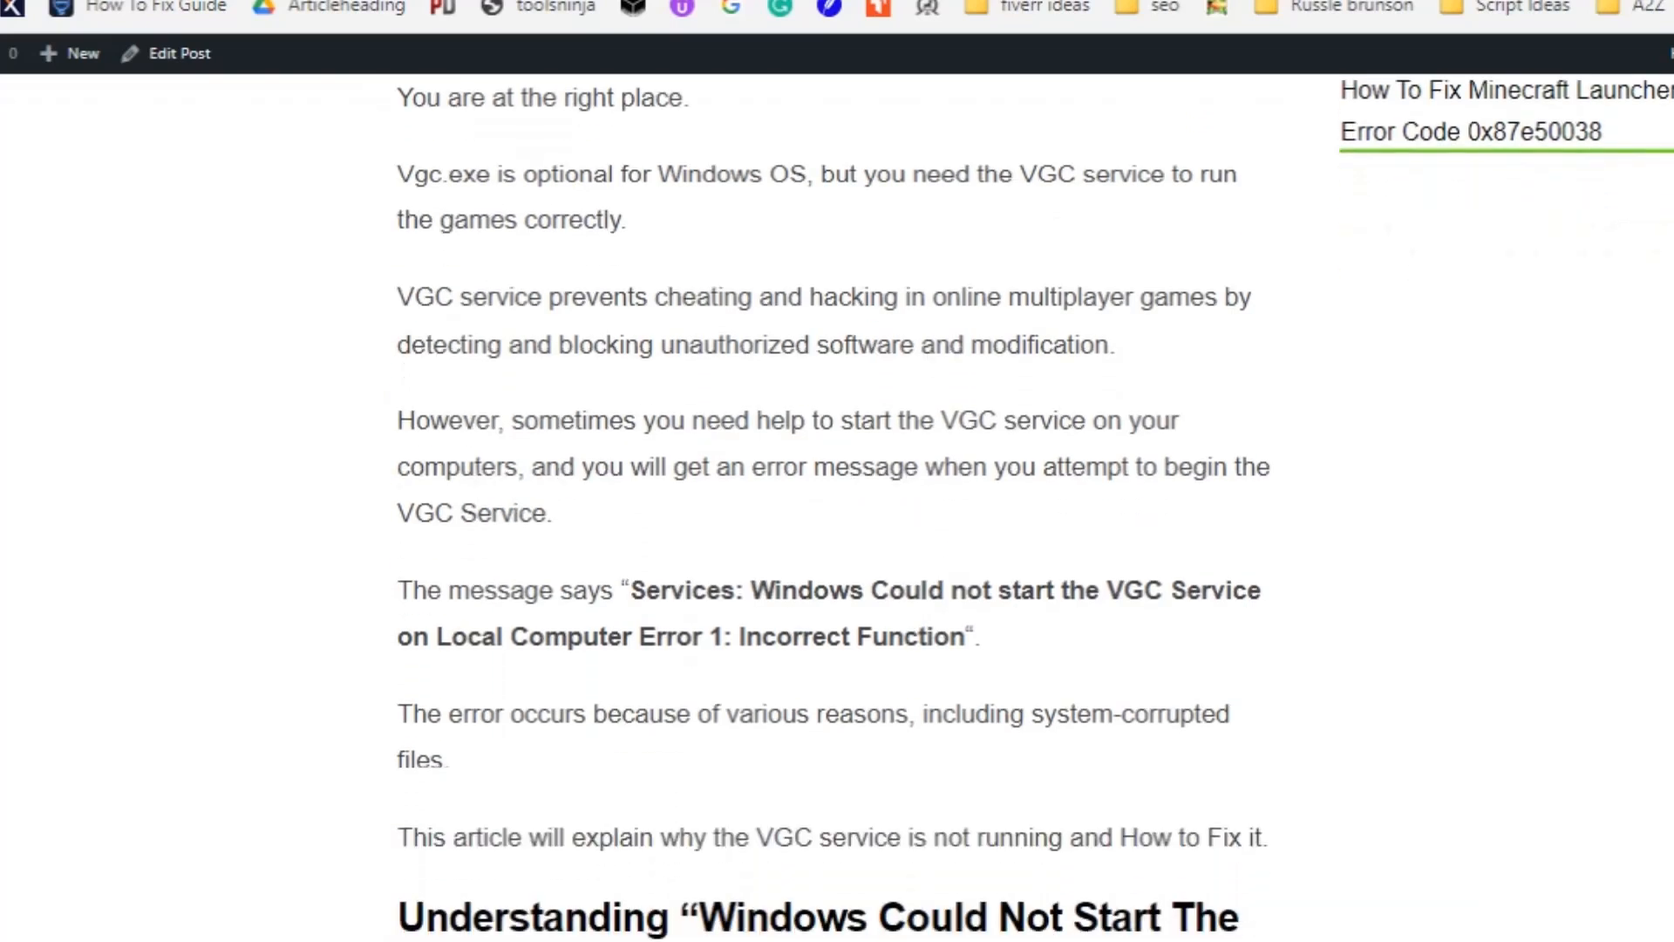
{"action": "scroll", "scroll_direction": "down", "scroll_amount": 3}
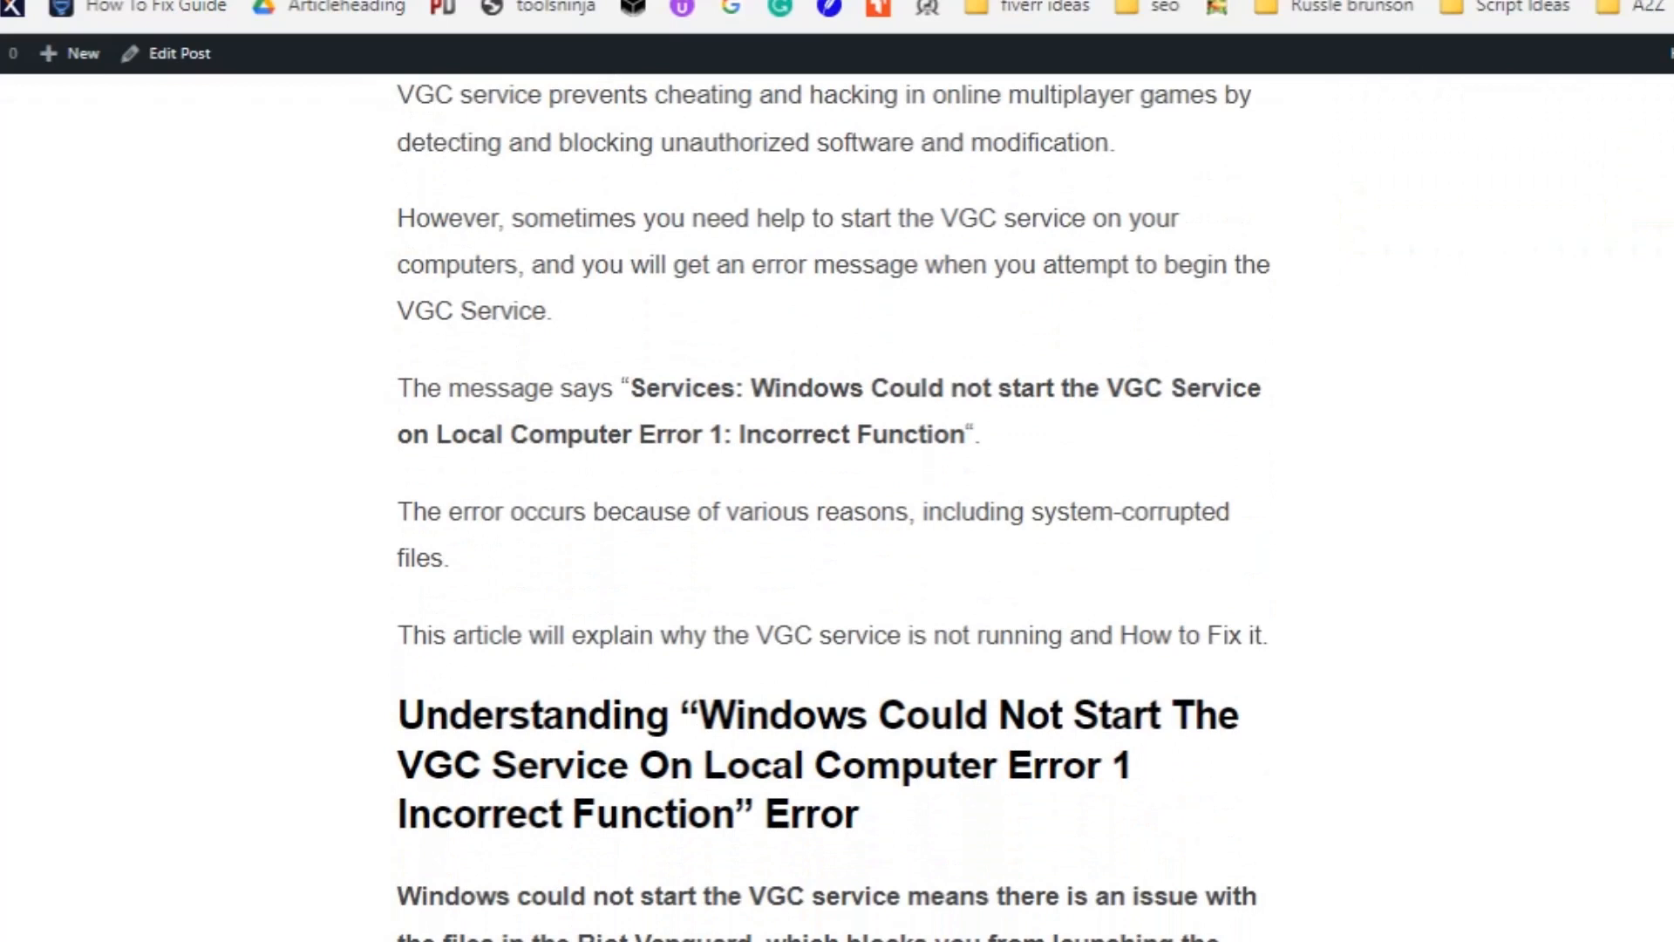
{"action": "scroll", "scroll_direction": "down", "scroll_amount": 3}
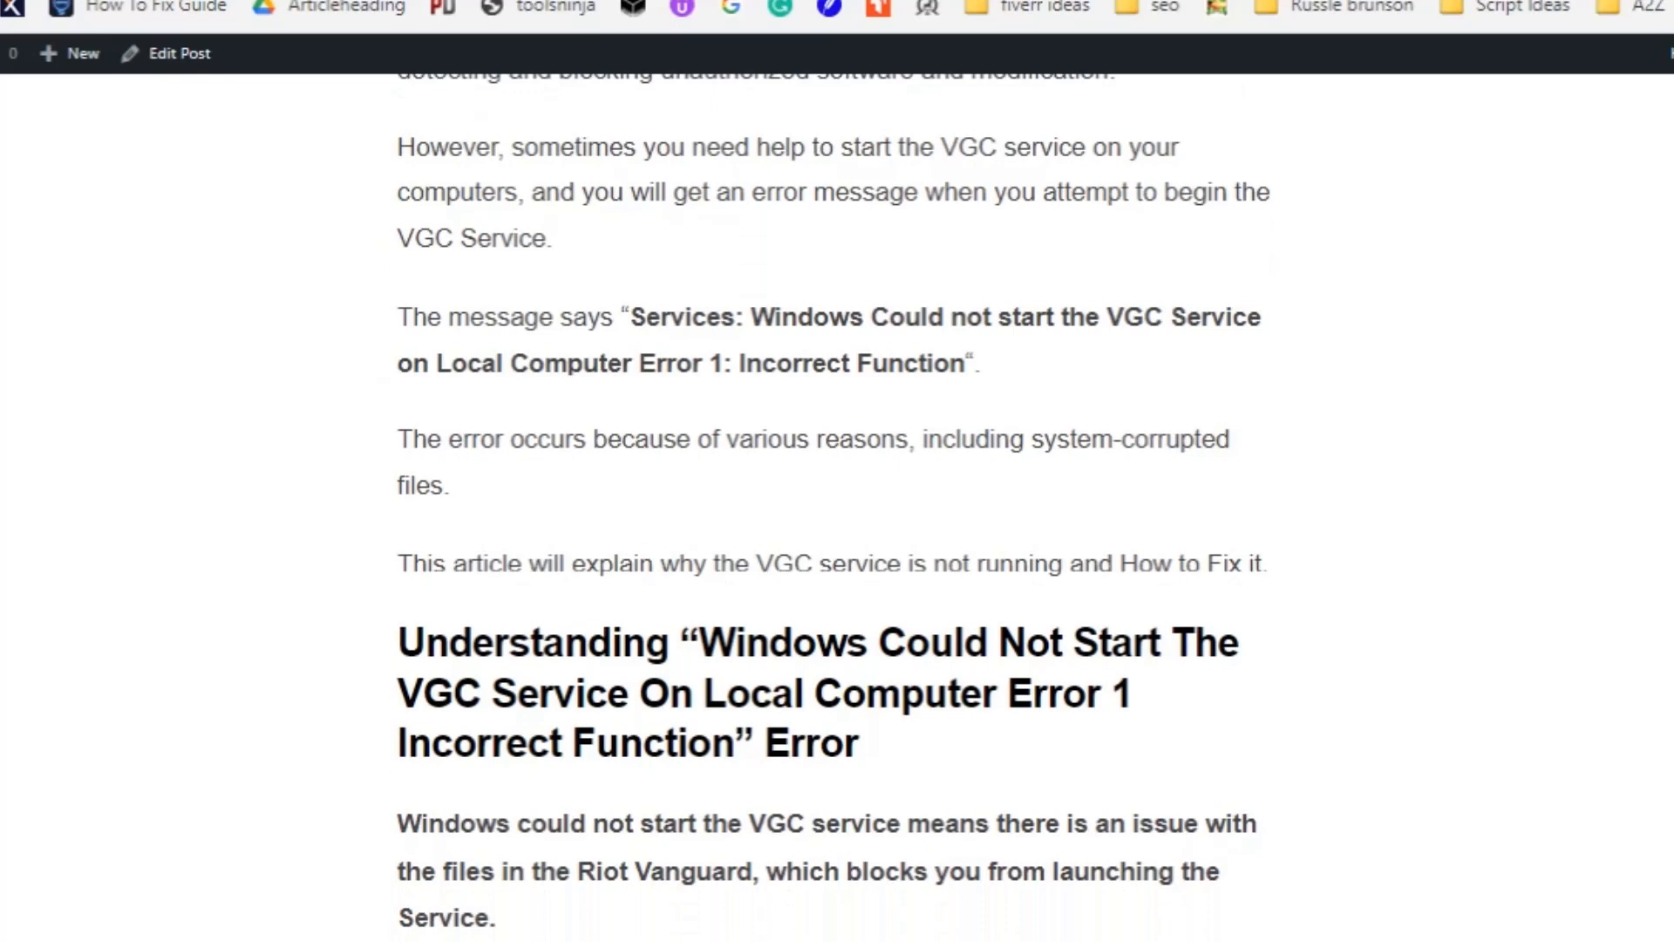
{"action": "scroll", "scroll_direction": "down", "scroll_amount": 3}
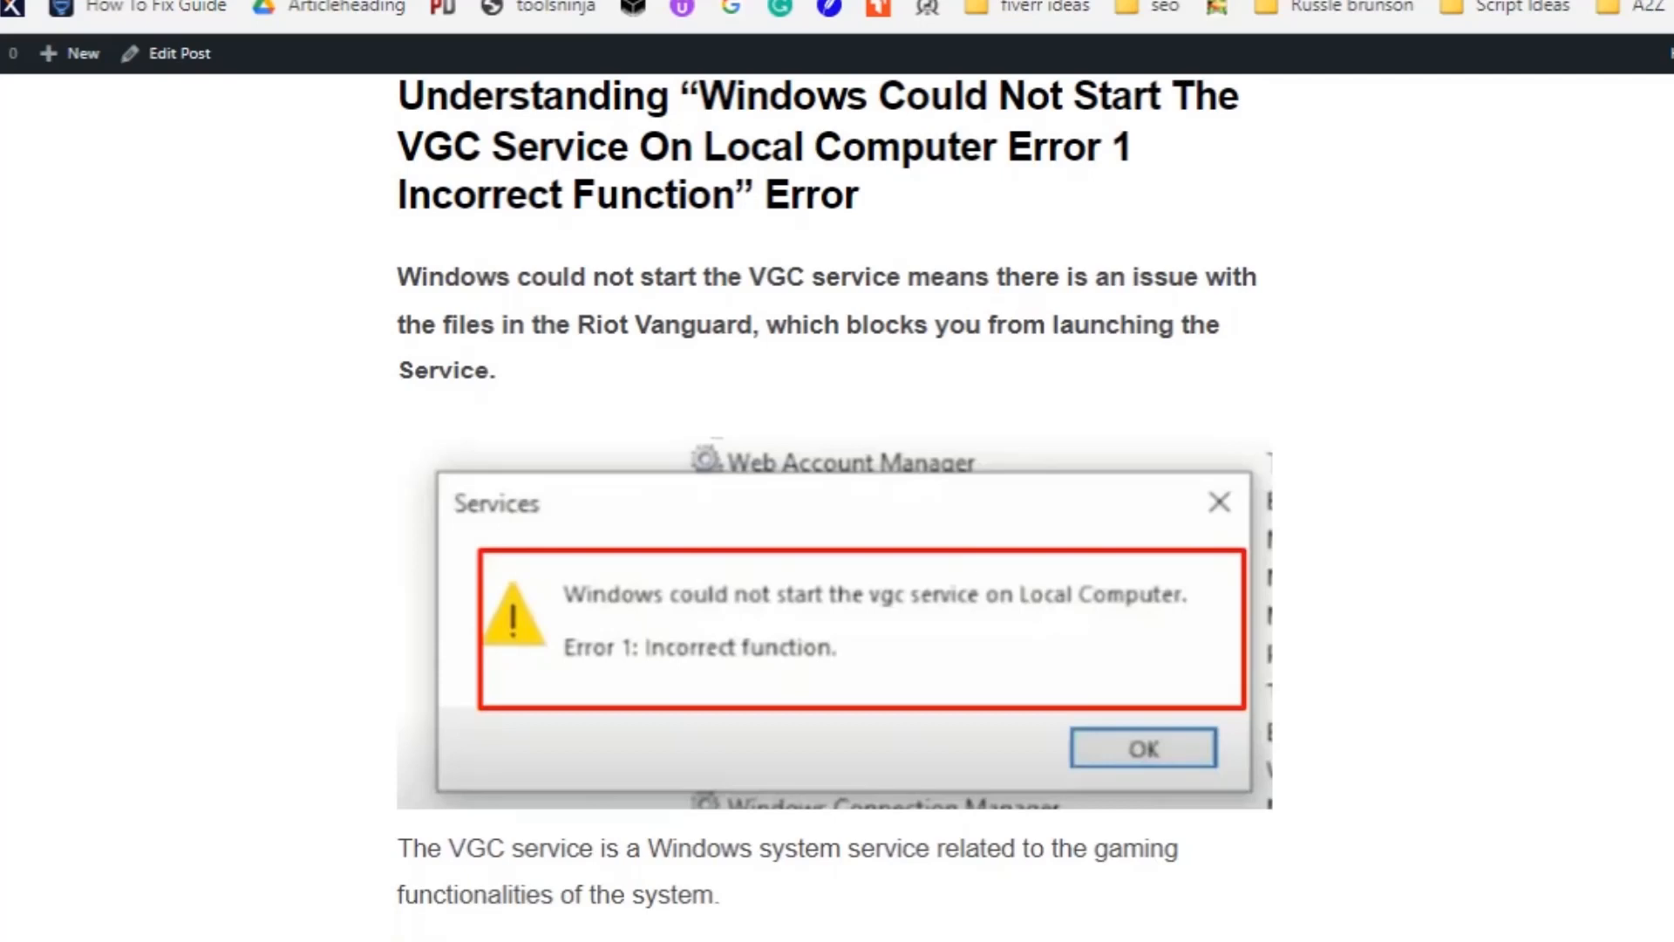
{"action": "scroll", "scroll_direction": "down", "scroll_amount": 3}
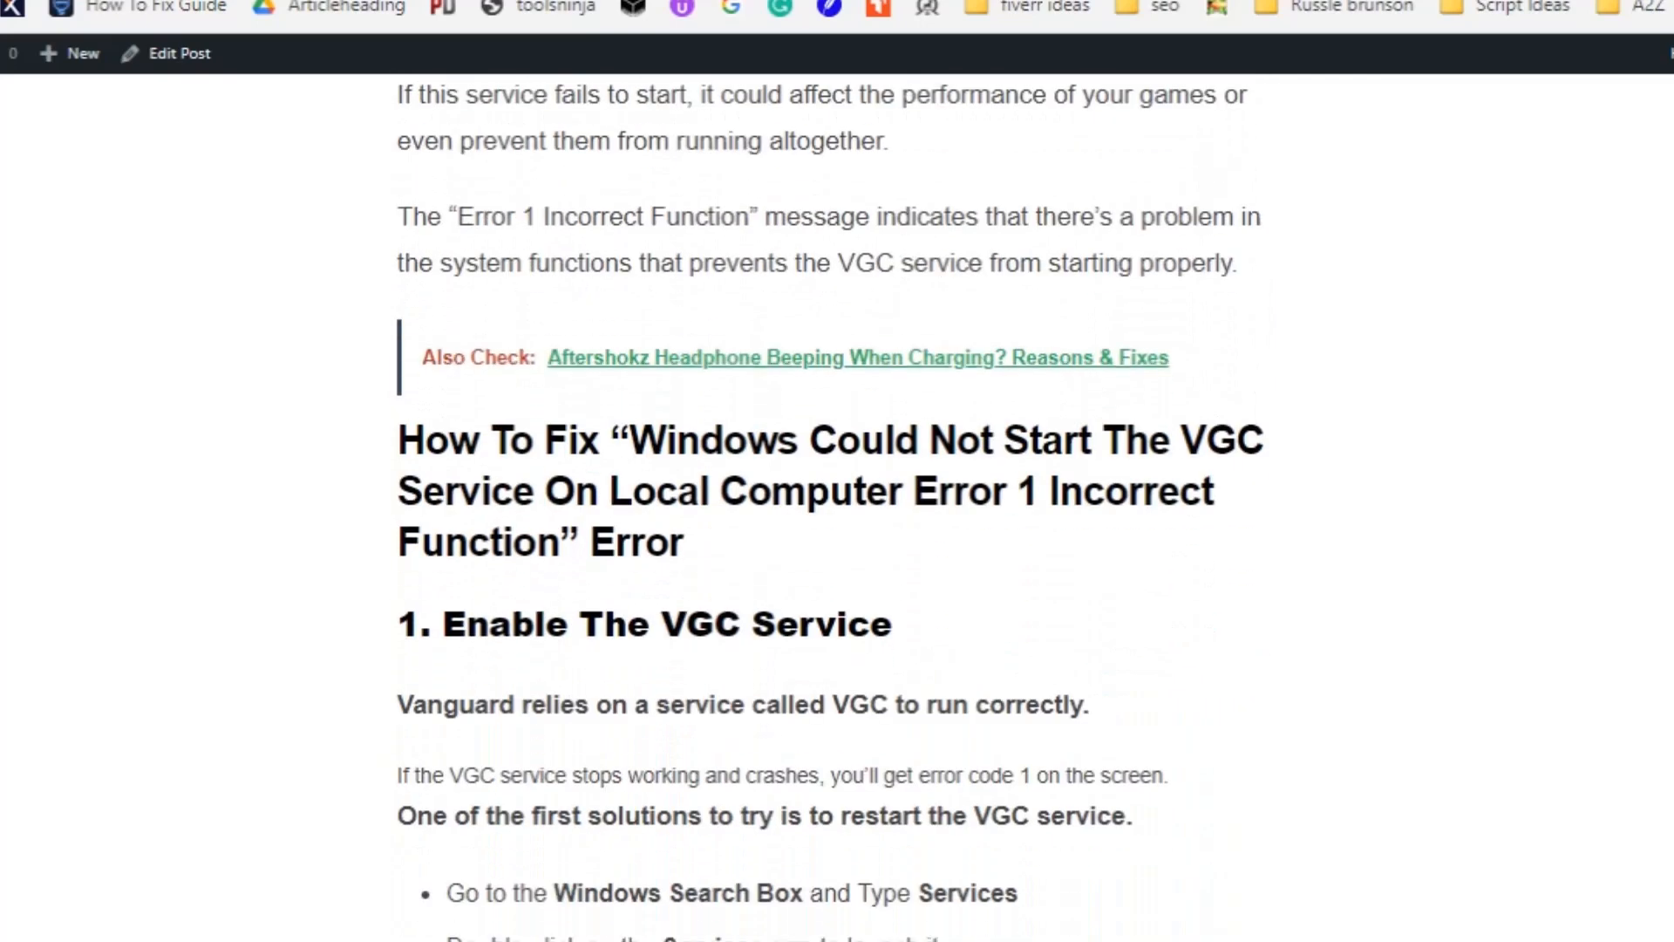
{"action": "scroll", "scroll_direction": "down", "scroll_amount": 3}
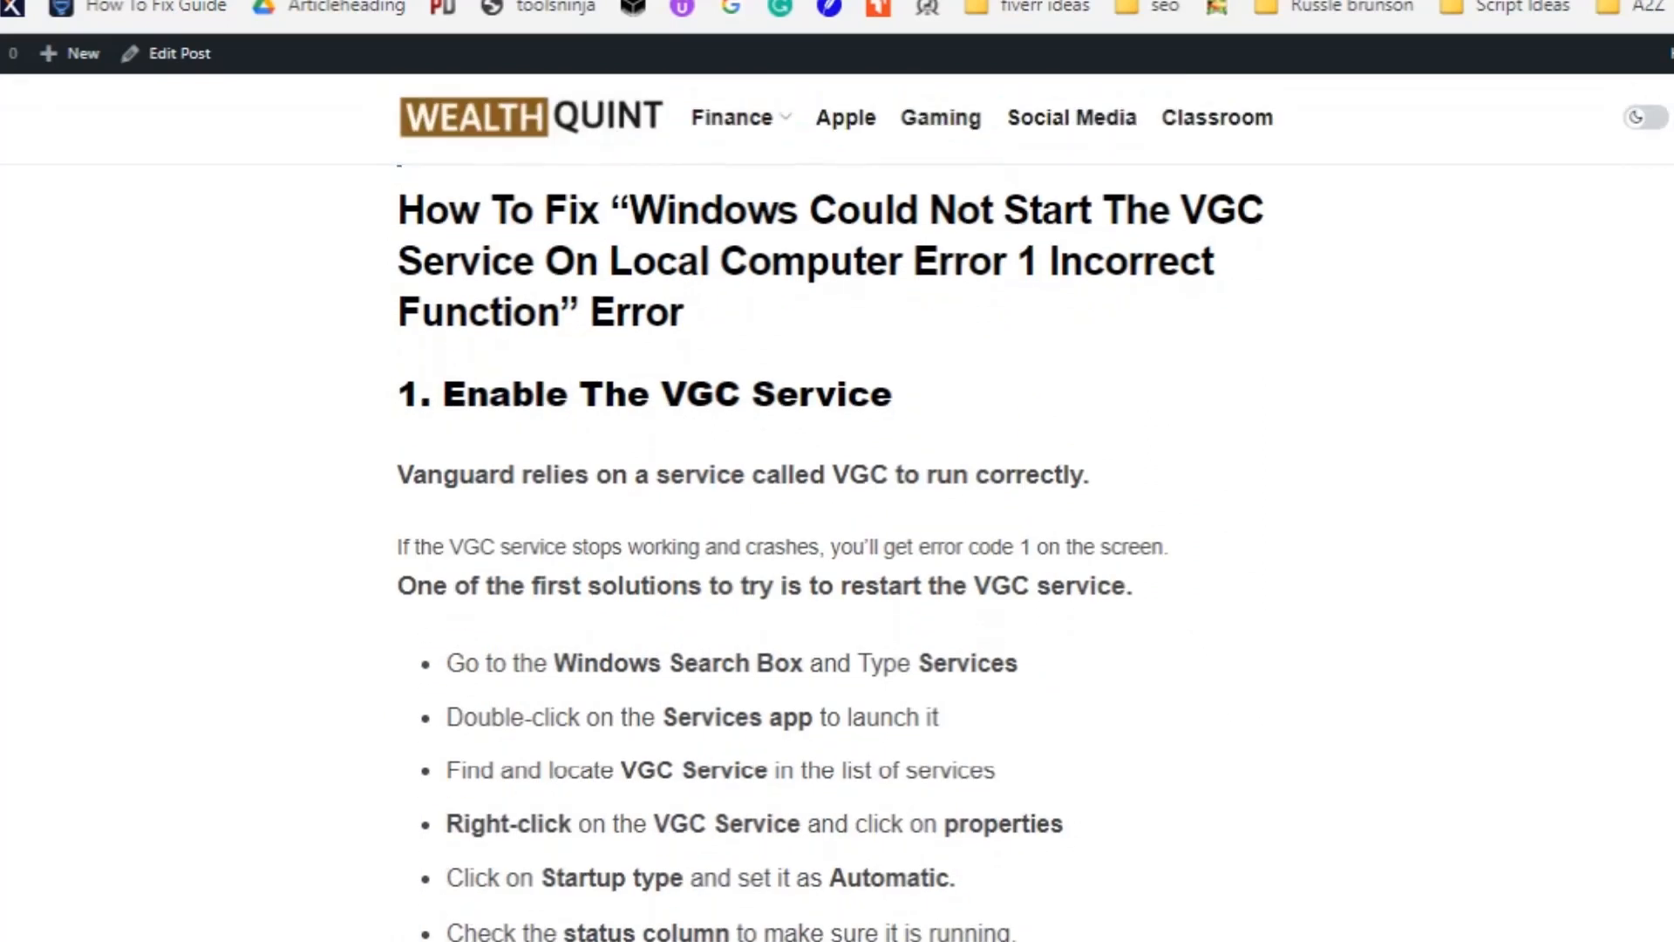
{"action": "scroll", "scroll_direction": "down", "scroll_amount": 3}
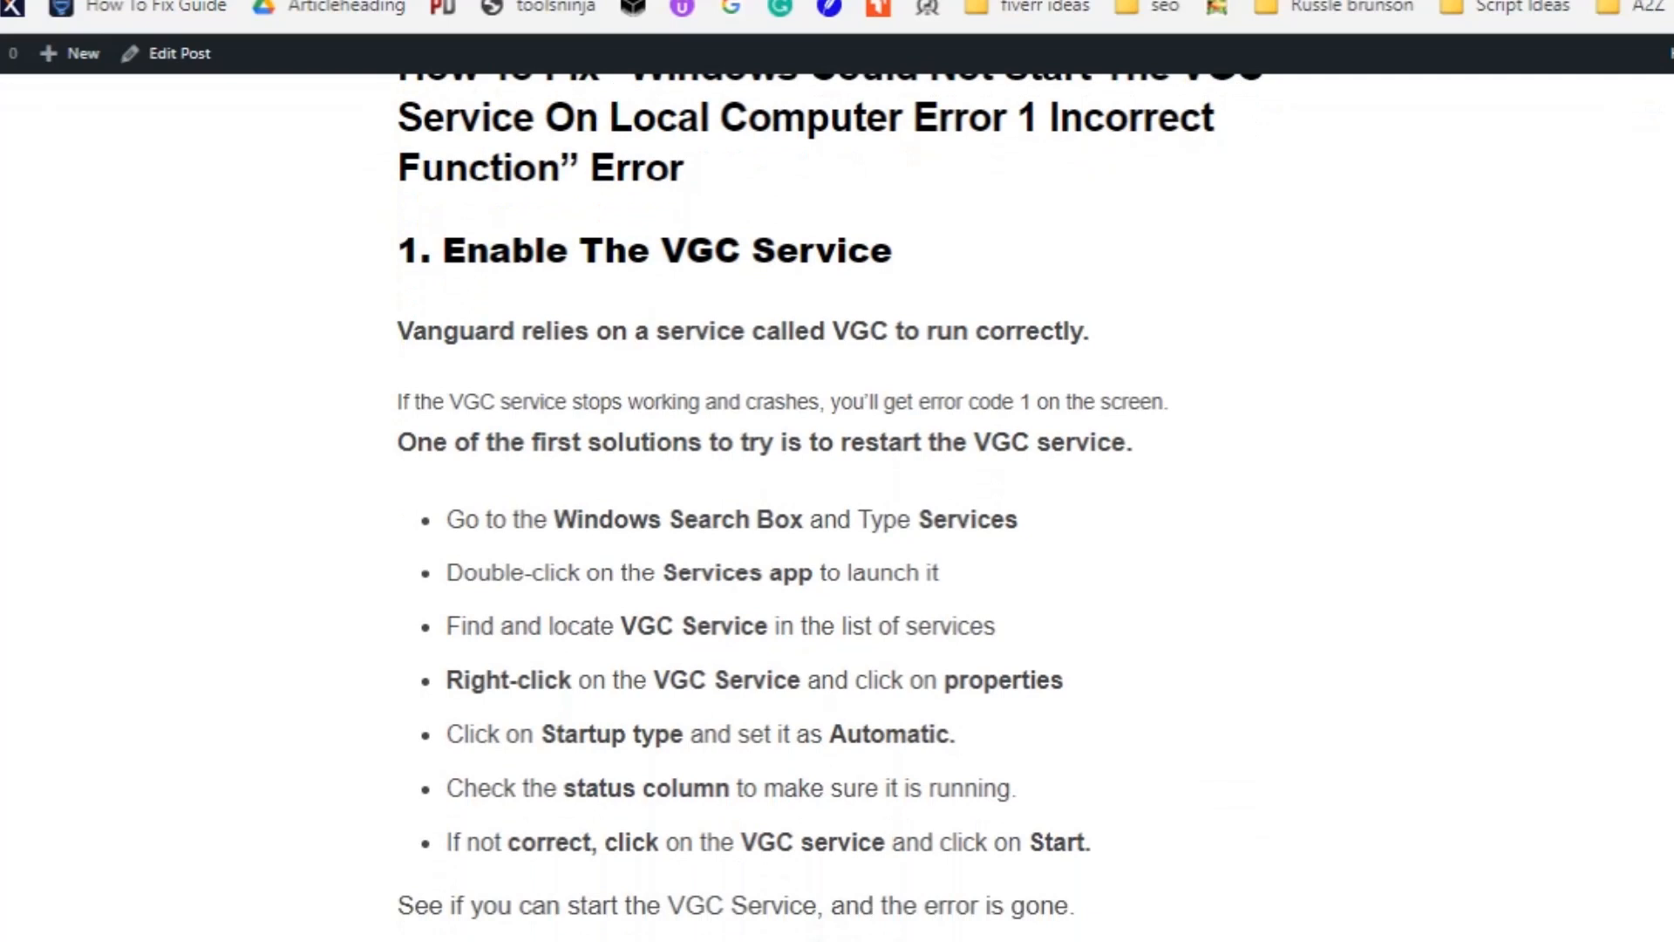
{"action": "scroll", "scroll_direction": "down", "scroll_amount": 3}
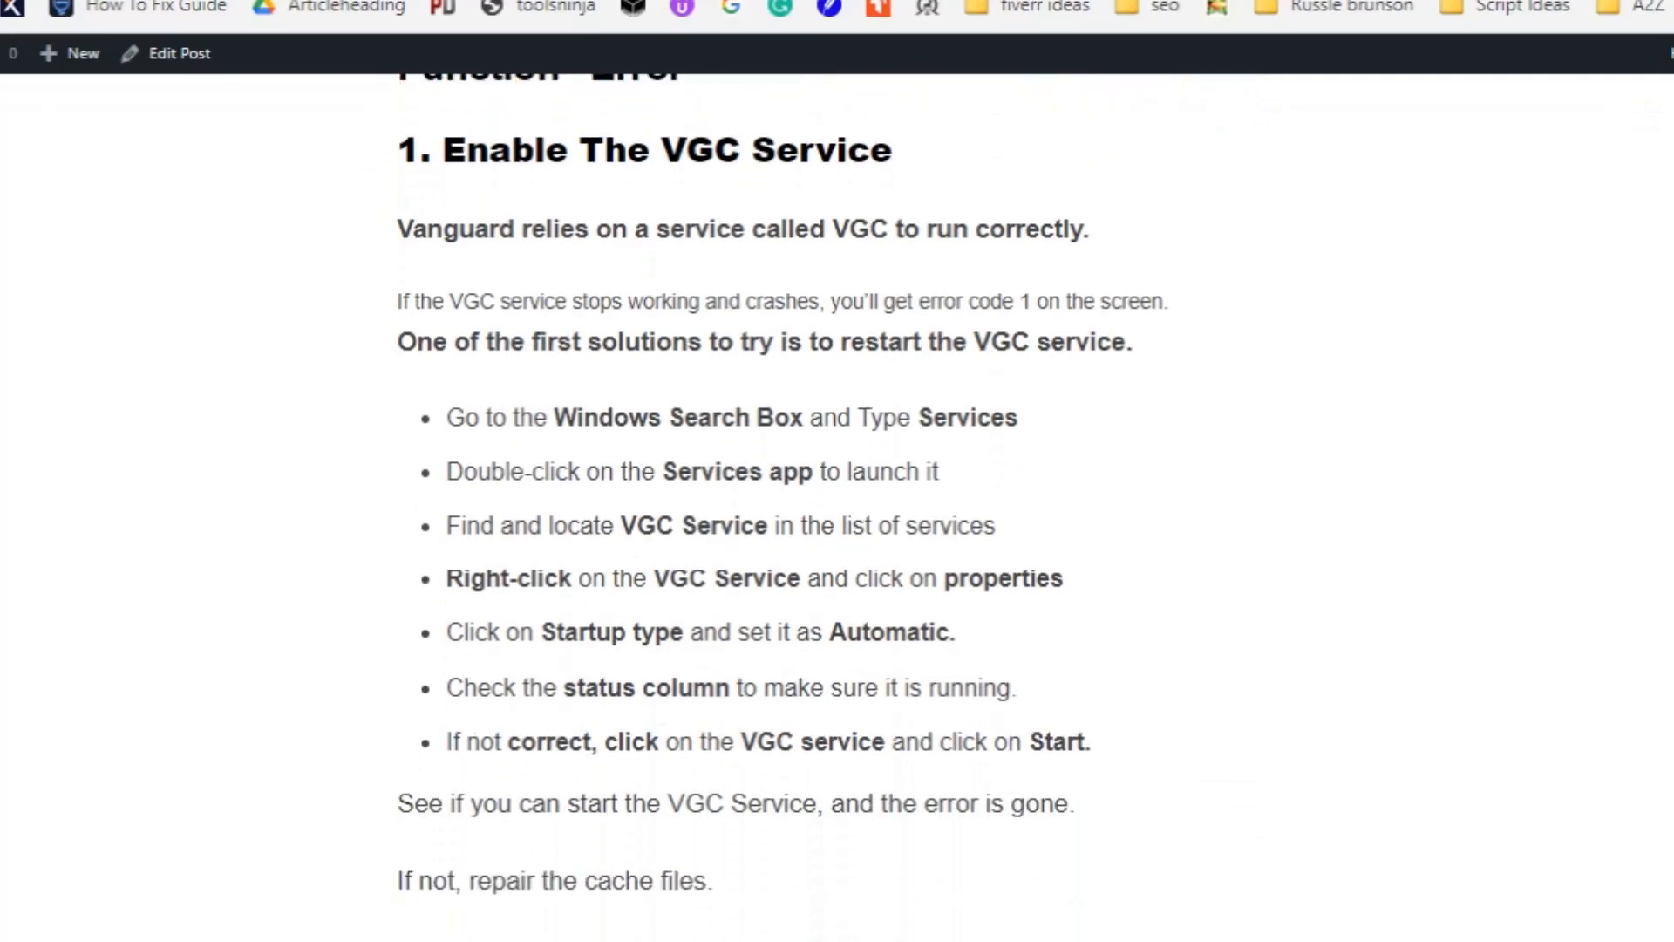
{"action": "scroll", "scroll_direction": "down", "scroll_amount": 3}
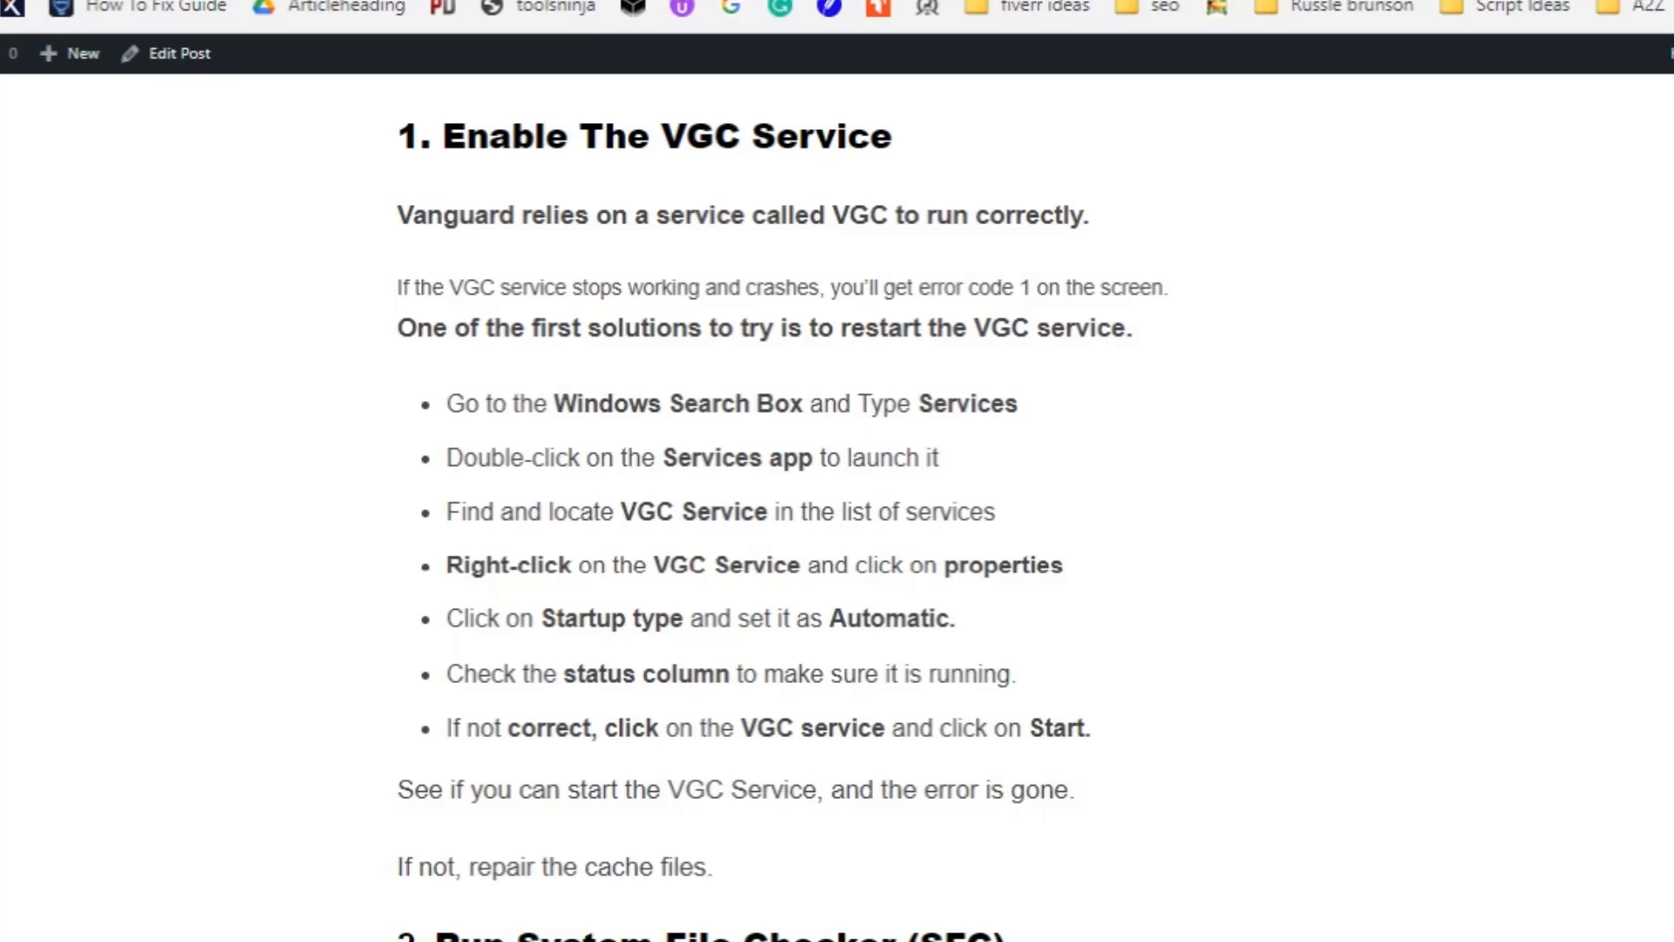
{"action": "scroll", "scroll_direction": "down", "scroll_amount": 3}
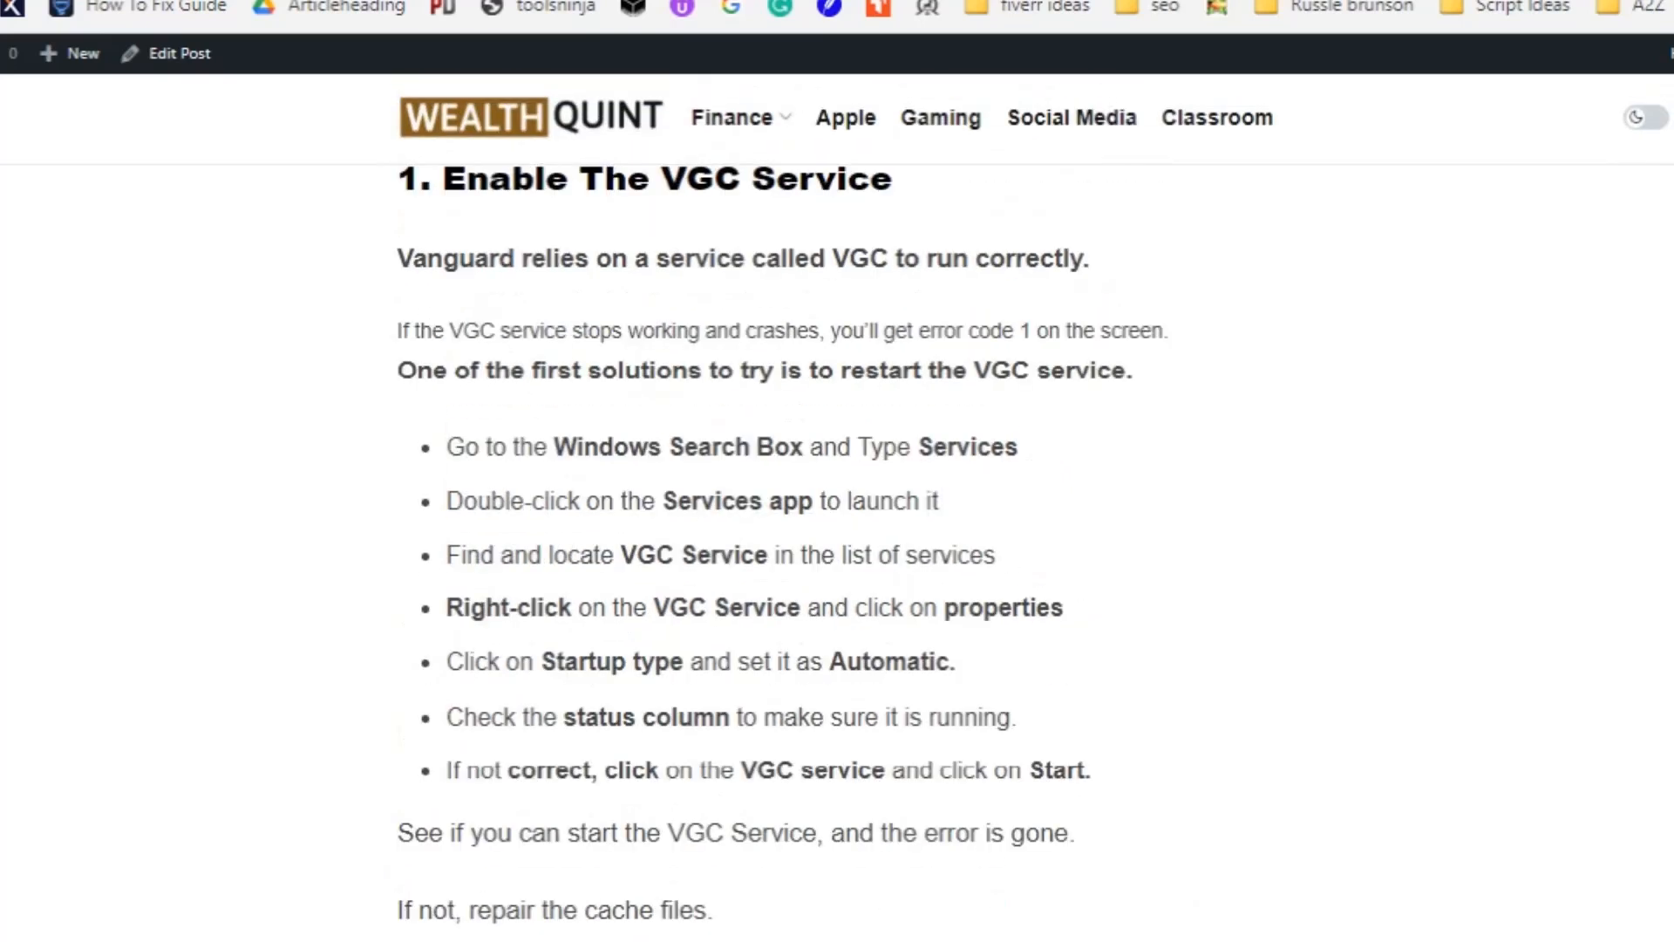
{"action": "scroll", "scroll_direction": "up", "scroll_amount": 3}
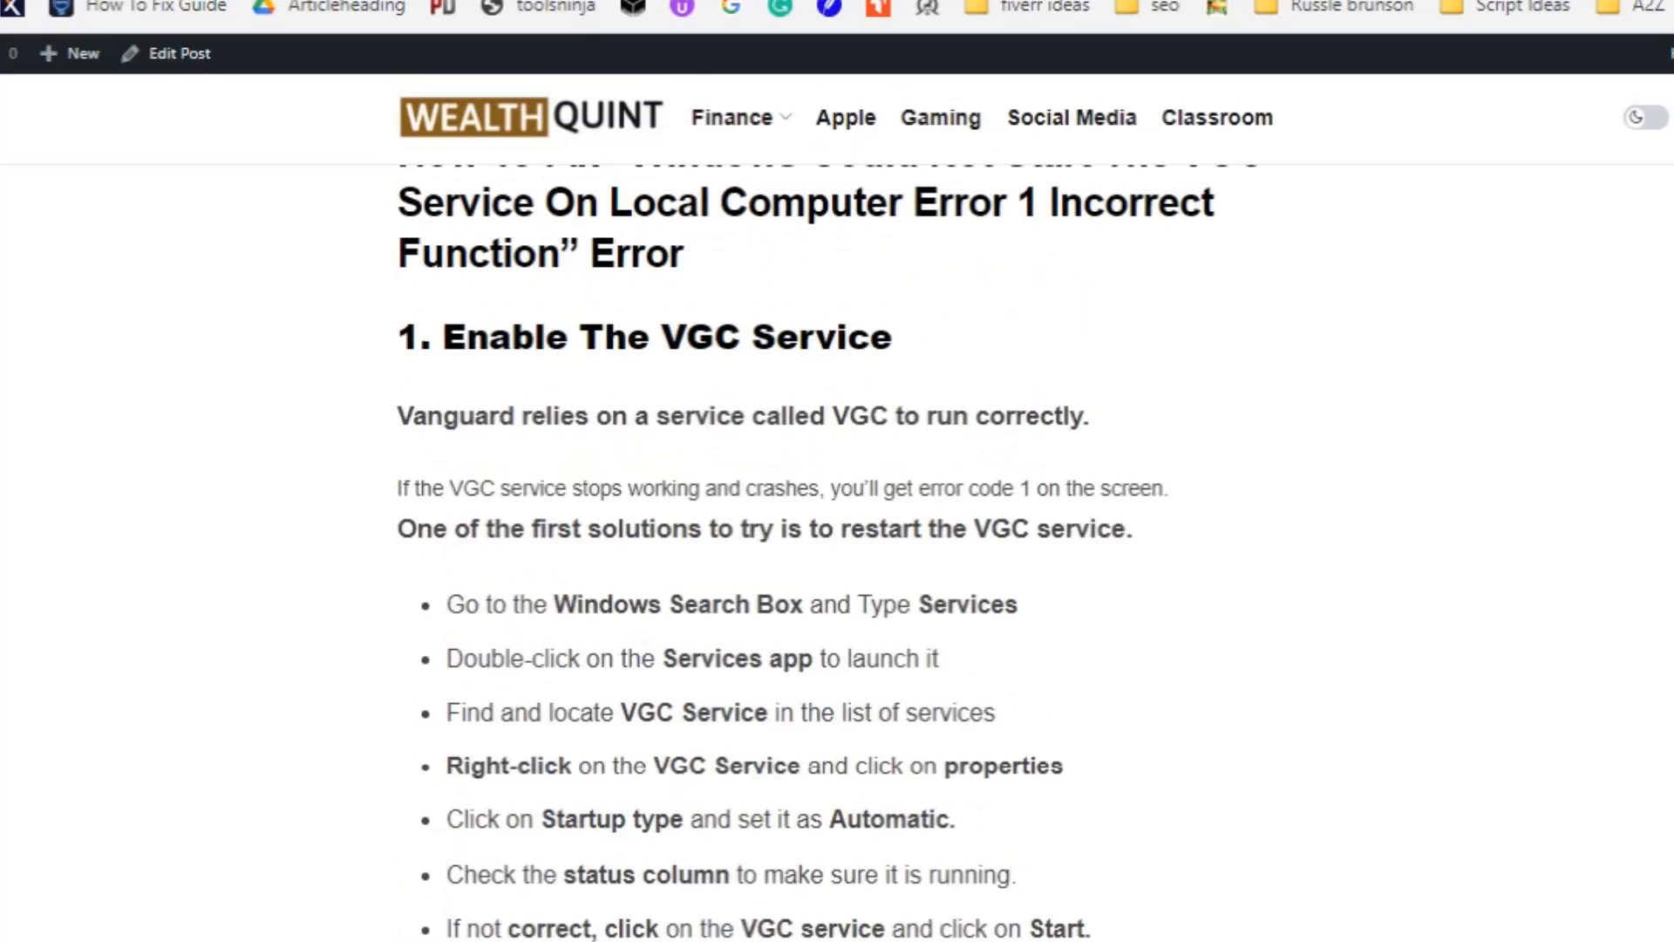
{"action": "scroll", "scroll_direction": "down", "scroll_amount": 3}
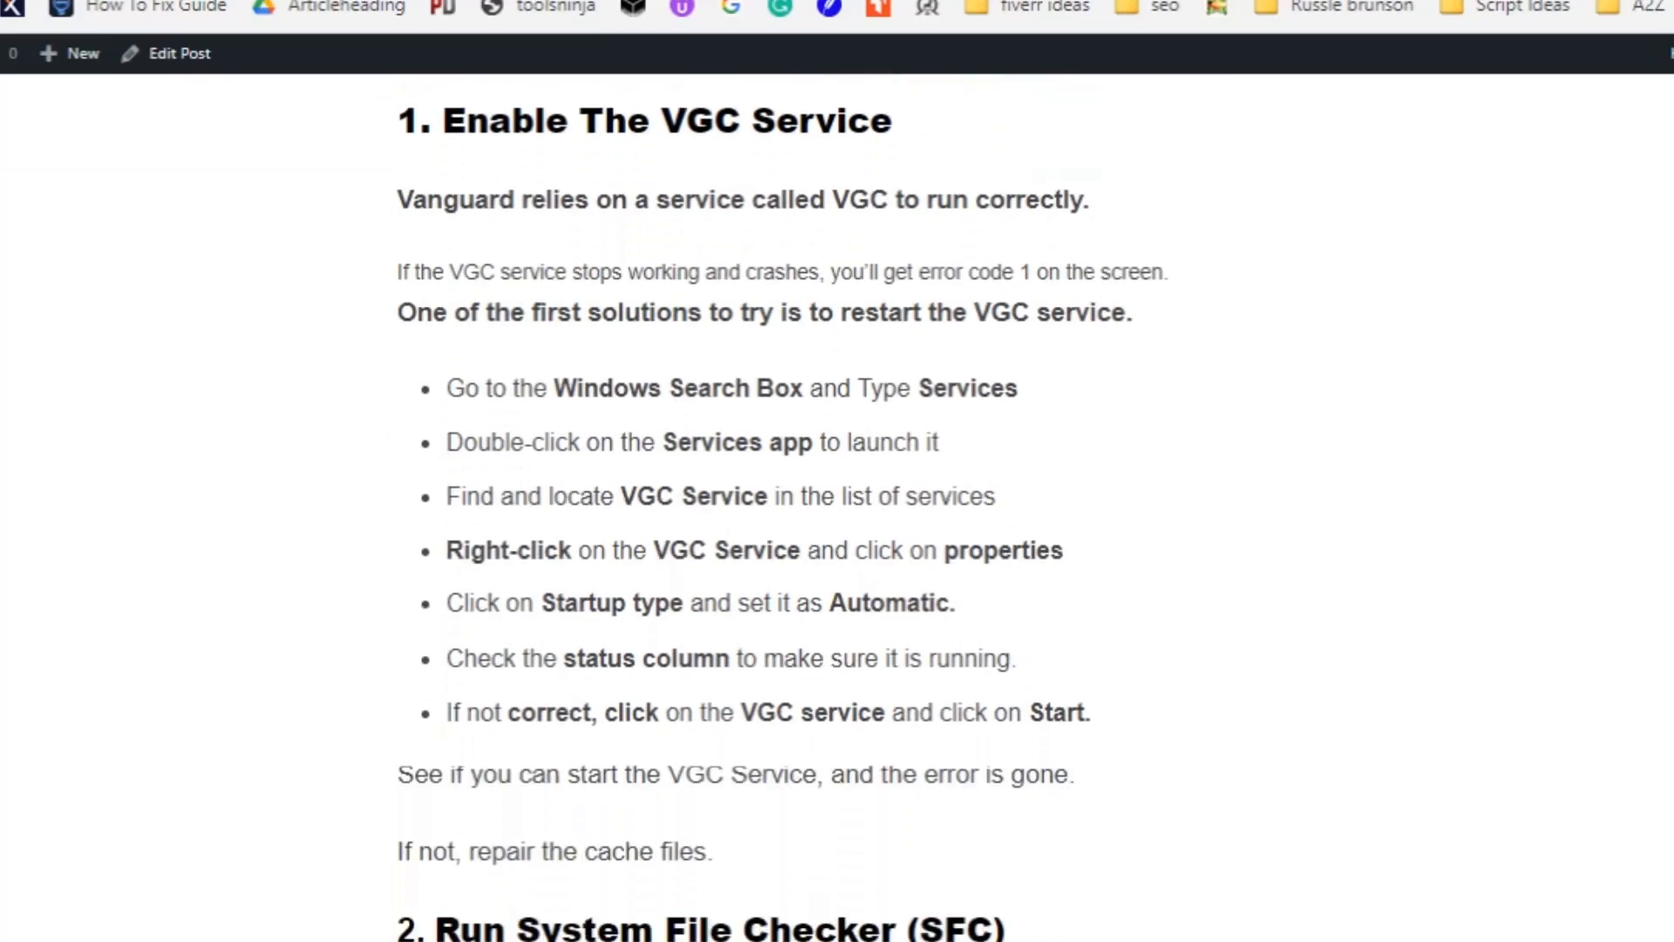
{"action": "scroll", "scroll_direction": "down", "scroll_amount": 3}
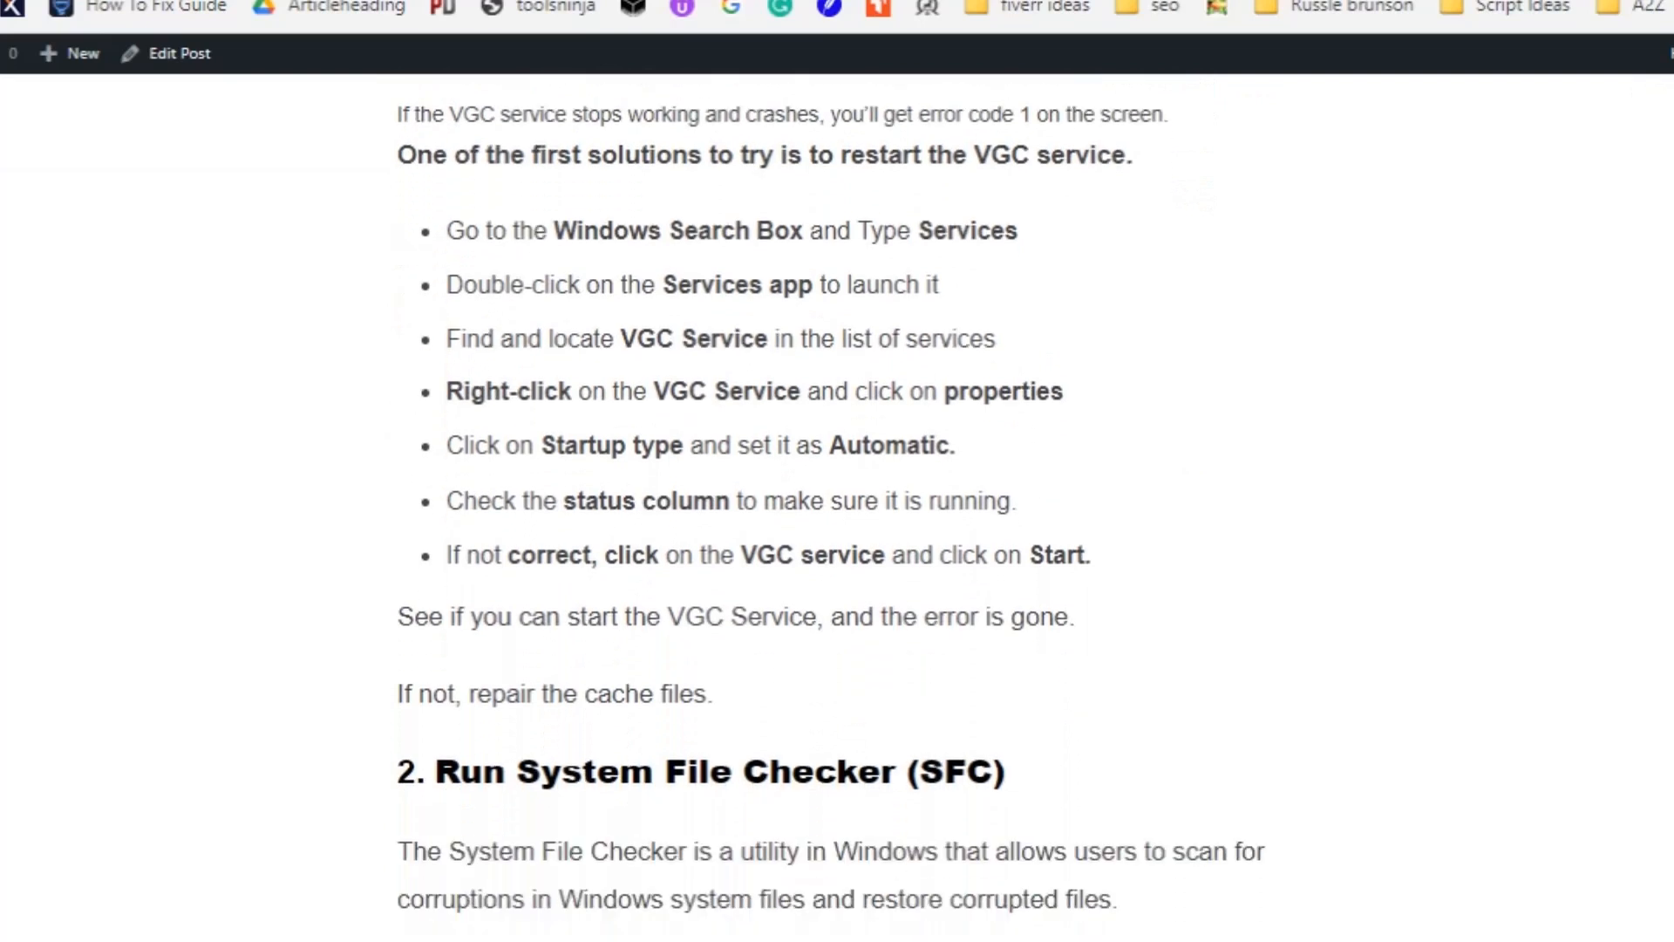
{"action": "scroll", "scroll_direction": "down", "scroll_amount": 3}
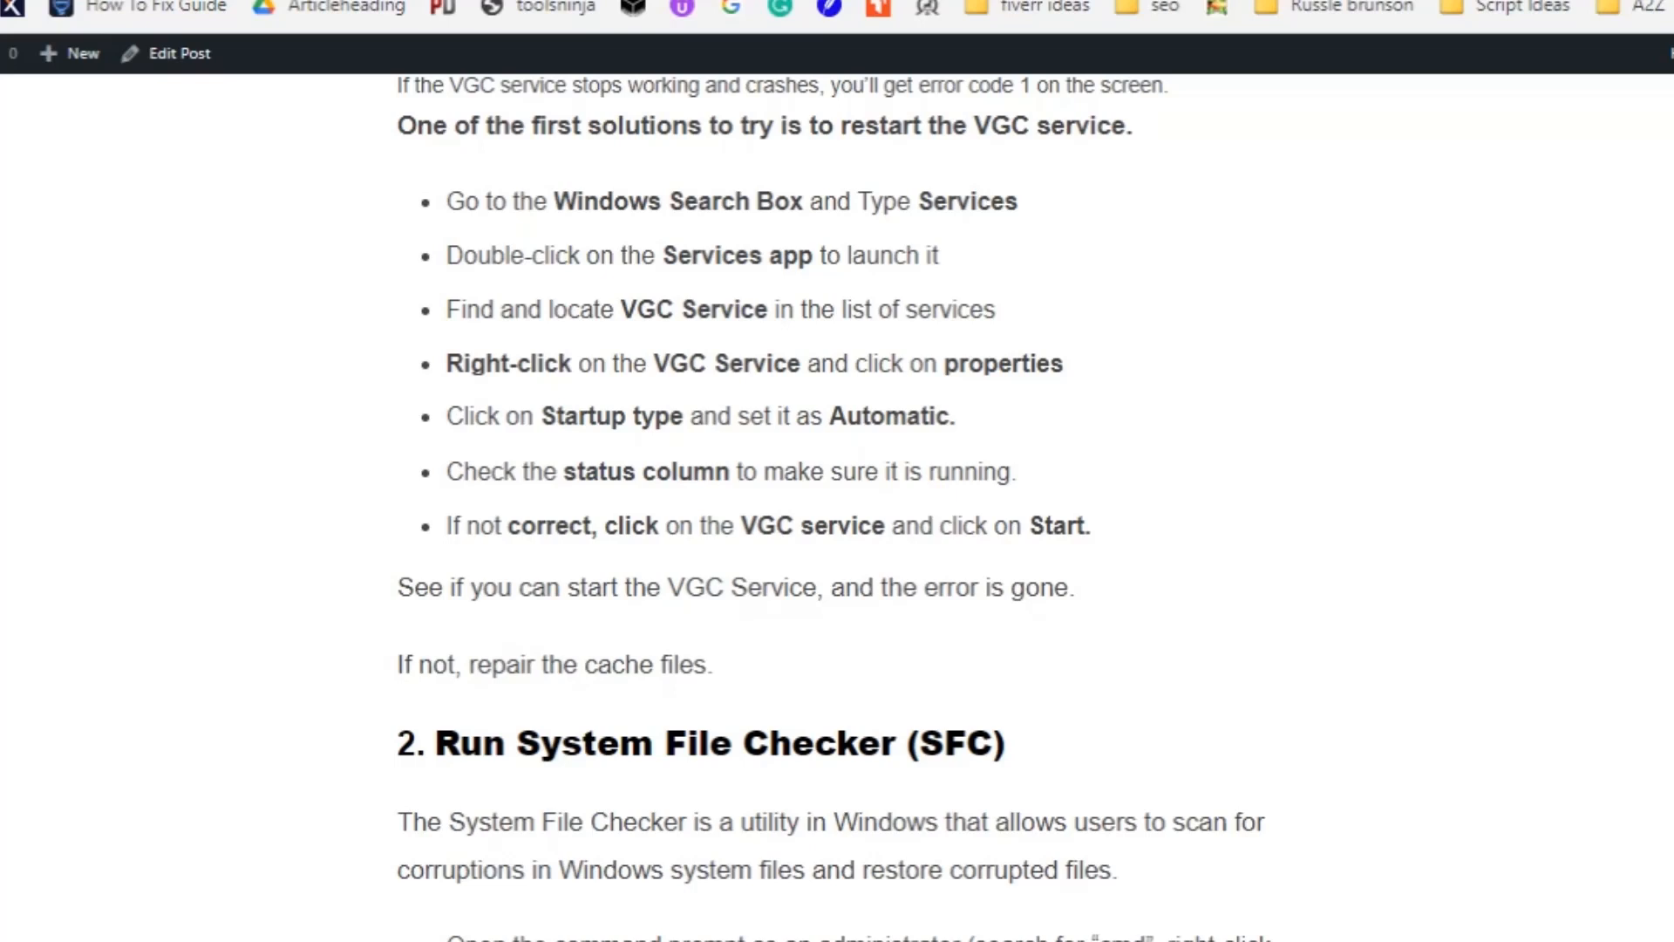
{"action": "scroll", "scroll_direction": "down", "scroll_amount": 3}
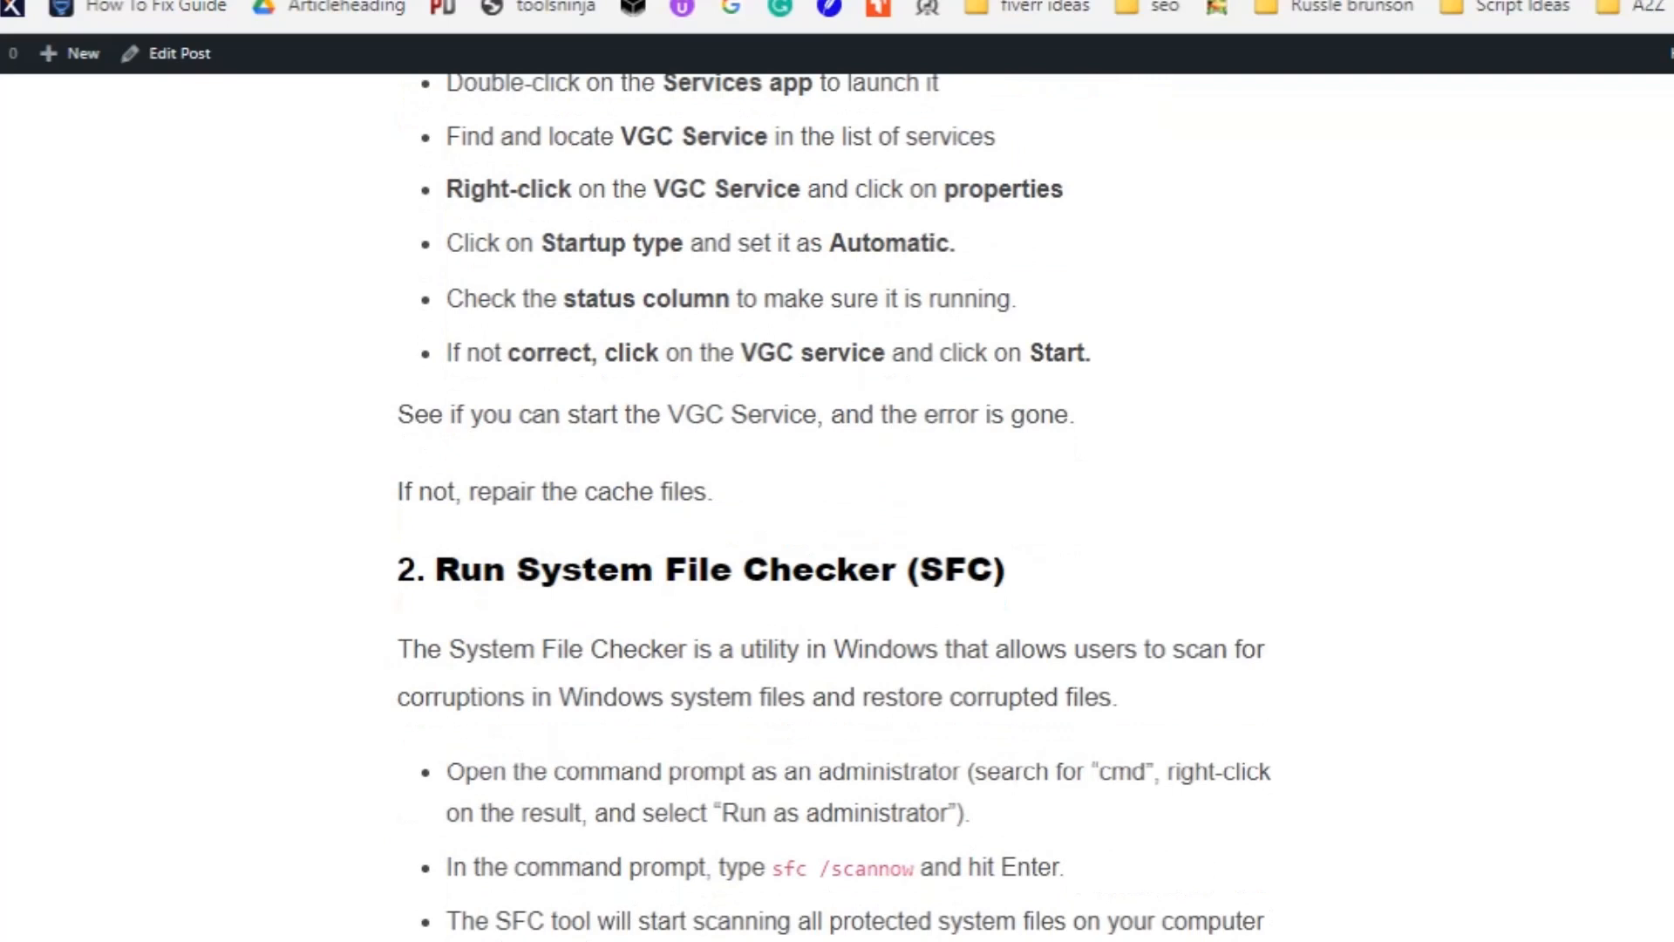
{"action": "scroll", "scroll_direction": "down", "scroll_amount": 3}
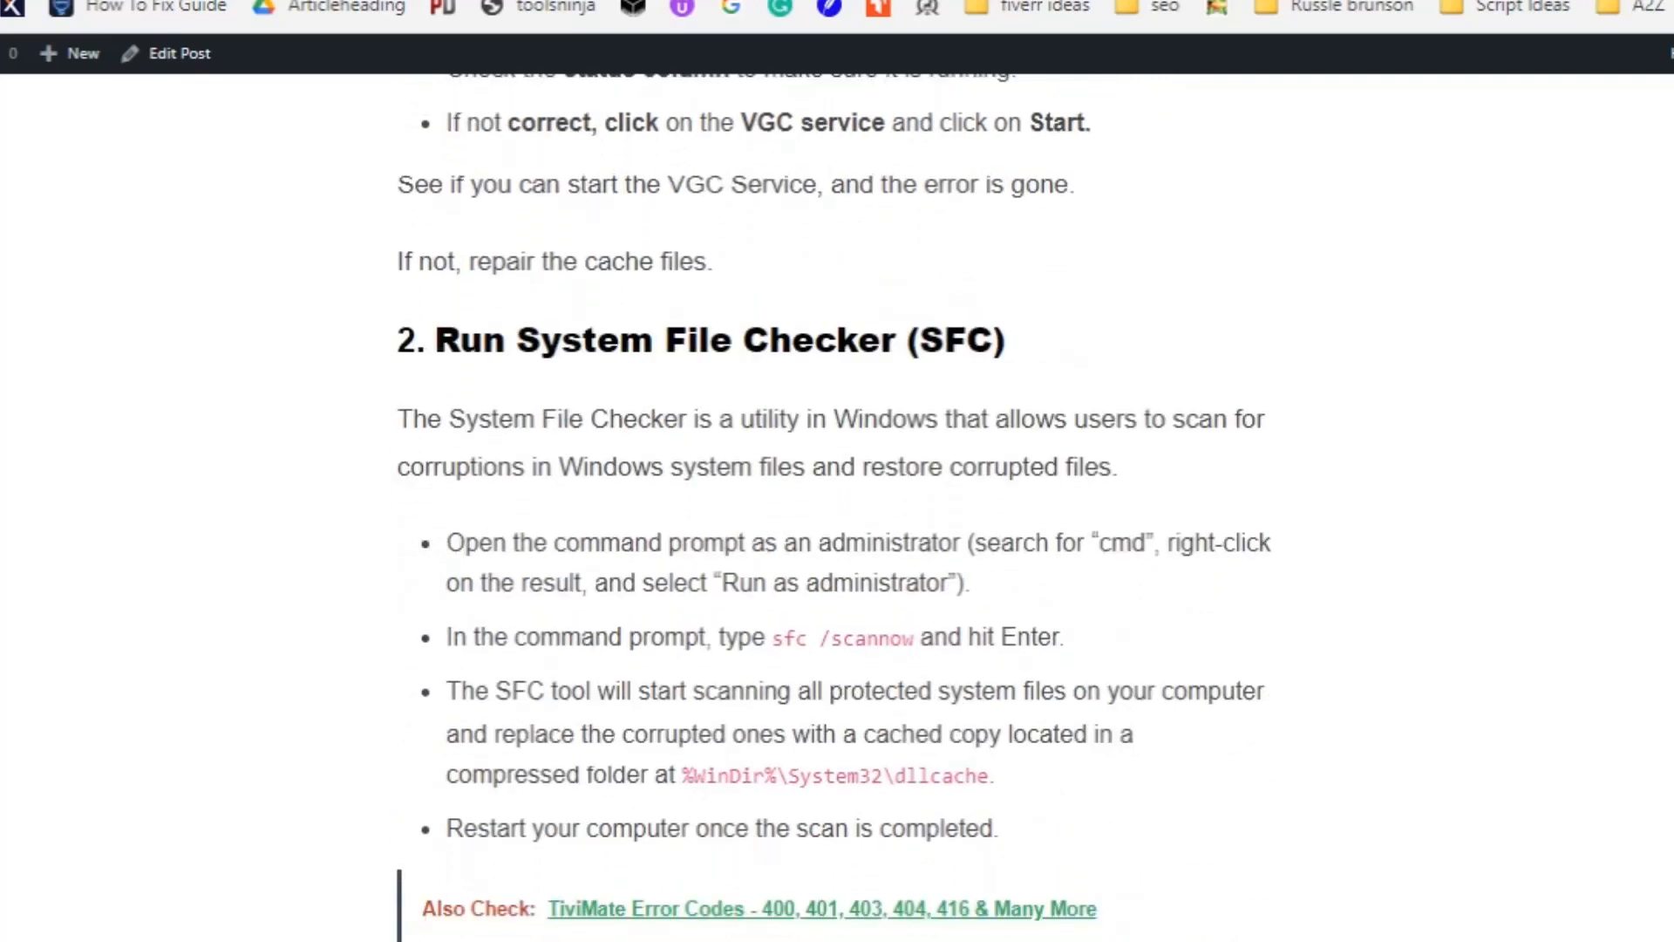
{"action": "scroll", "scroll_direction": "down", "scroll_amount": 3}
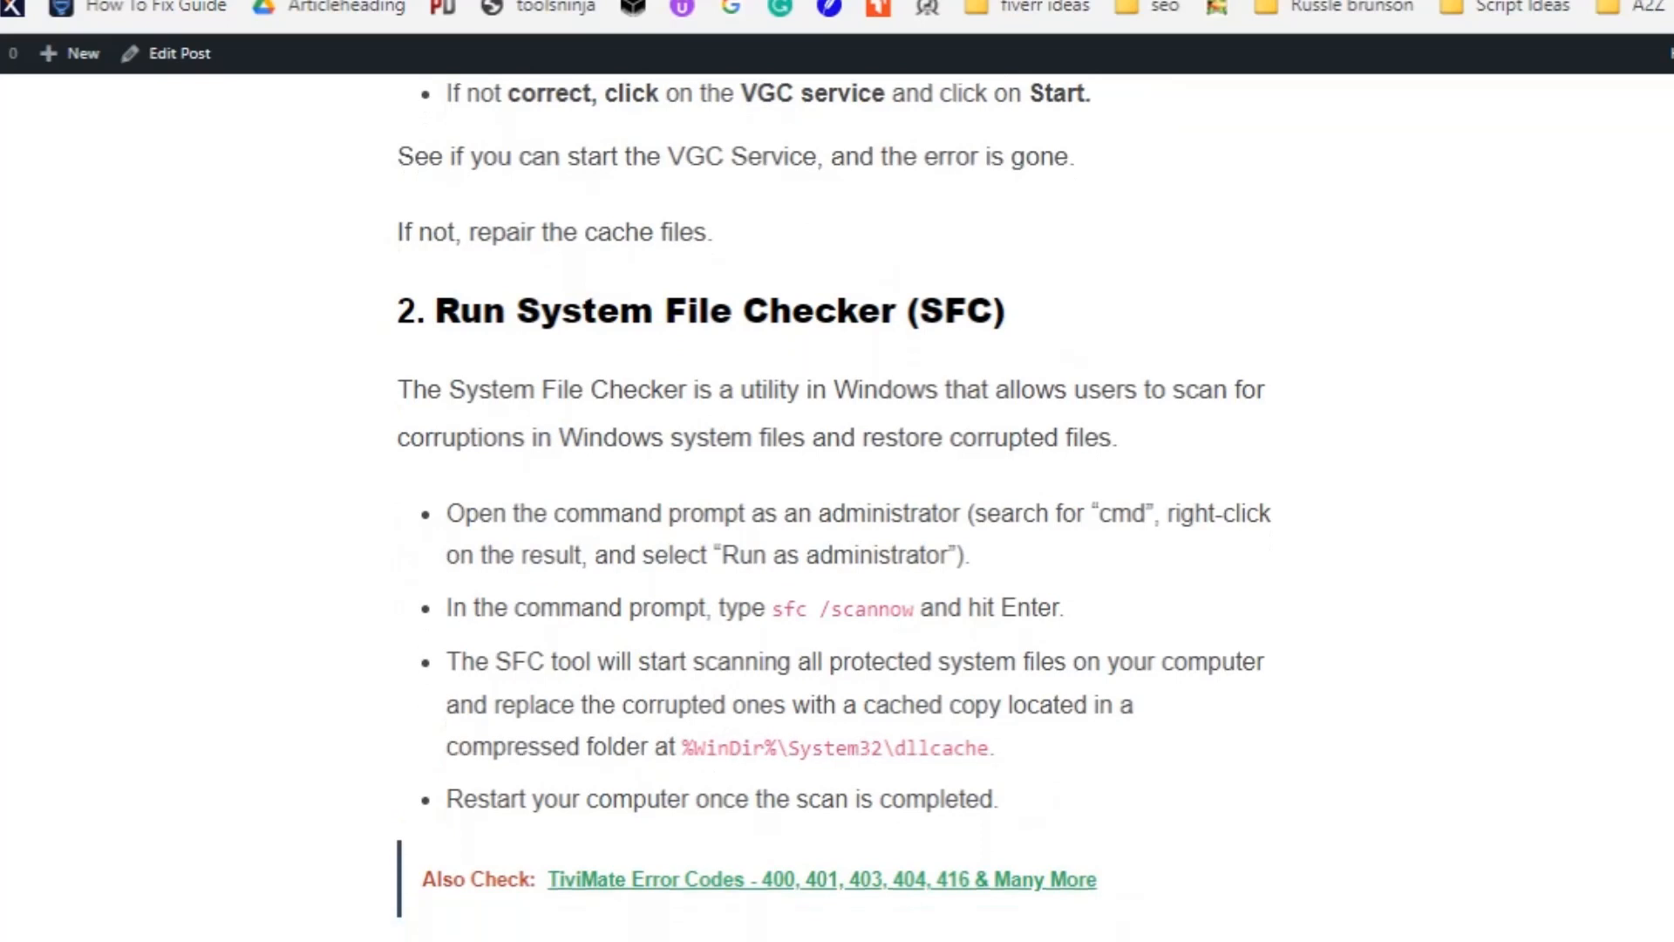
{"action": "scroll", "scroll_direction": "down", "scroll_amount": 3}
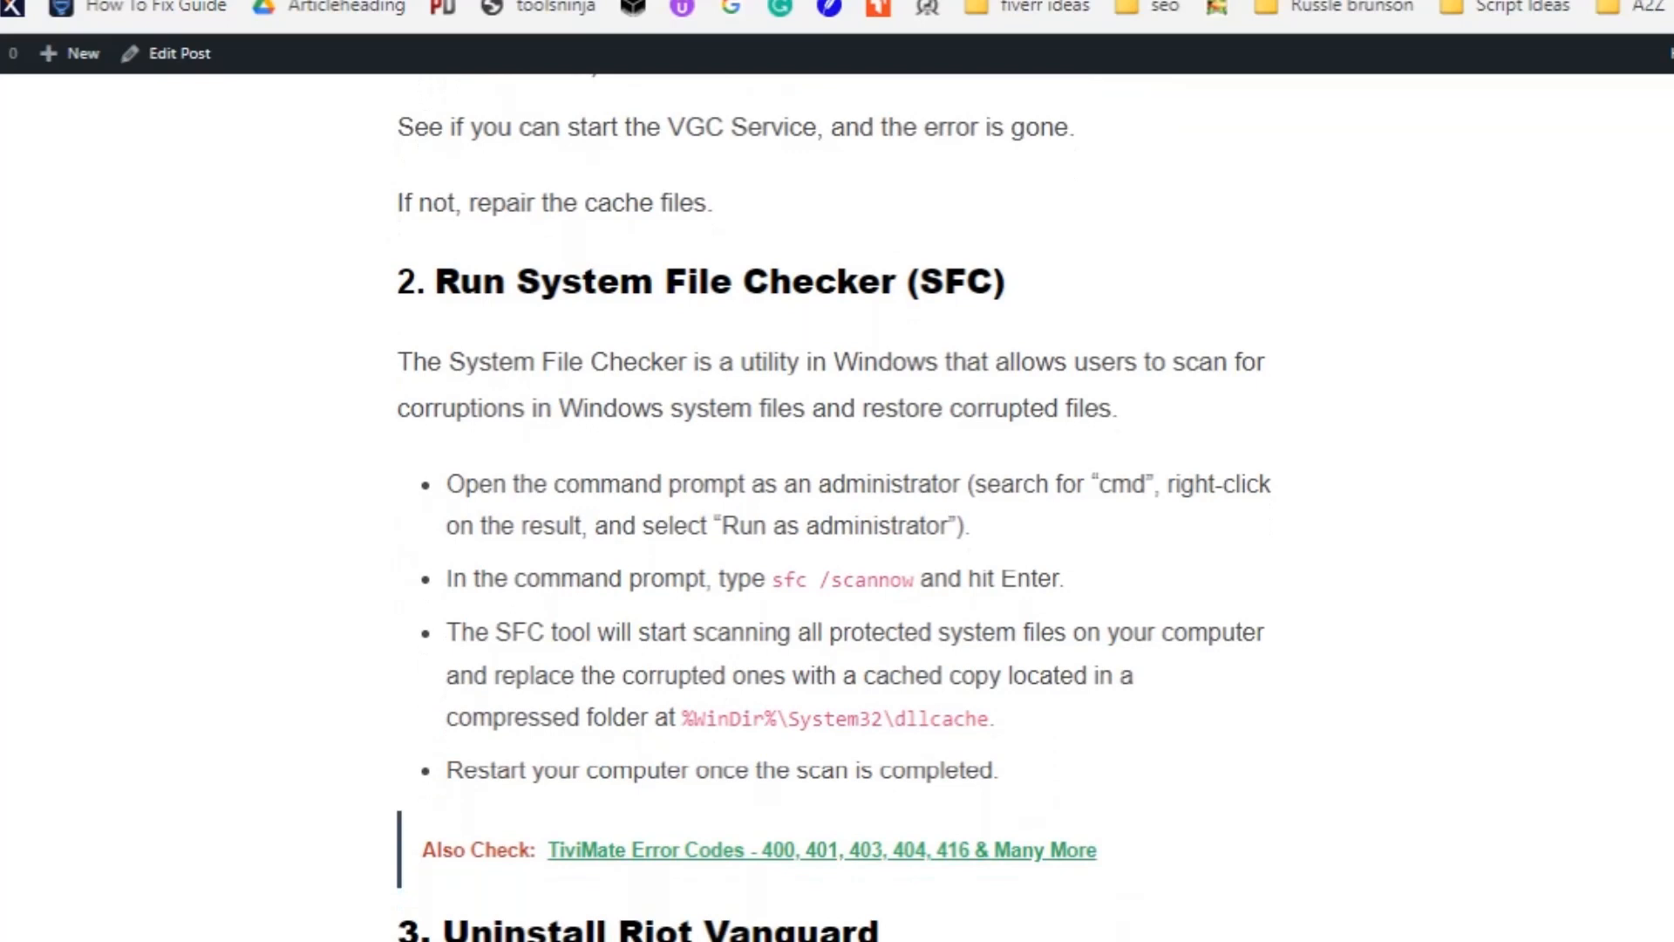
{"action": "scroll", "scroll_direction": "down", "scroll_amount": 3}
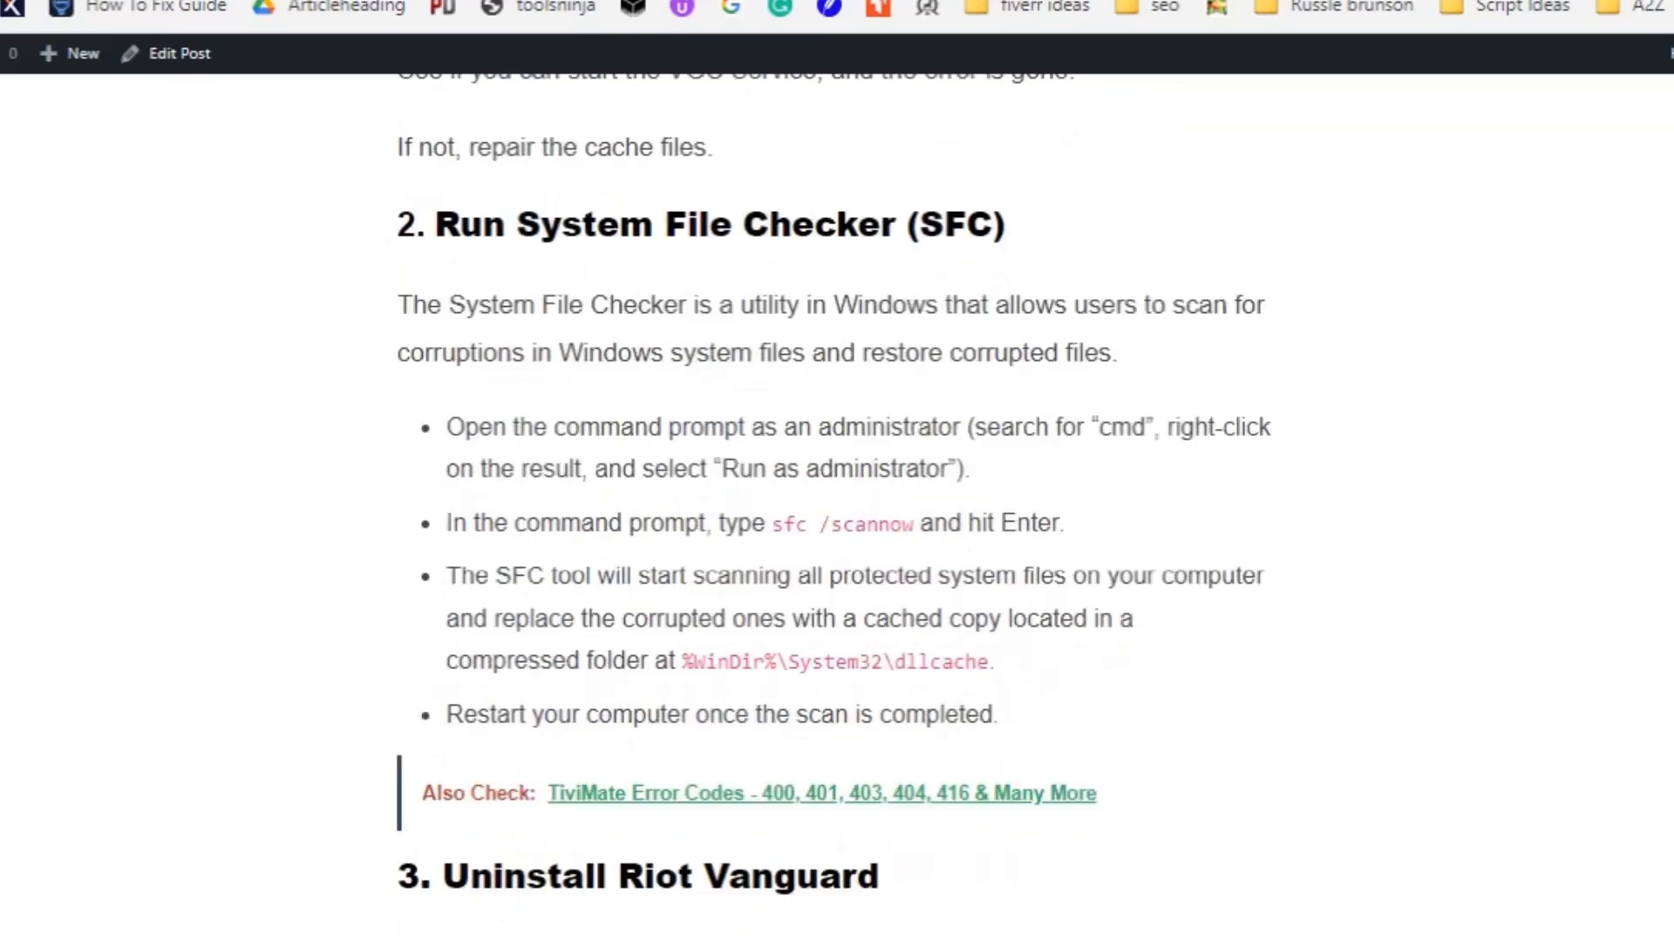
{"action": "scroll", "scroll_direction": "down", "scroll_amount": 3}
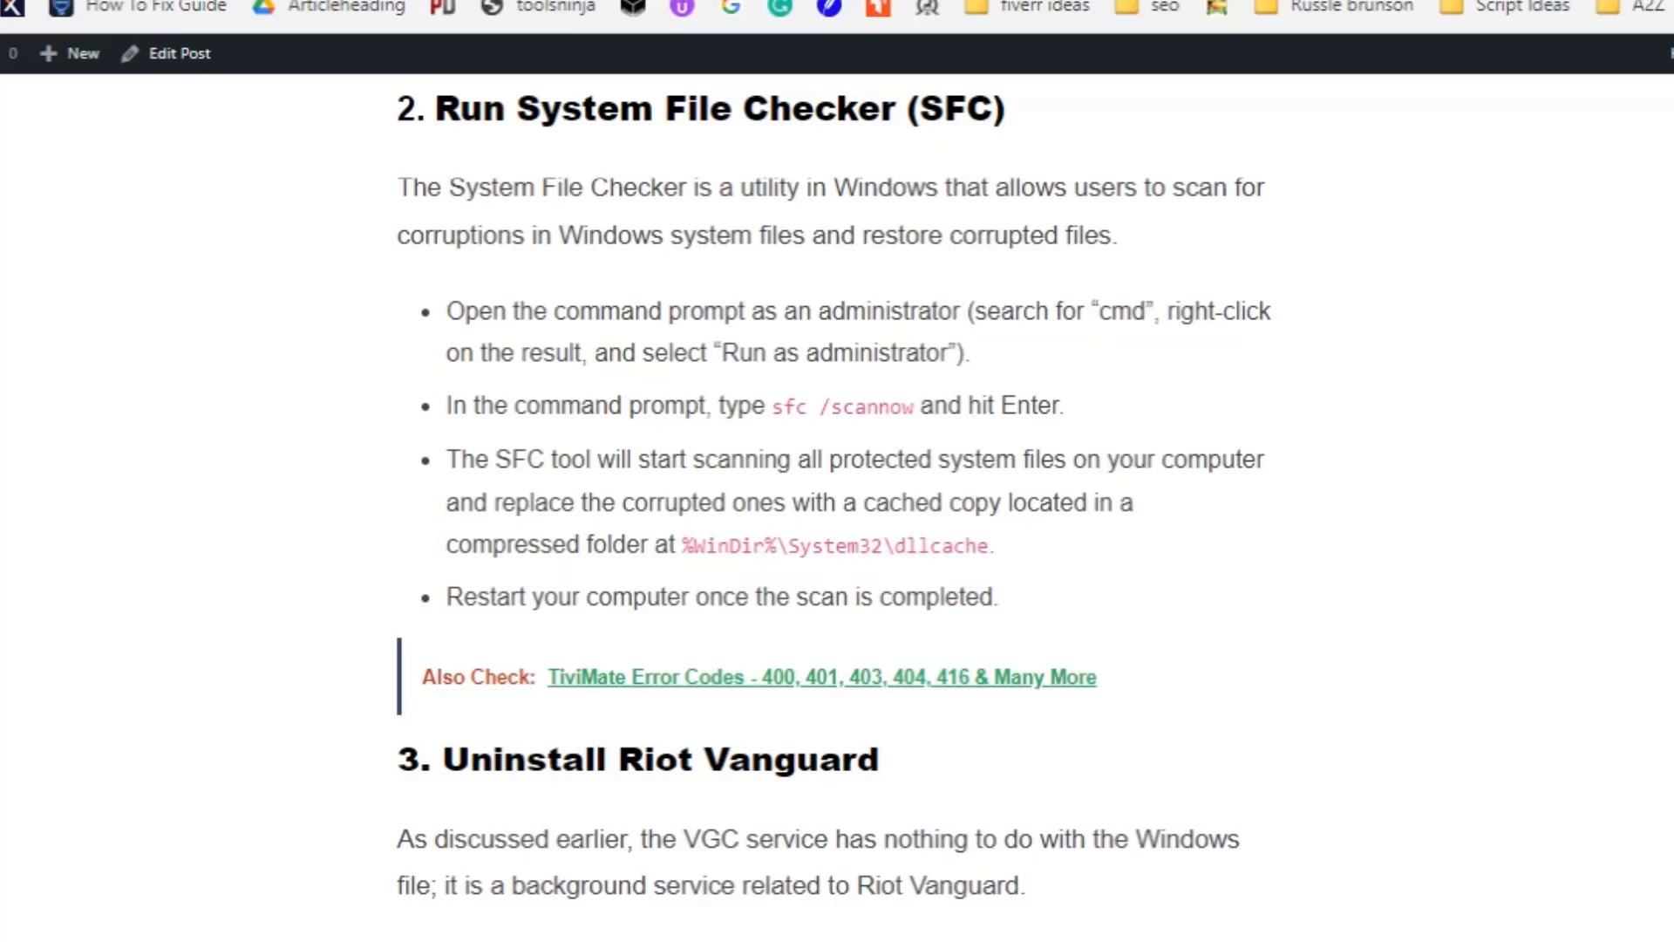
{"action": "scroll", "scroll_direction": "down", "scroll_amount": 3}
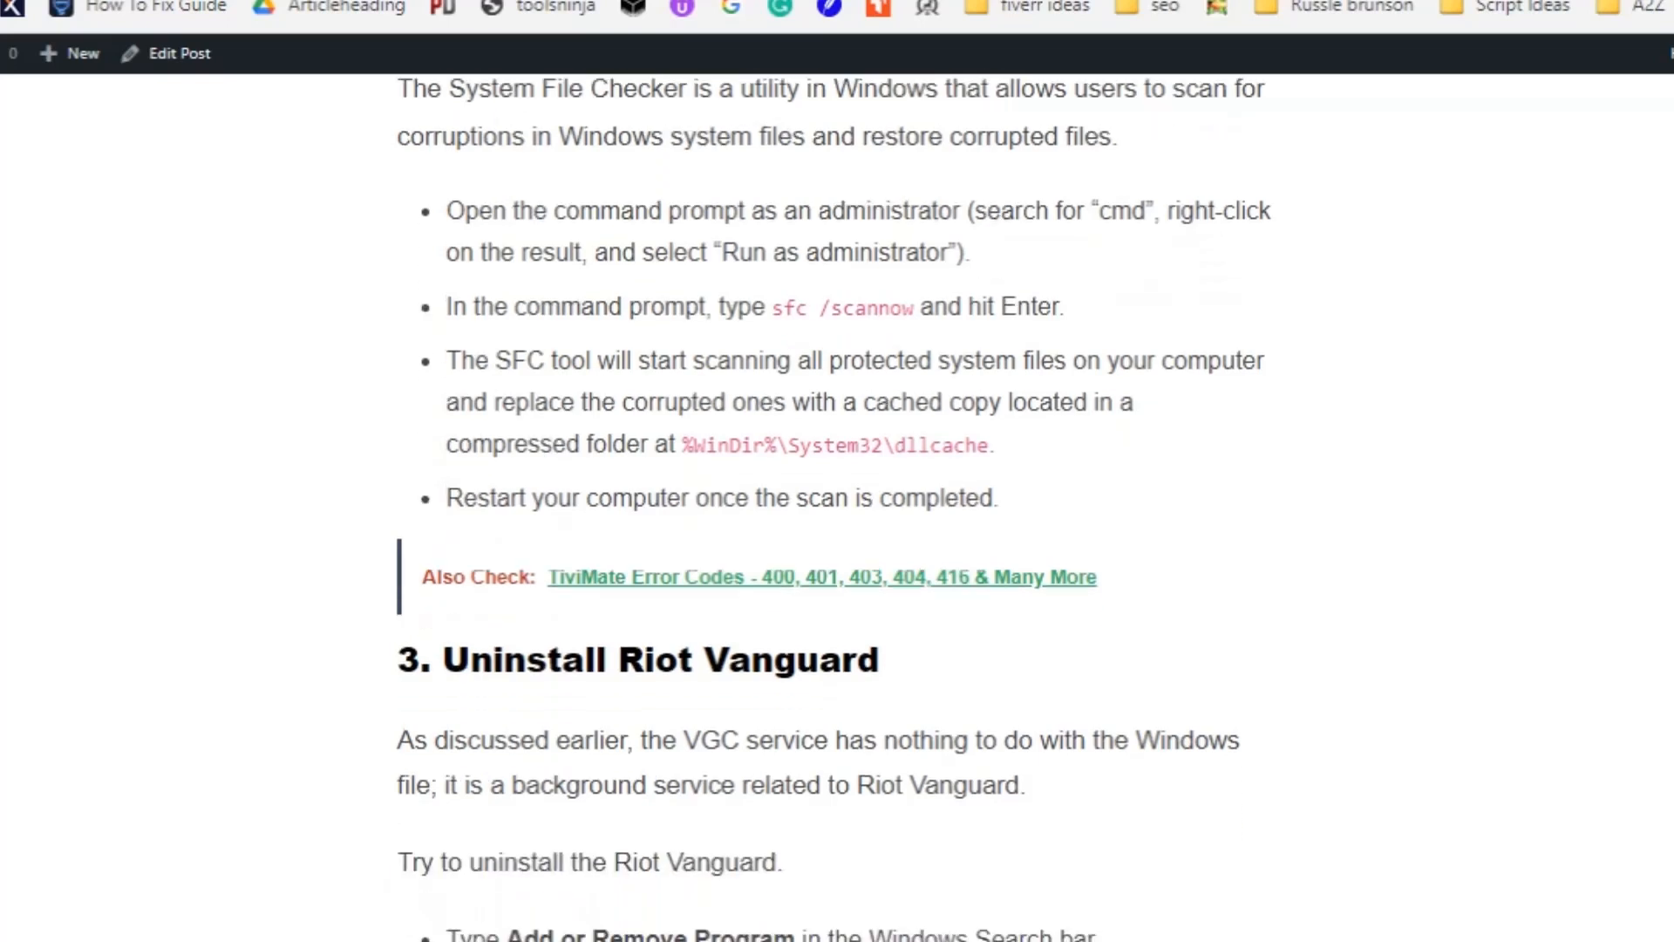
{"action": "scroll", "scroll_direction": "down", "scroll_amount": 3}
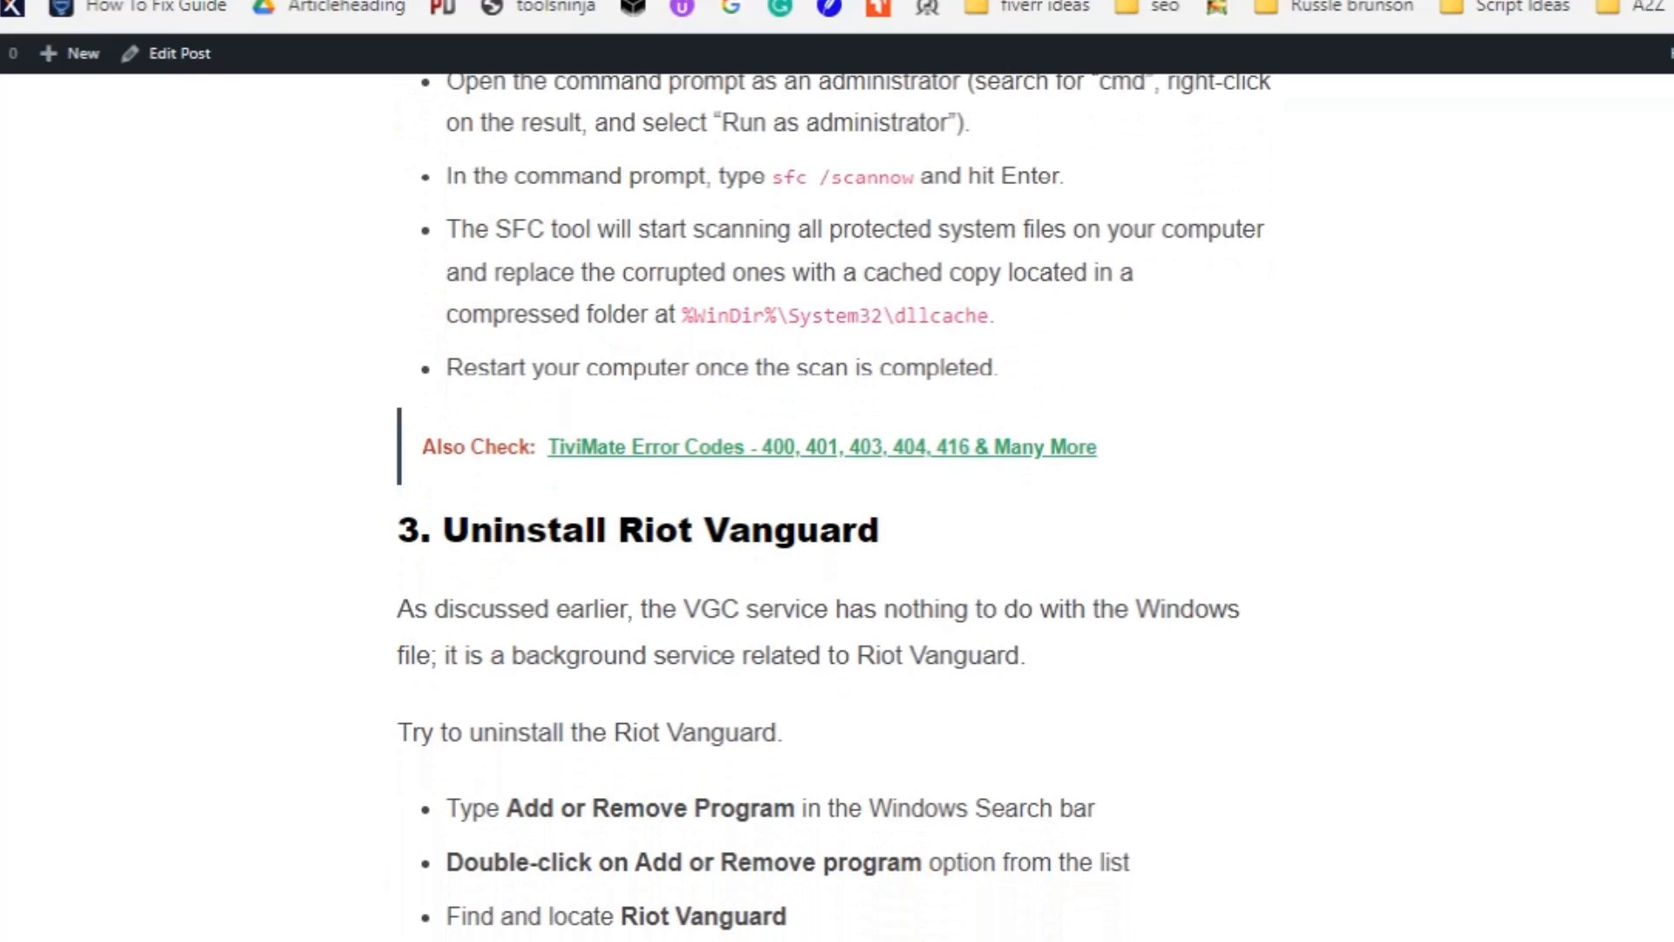
{"action": "scroll", "scroll_direction": "down", "scroll_amount": 3}
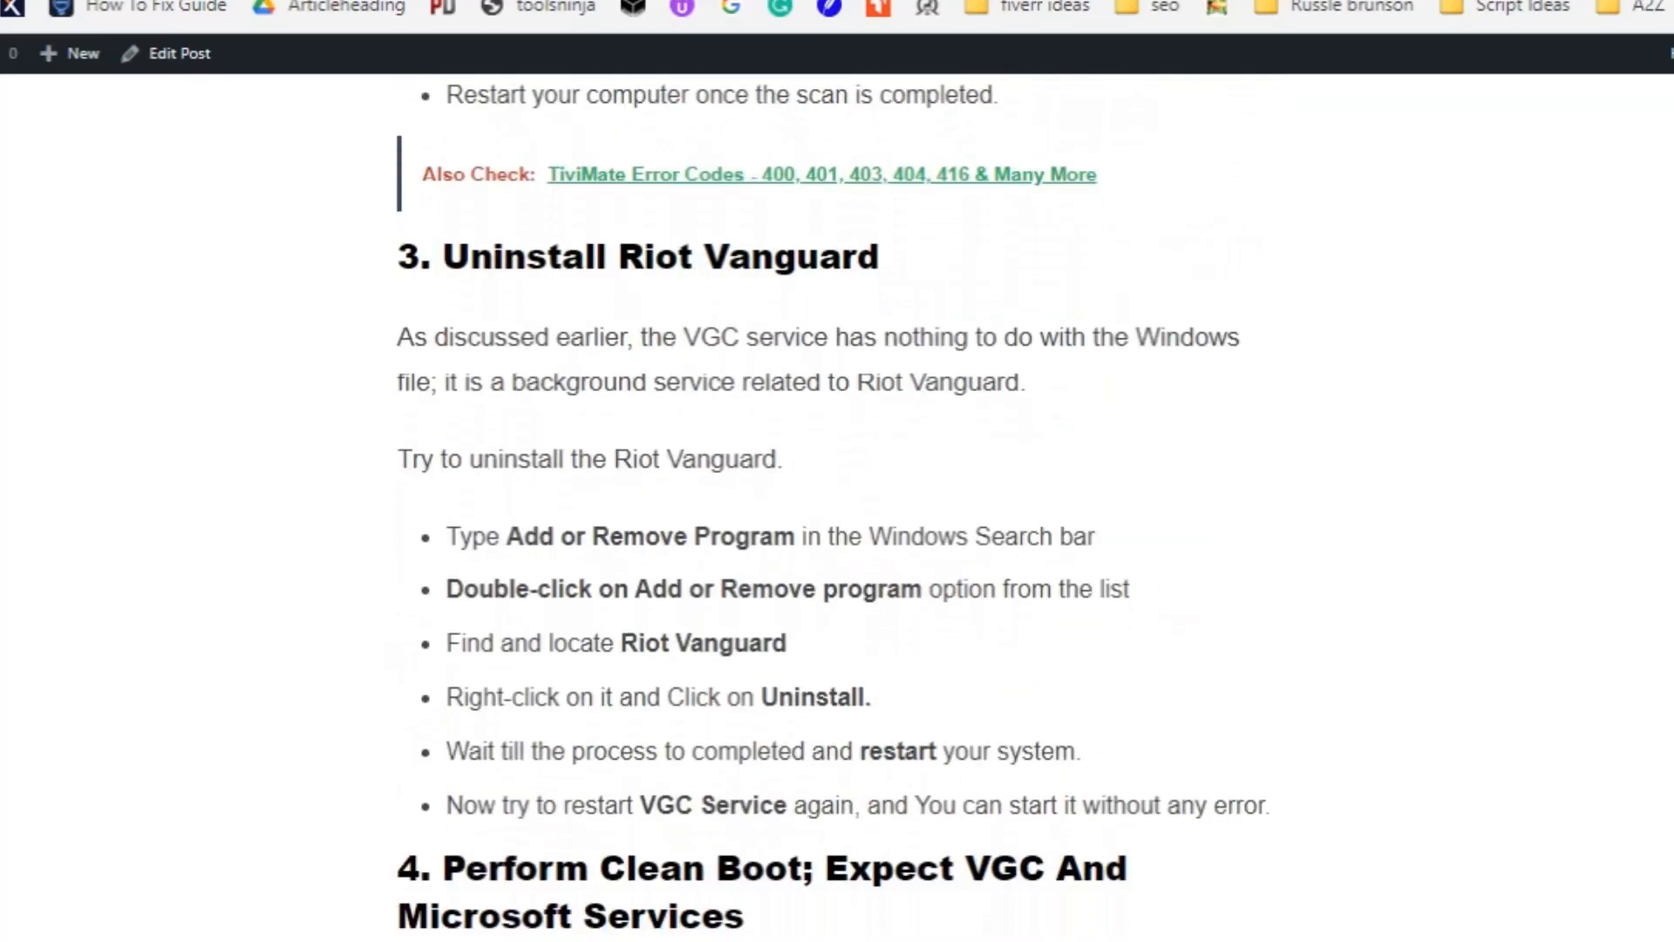
{"action": "scroll", "scroll_direction": "down", "scroll_amount": 3}
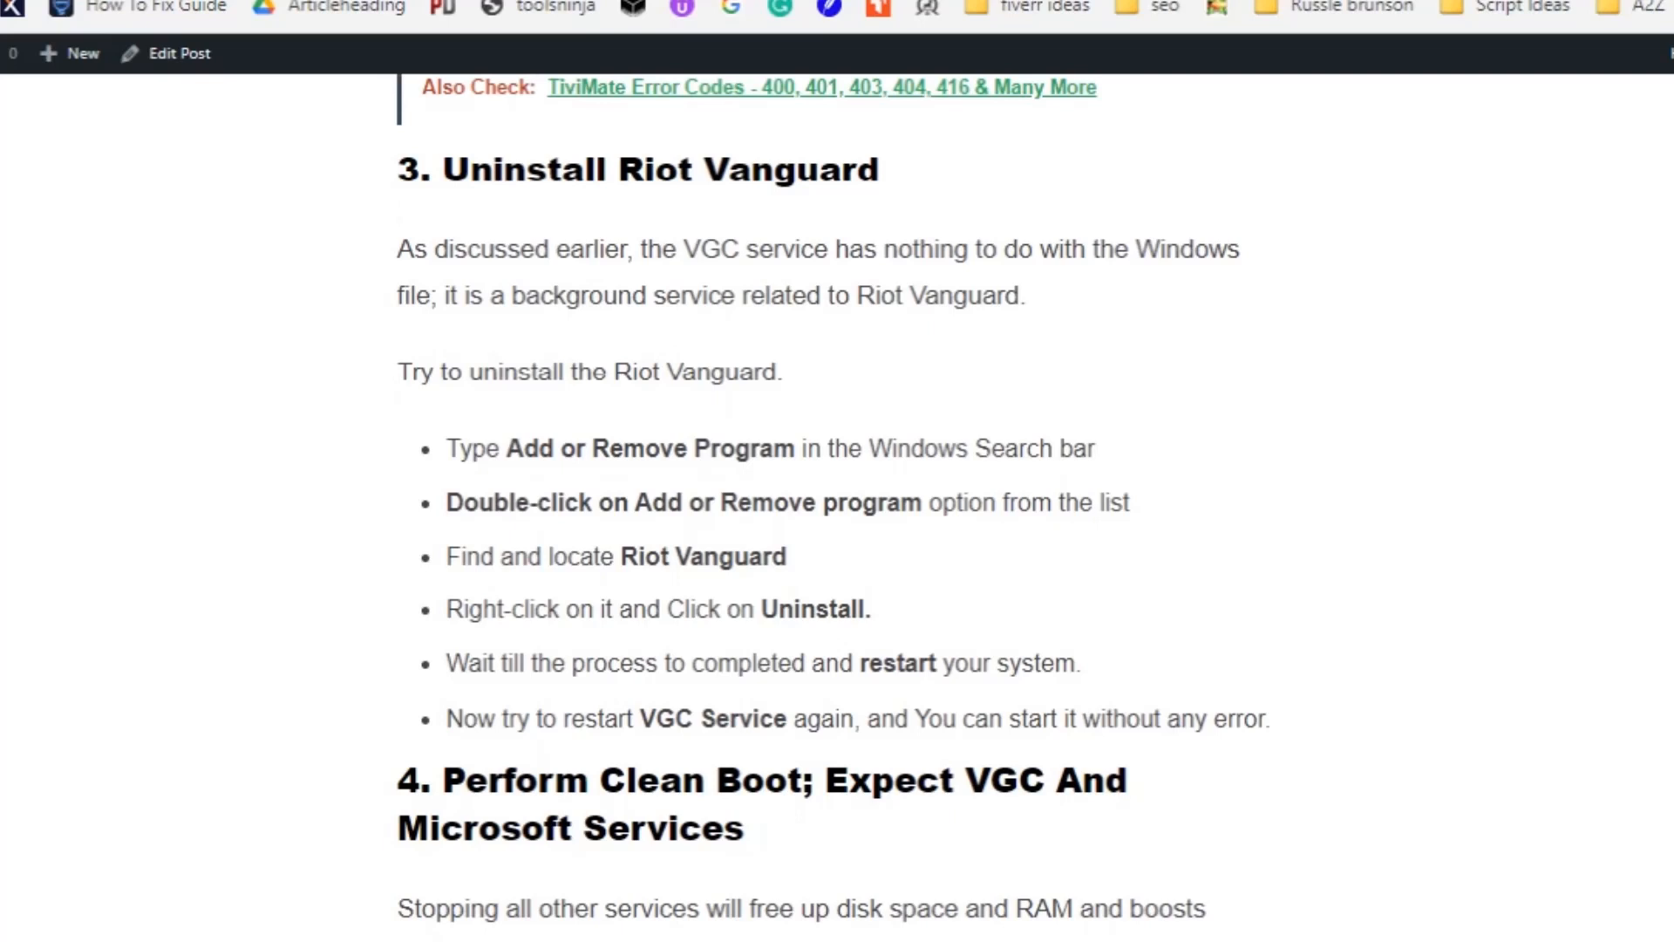
{"action": "scroll", "scroll_direction": "down", "scroll_amount": 3}
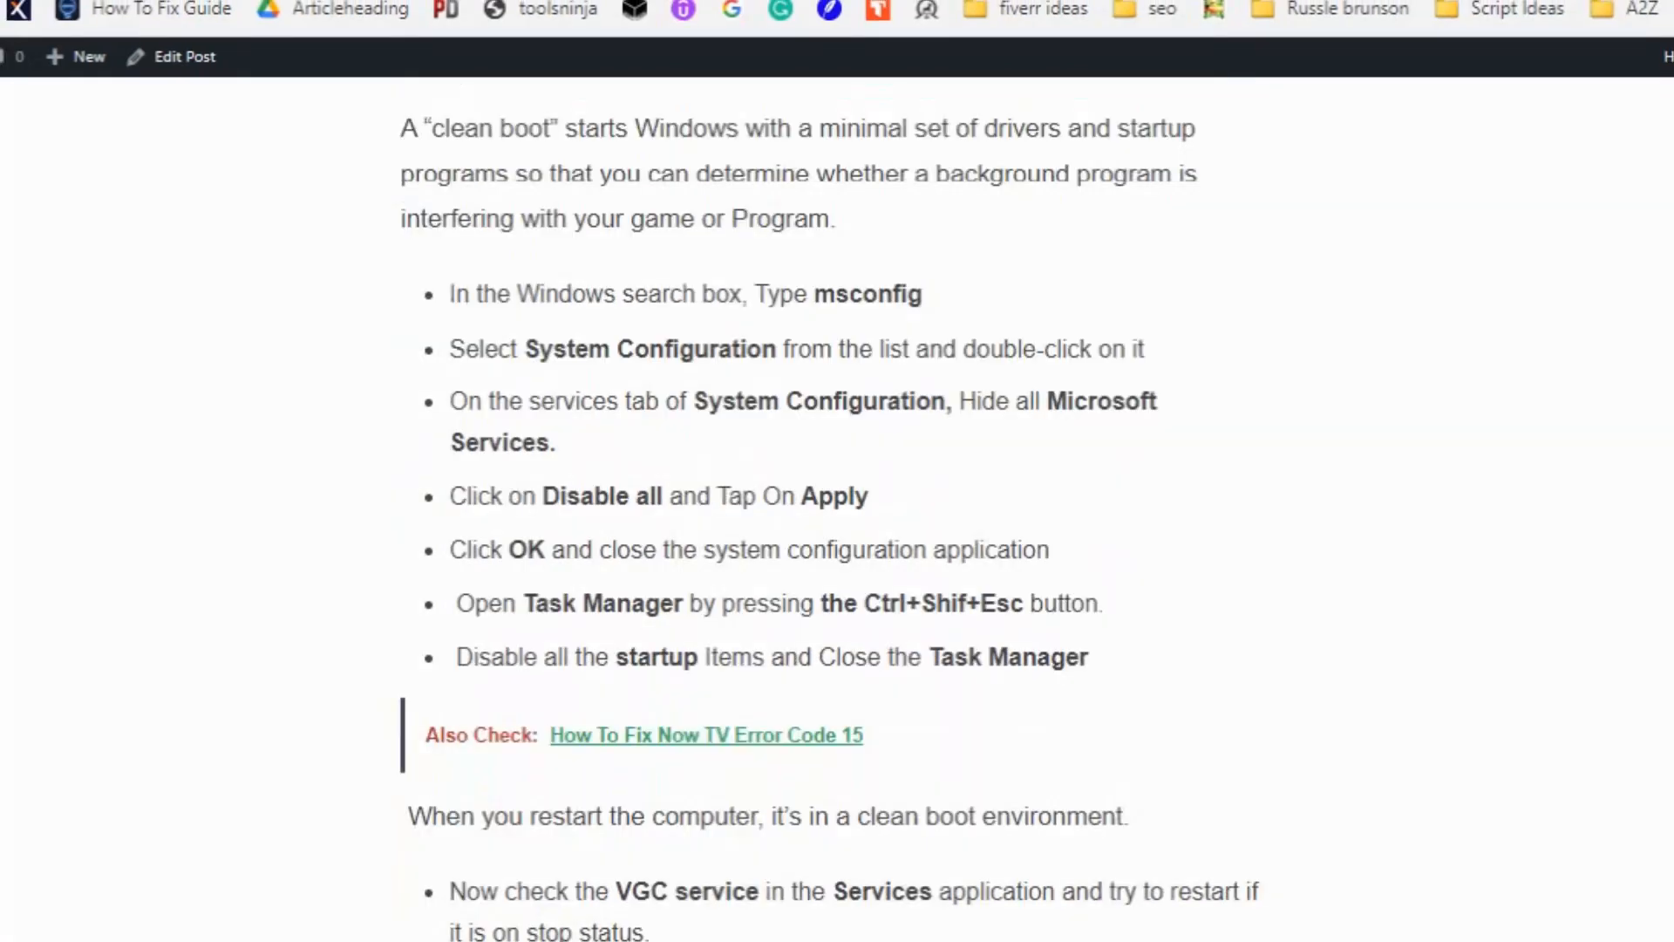
{"action": "scroll", "scroll_direction": "down", "scroll_amount": 3}
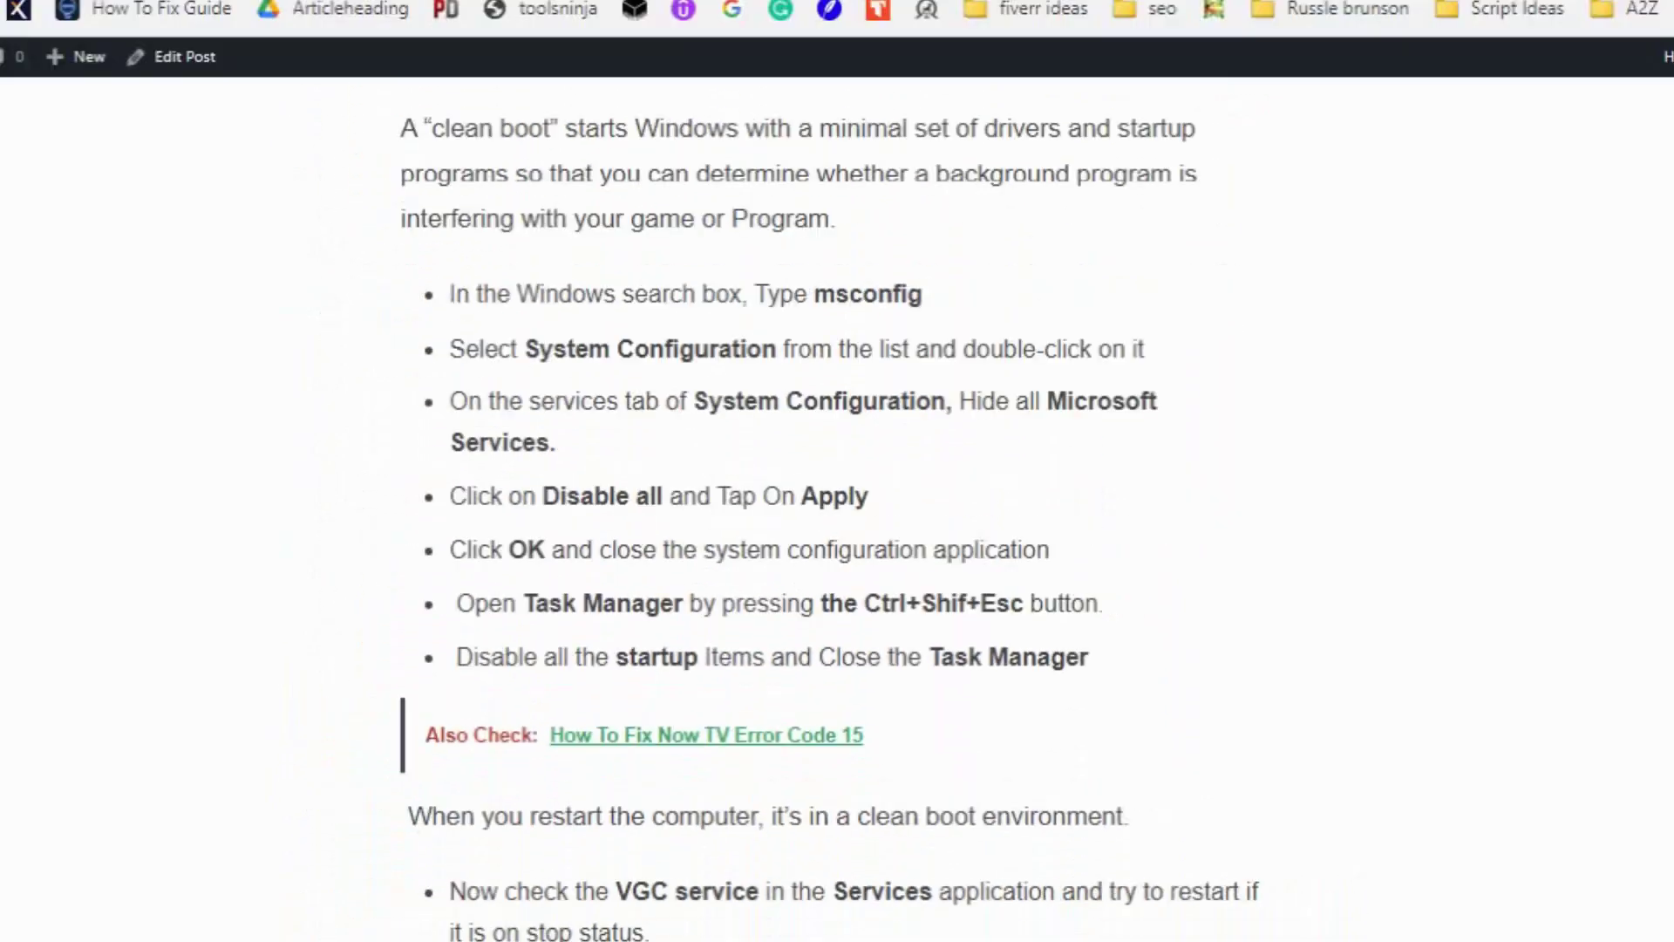
{"action": "scroll", "scroll_direction": "down", "scroll_amount": 3}
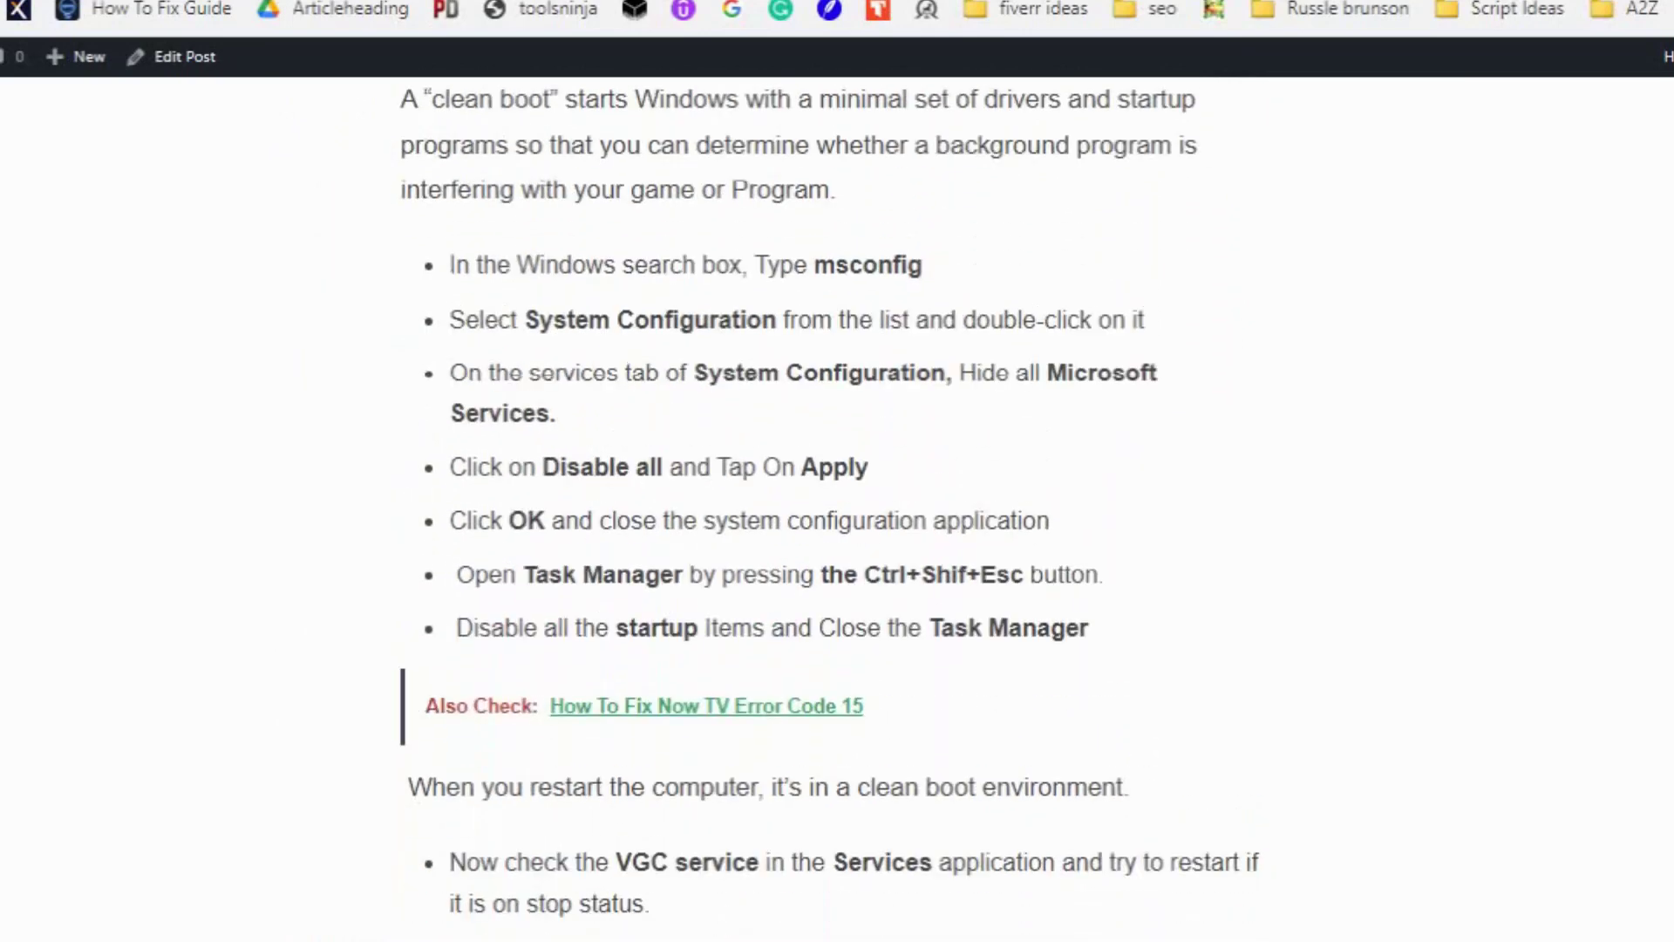
{"action": "scroll", "scroll_direction": "up", "scroll_amount": 3}
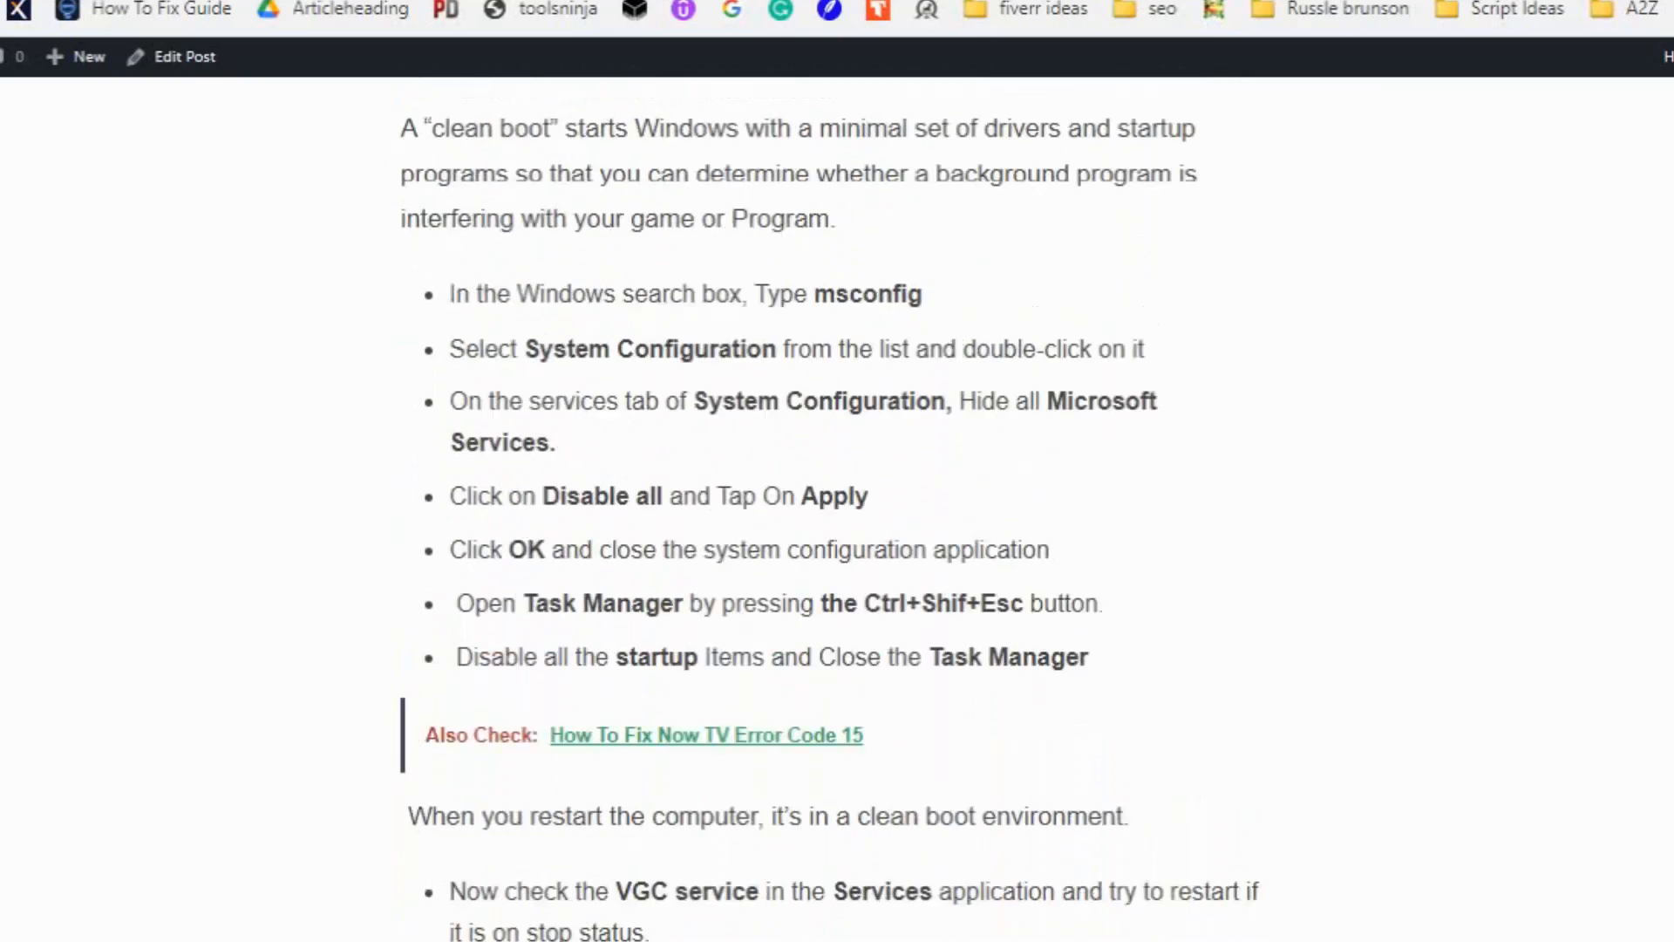
{"action": "scroll", "scroll_direction": "down", "scroll_amount": 3}
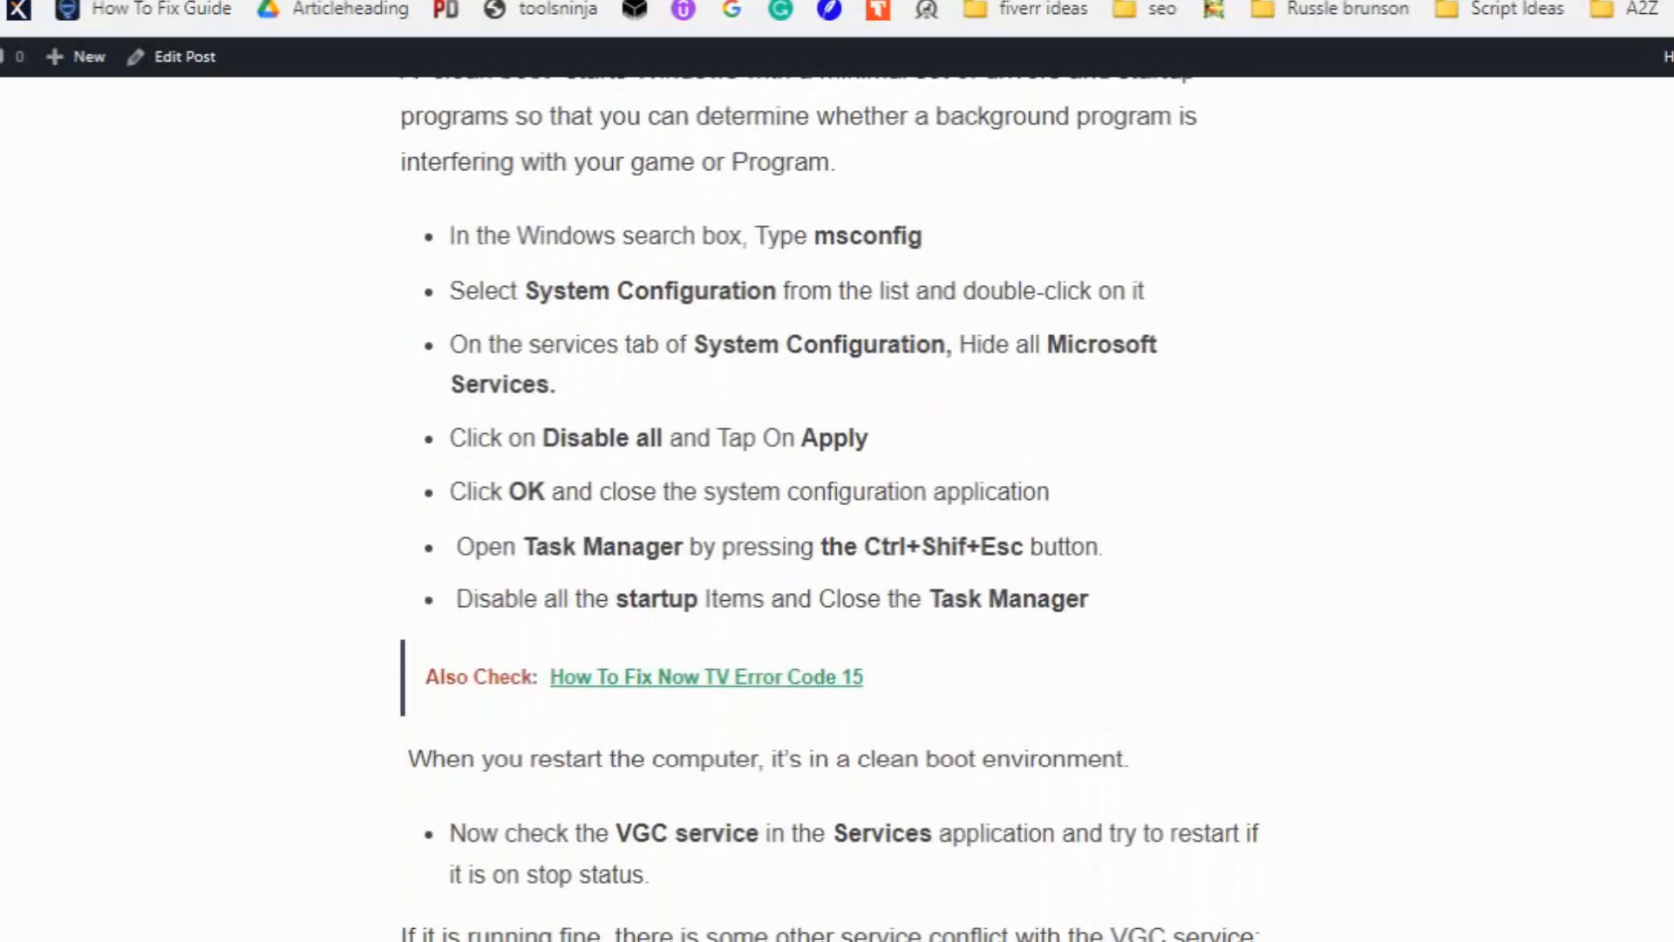
{"action": "scroll", "scroll_direction": "up", "scroll_amount": 3}
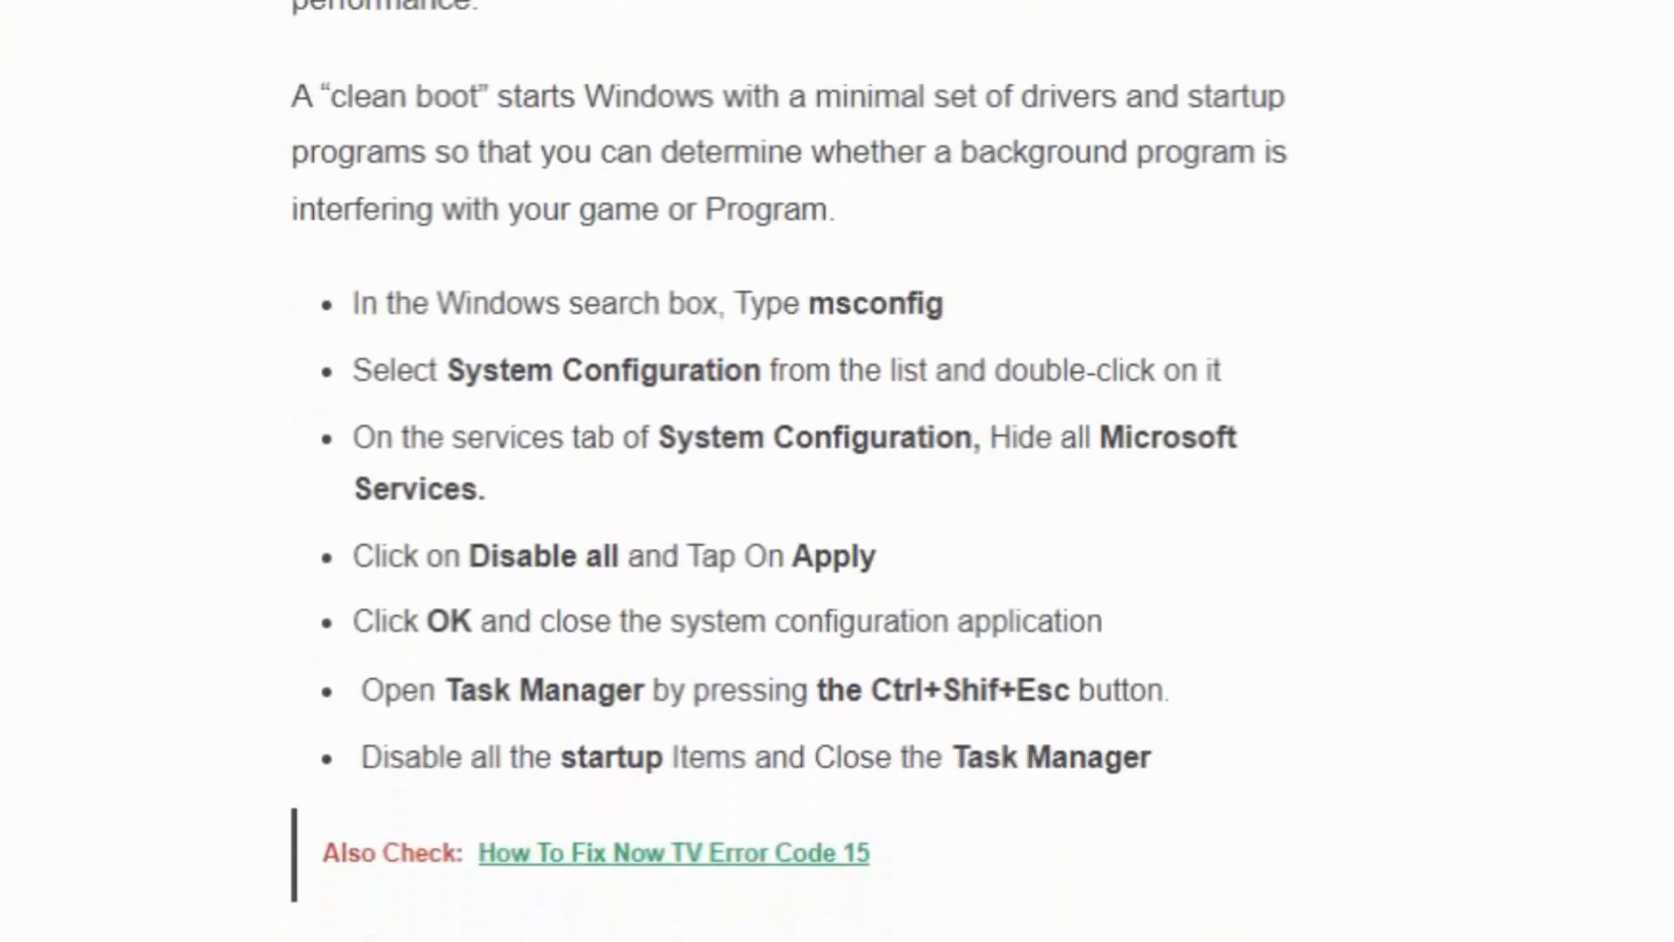
{"action": "scroll", "scroll_direction": "down", "scroll_amount": 3}
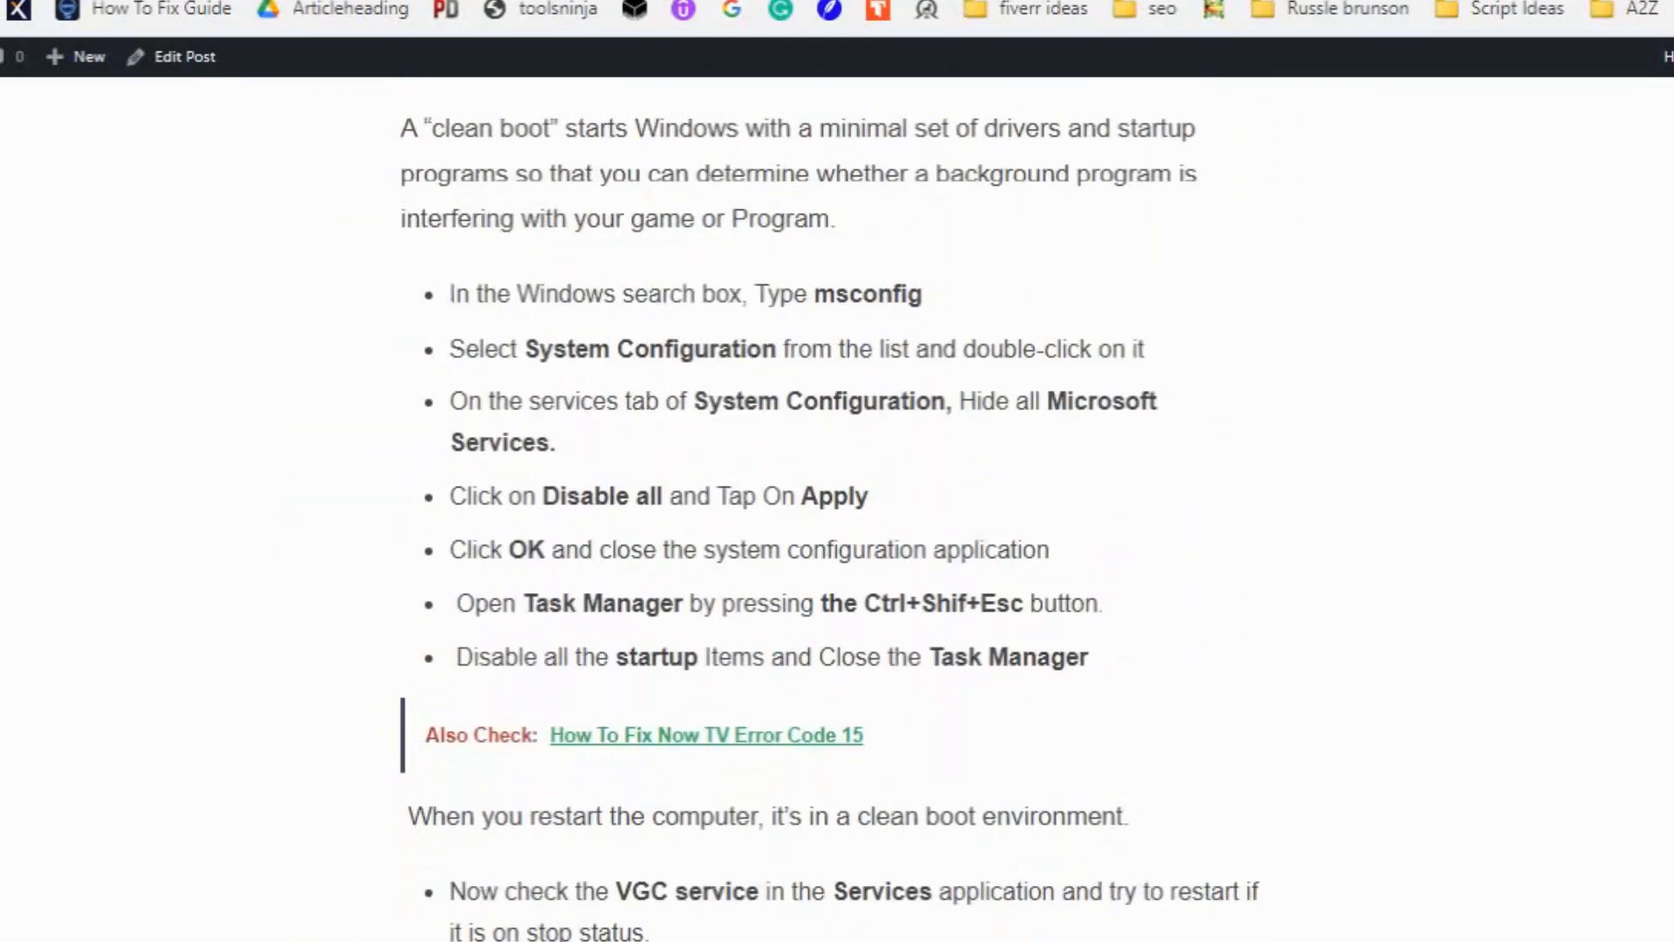
{"action": "scroll", "scroll_direction": "down", "scroll_amount": 3}
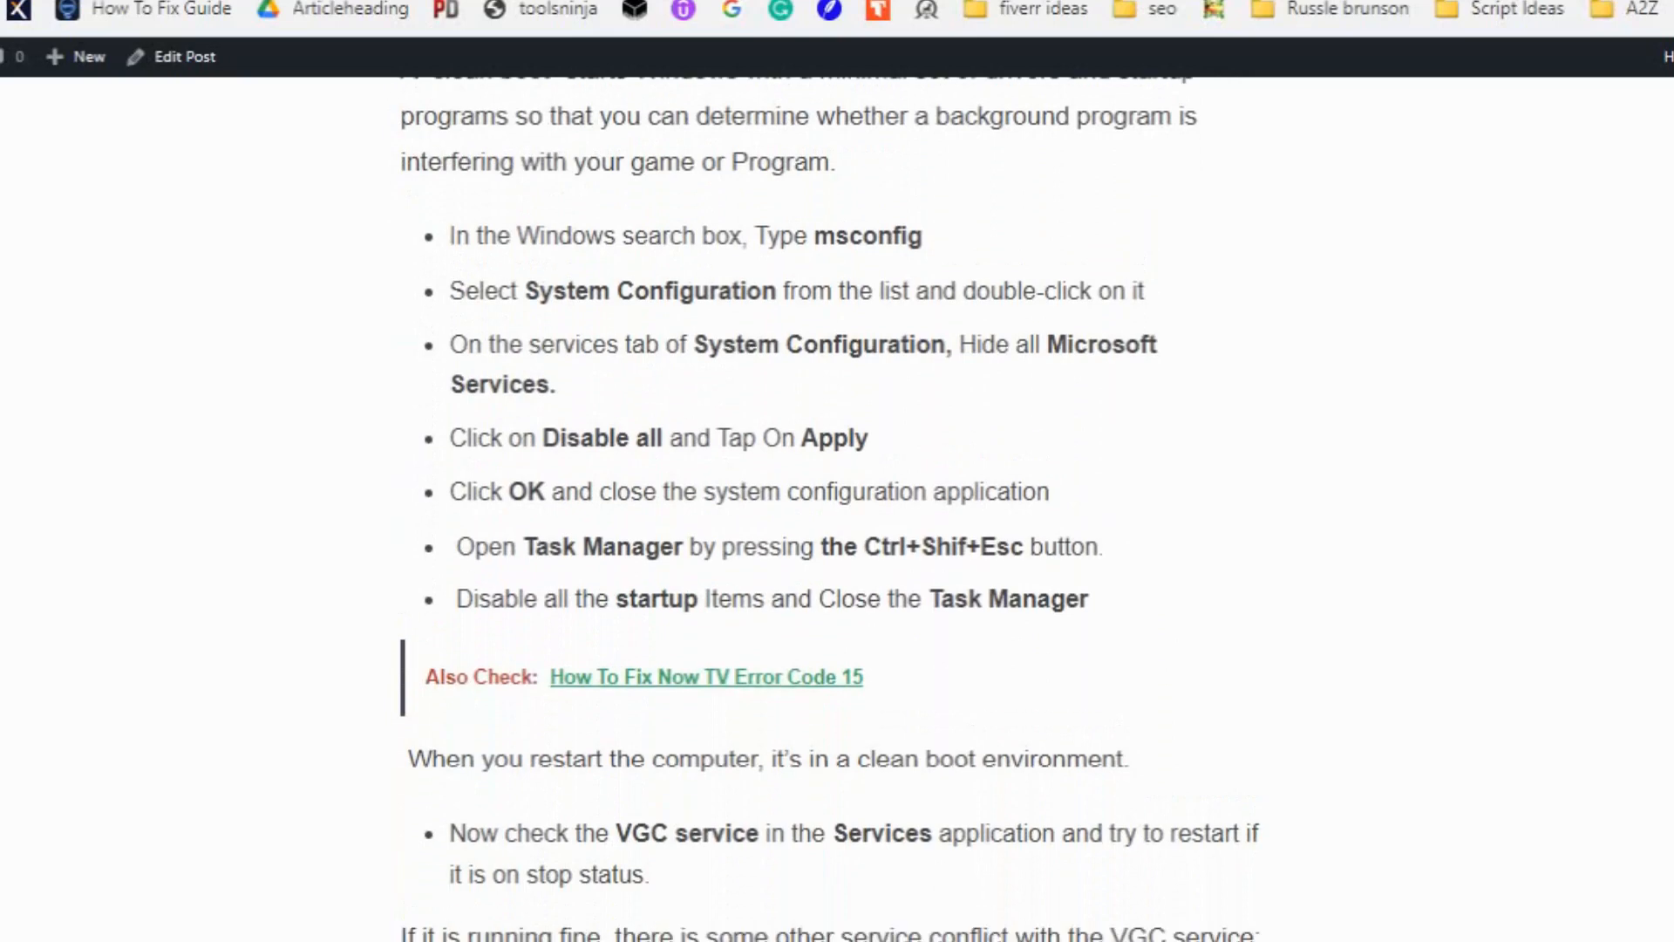
{"action": "scroll", "scroll_direction": "down", "scroll_amount": 3}
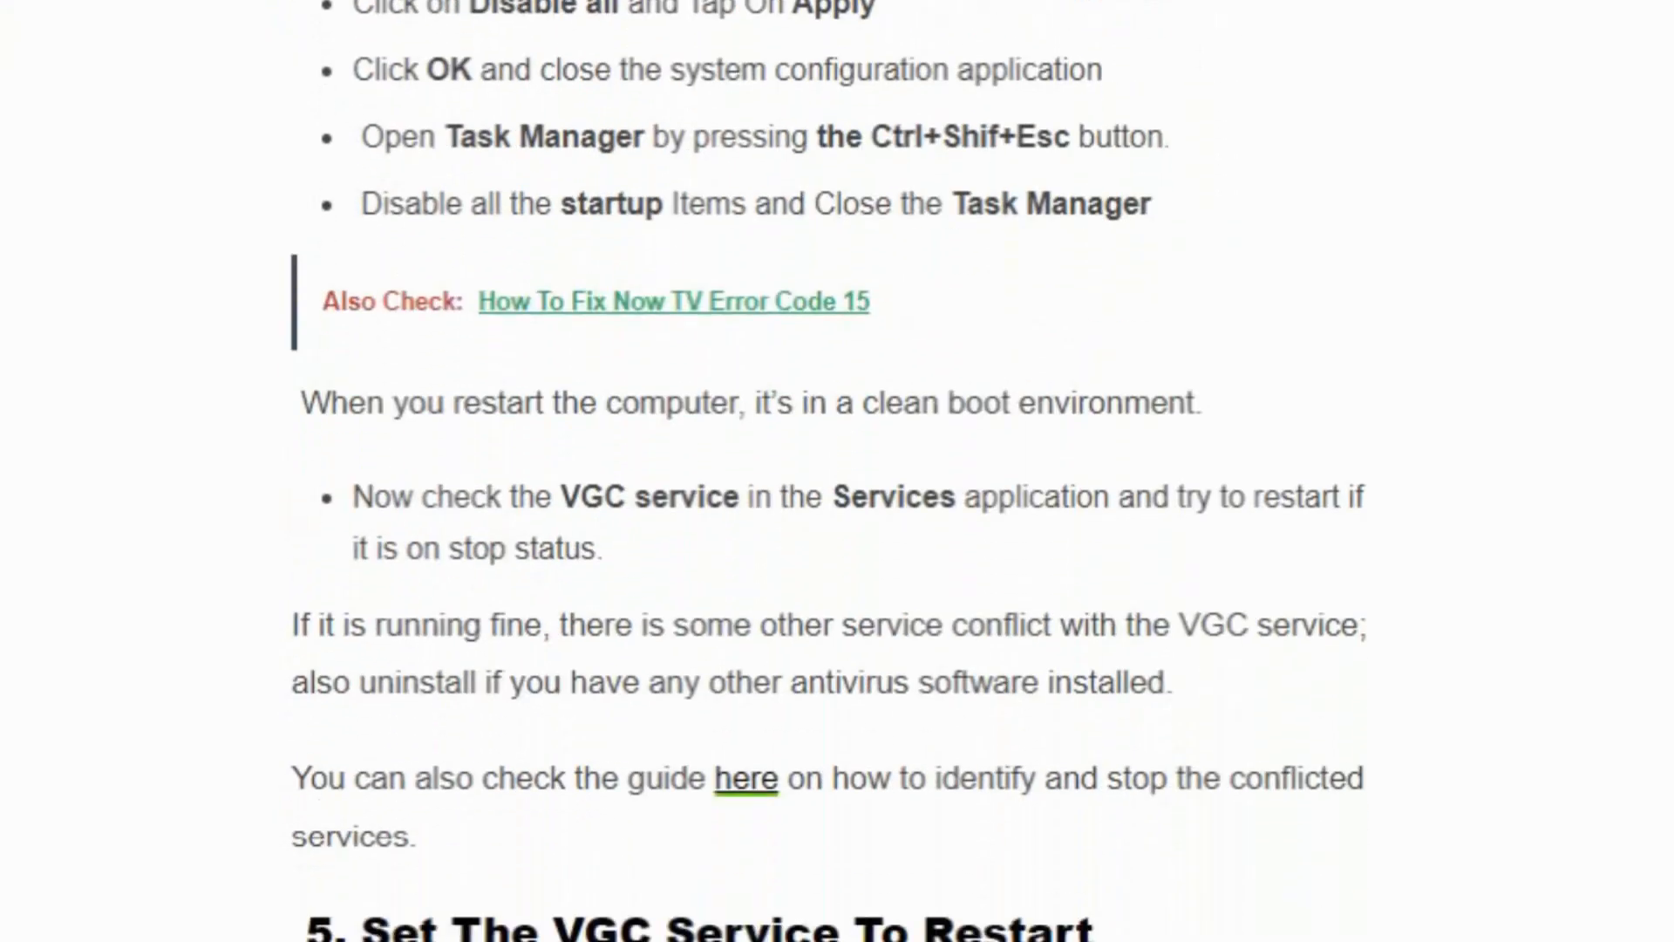
{"action": "scroll", "scroll_direction": "up", "scroll_amount": 3}
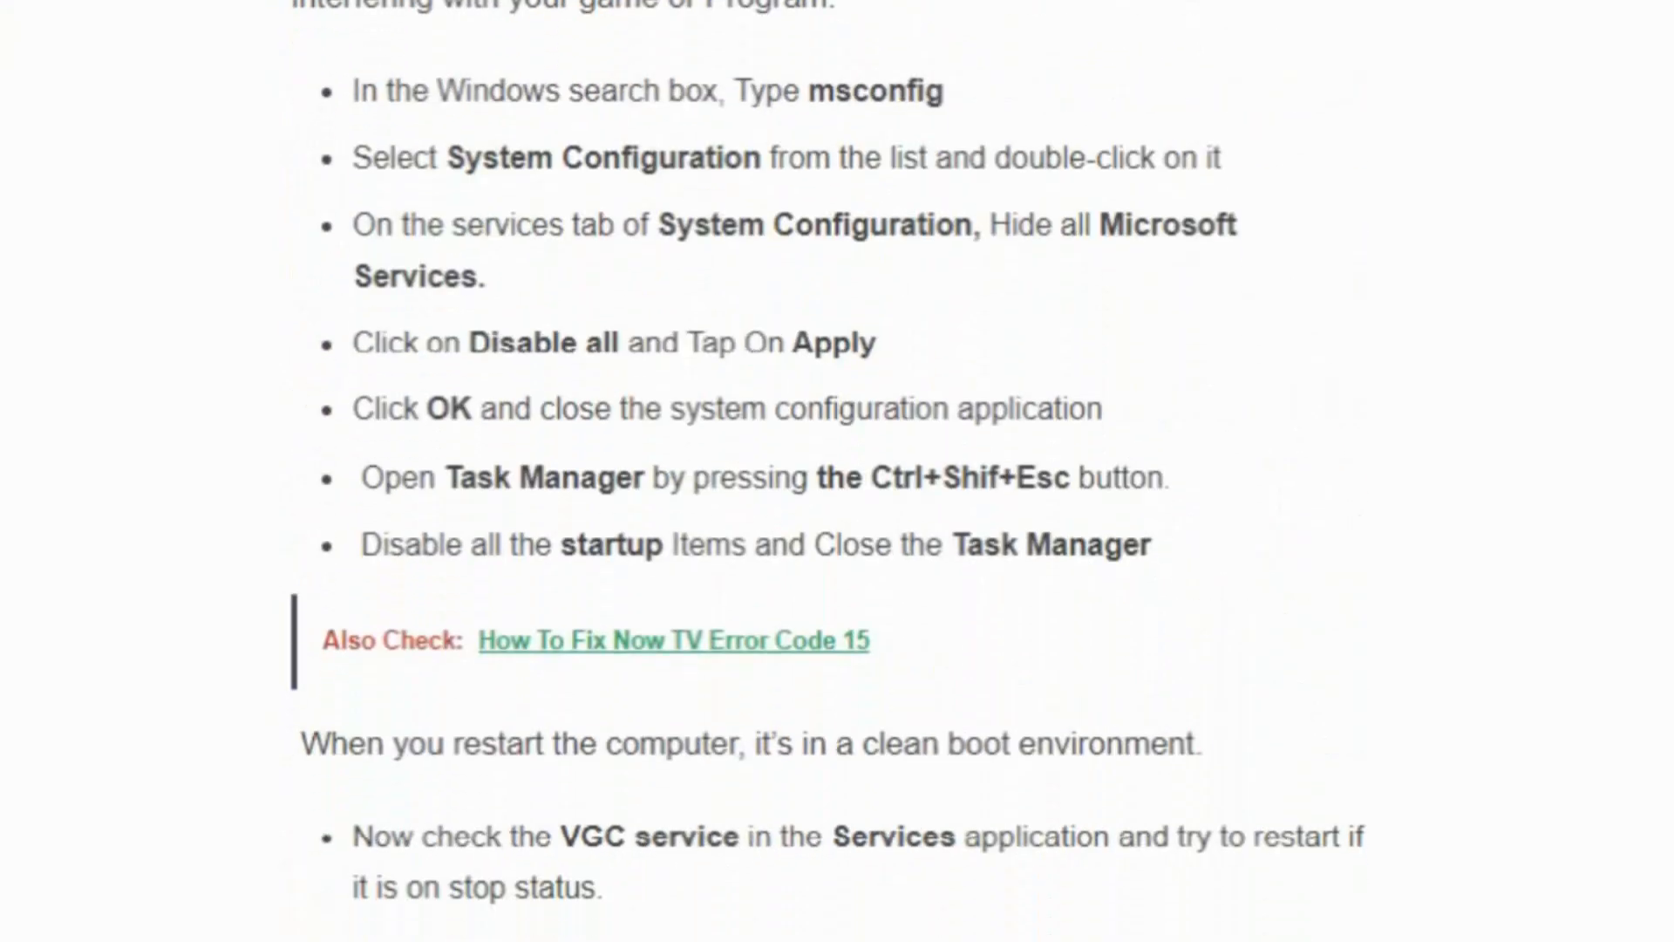
{"action": "scroll", "scroll_direction": "down", "scroll_amount": 3}
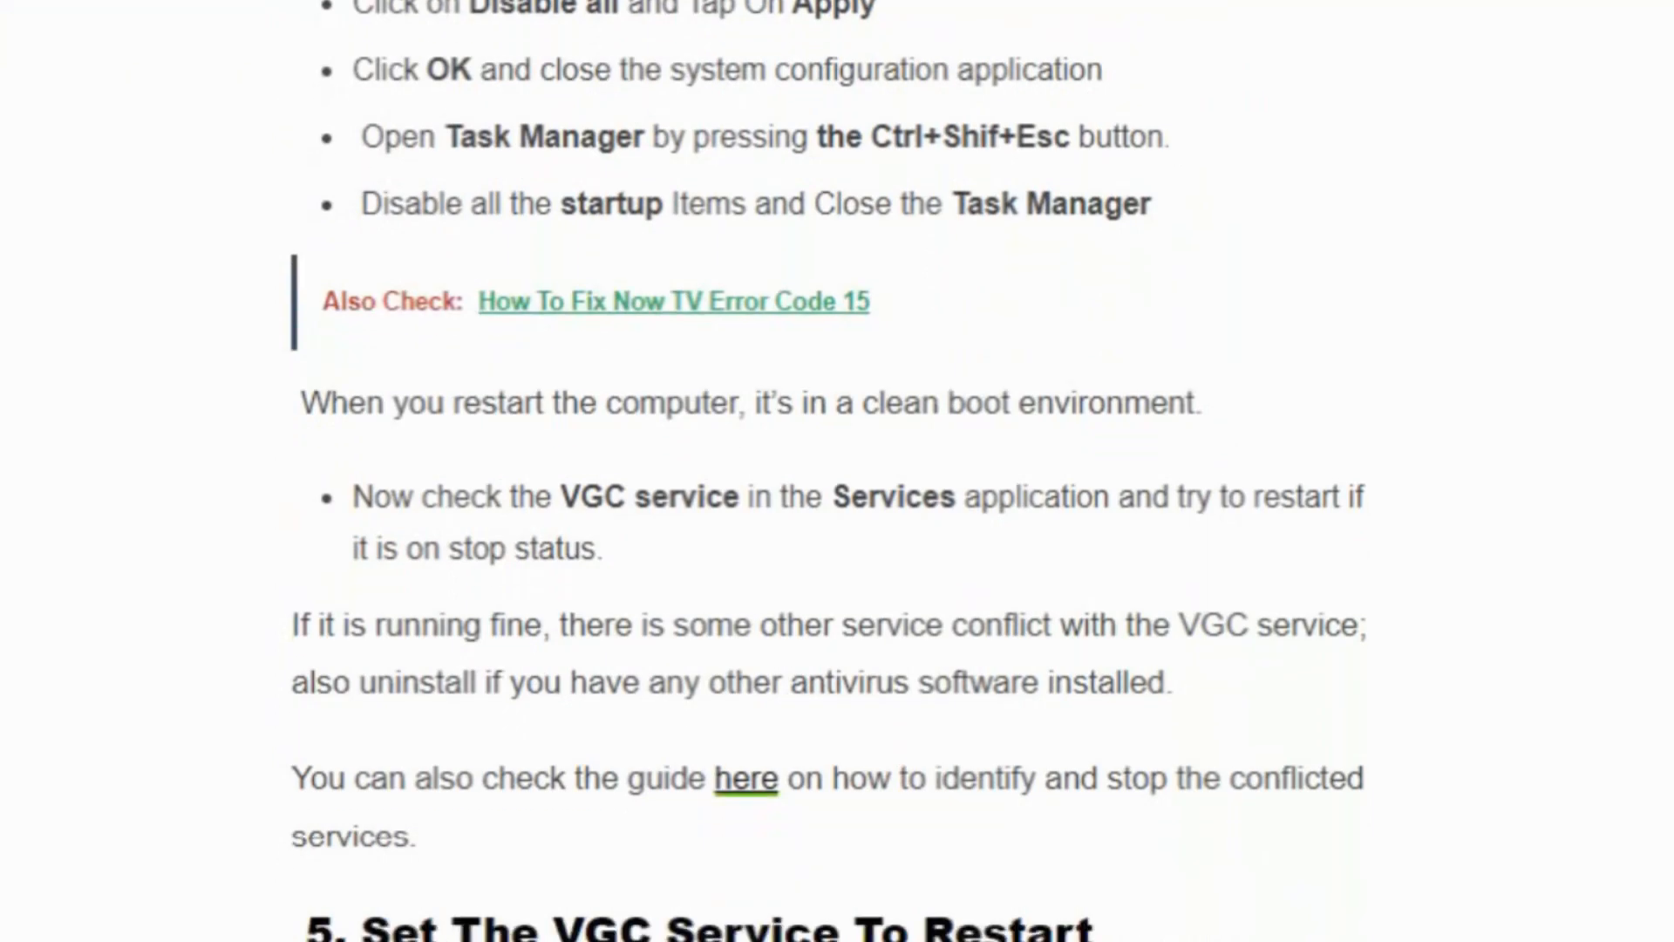
{"action": "scroll", "scroll_direction": "up", "scroll_amount": 3}
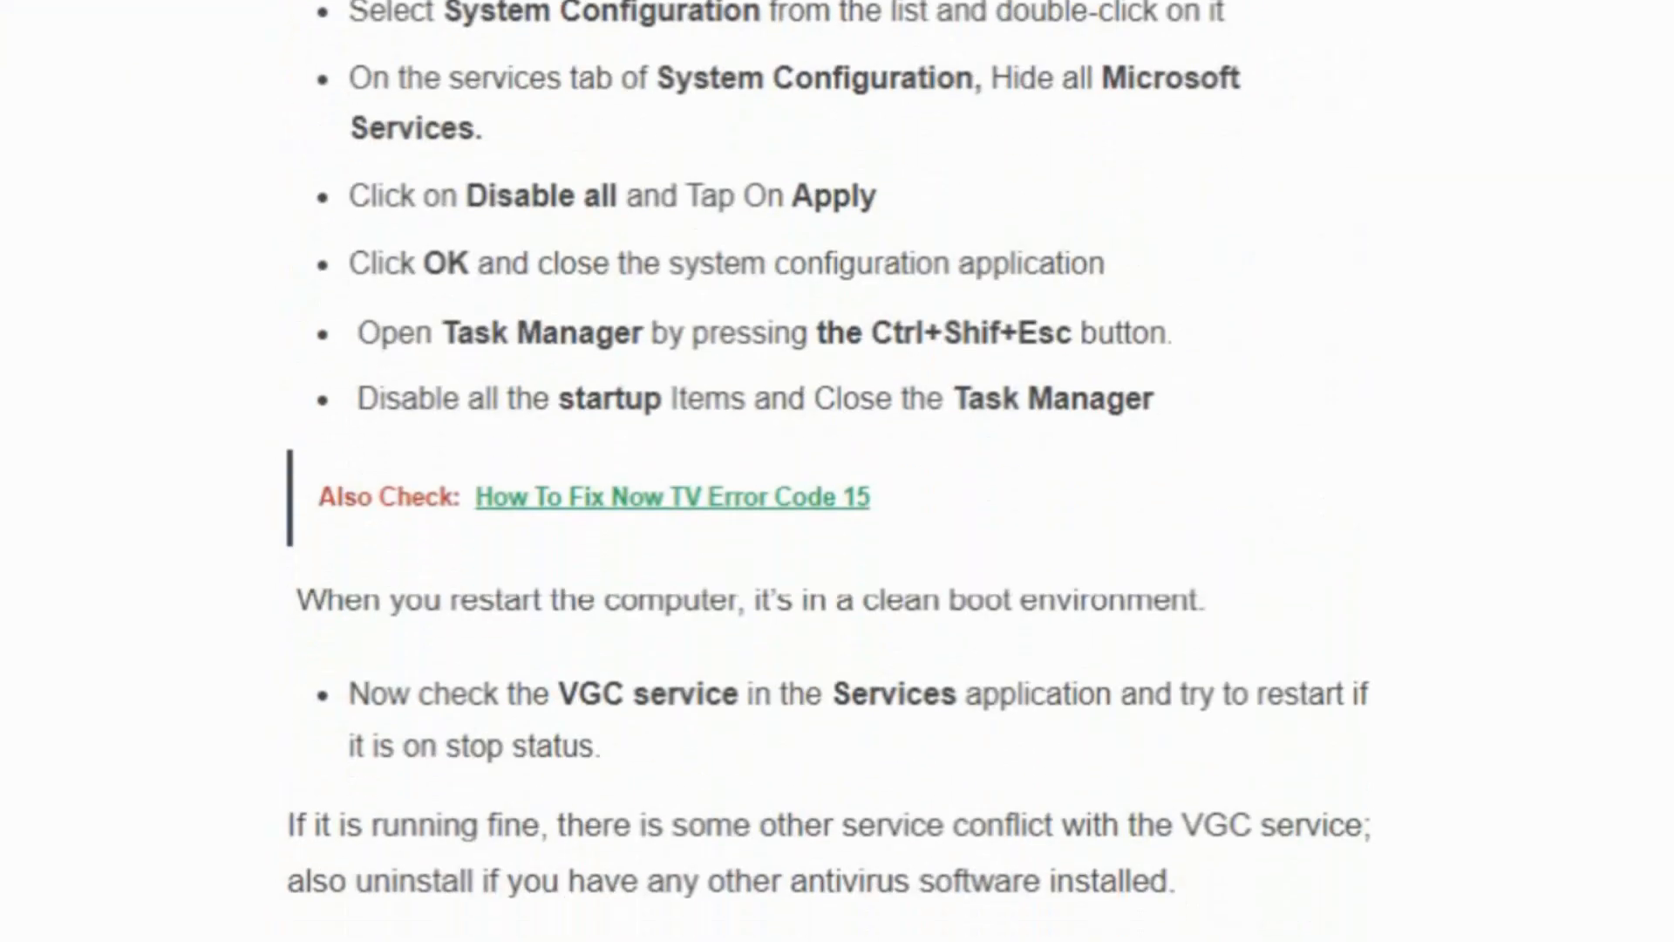
{"action": "scroll", "scroll_direction": "down", "scroll_amount": 3}
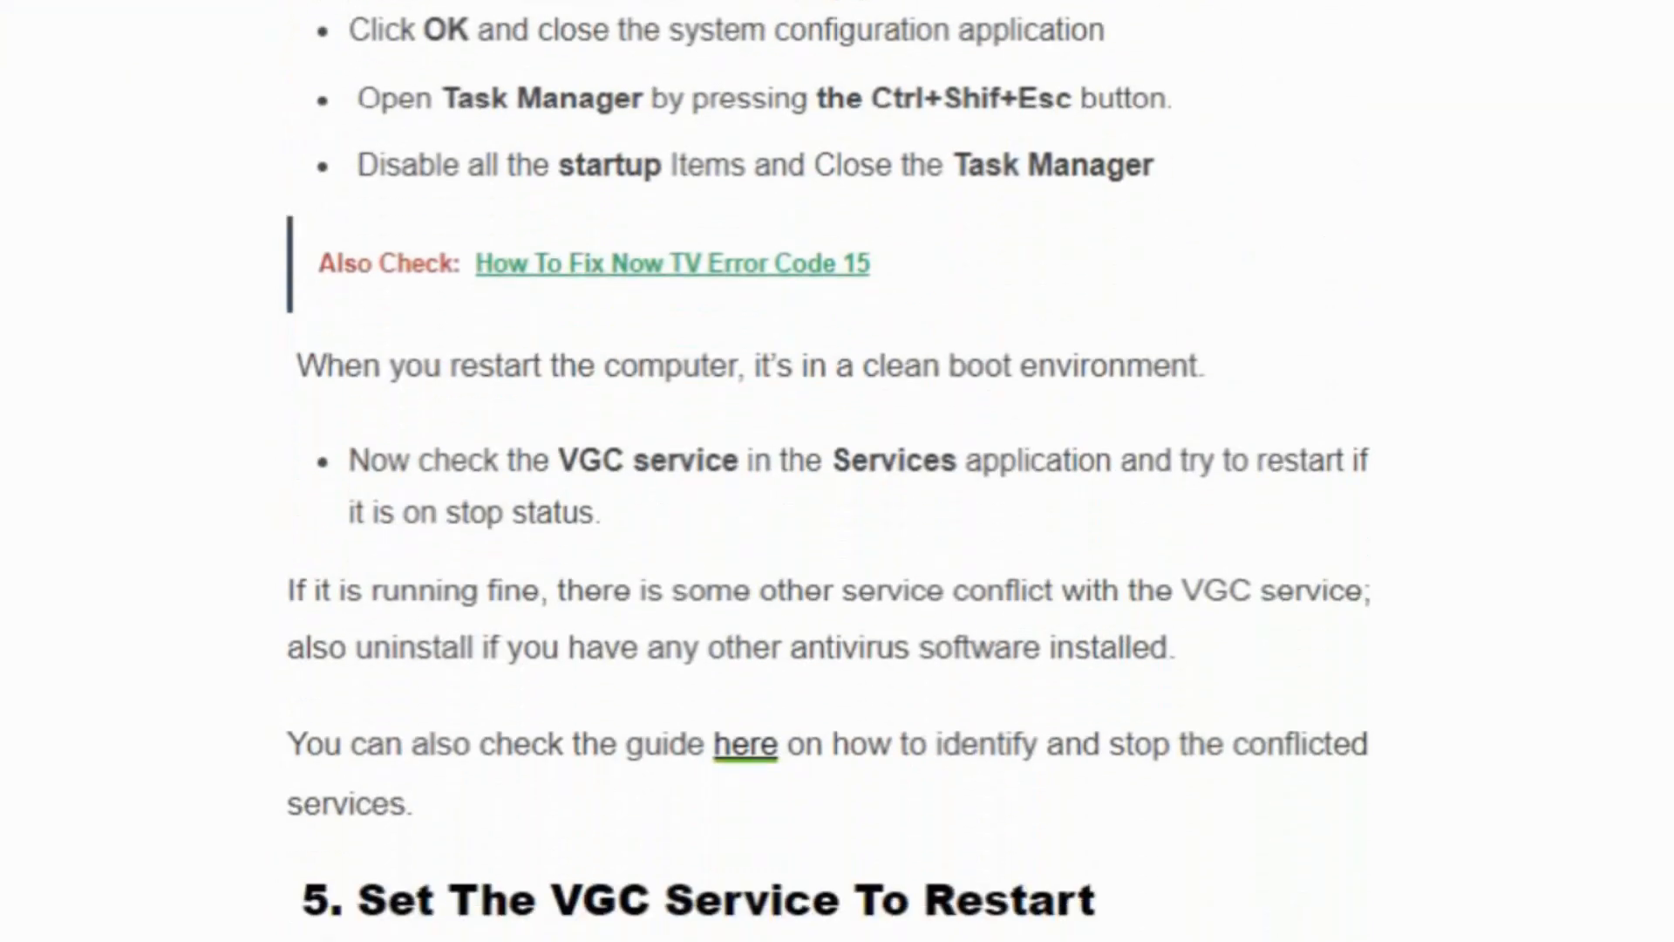
{"action": "scroll", "scroll_direction": "up", "scroll_amount": 3}
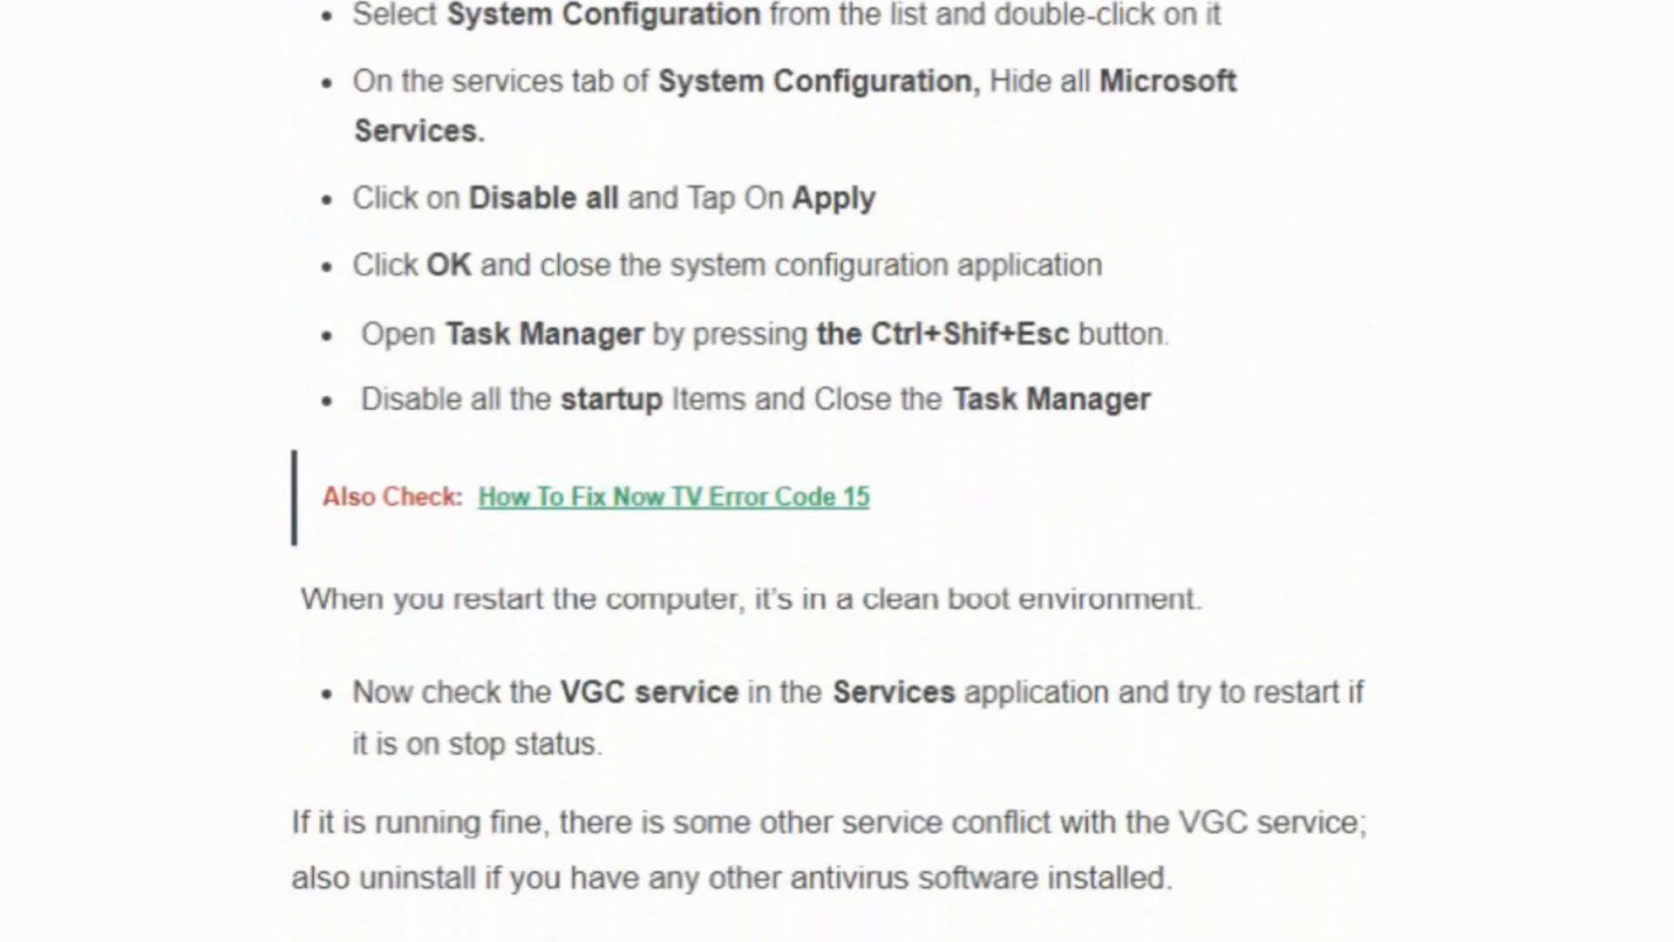
{"action": "scroll", "scroll_direction": "down", "scroll_amount": 3}
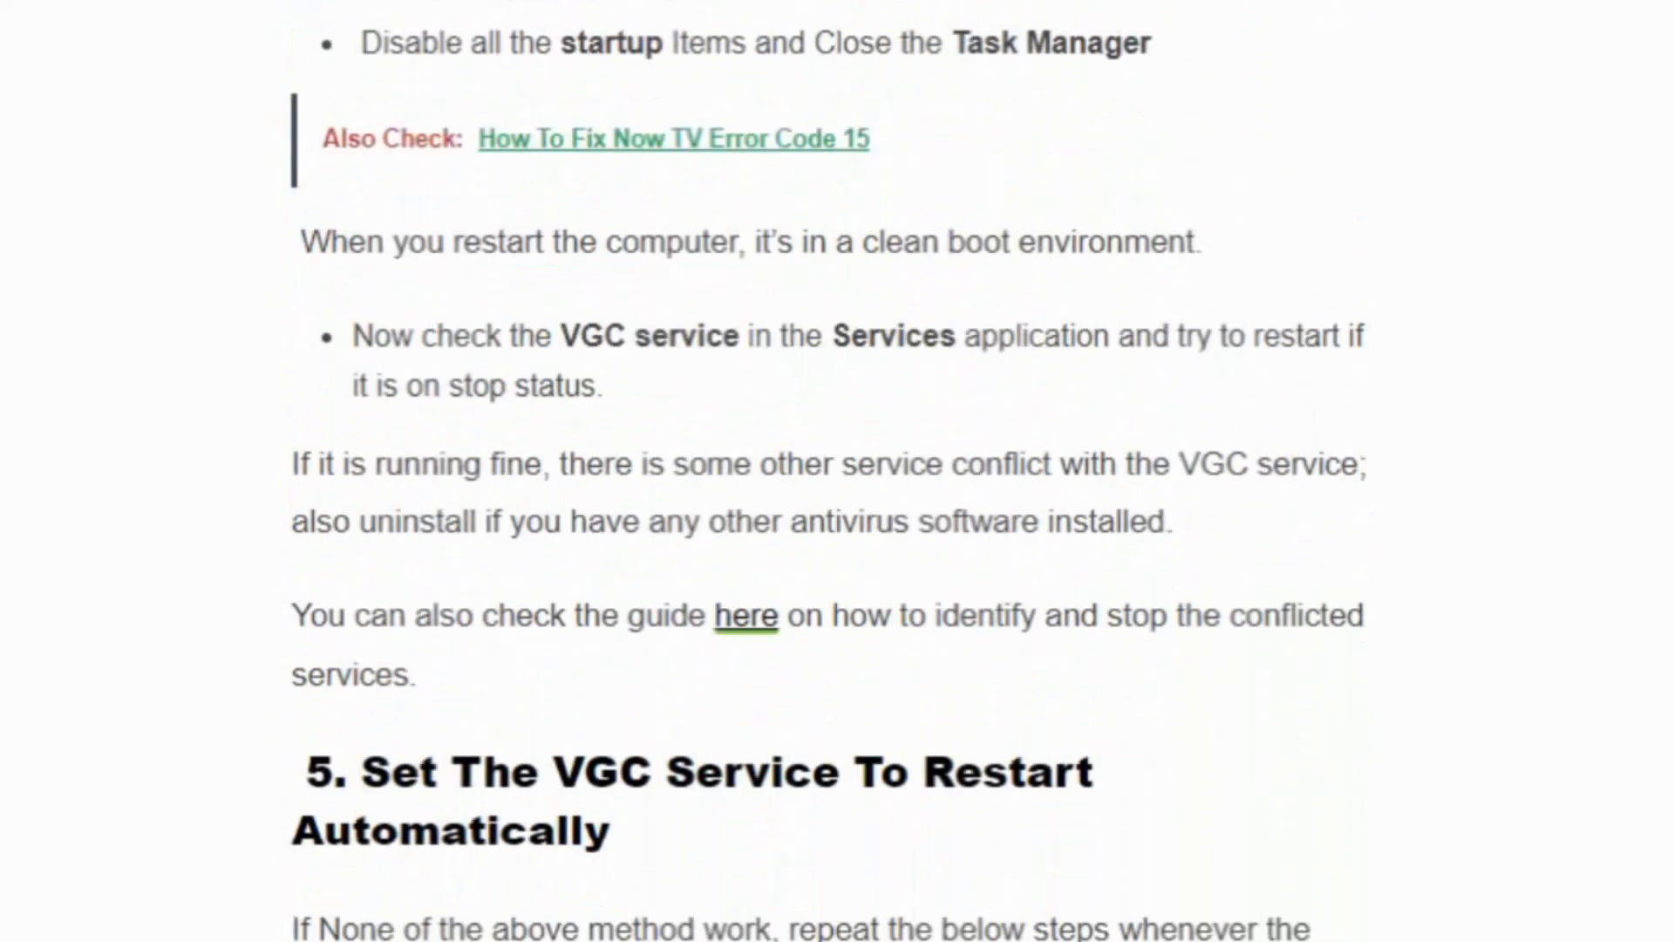
{"action": "scroll", "scroll_direction": "up", "scroll_amount": 3}
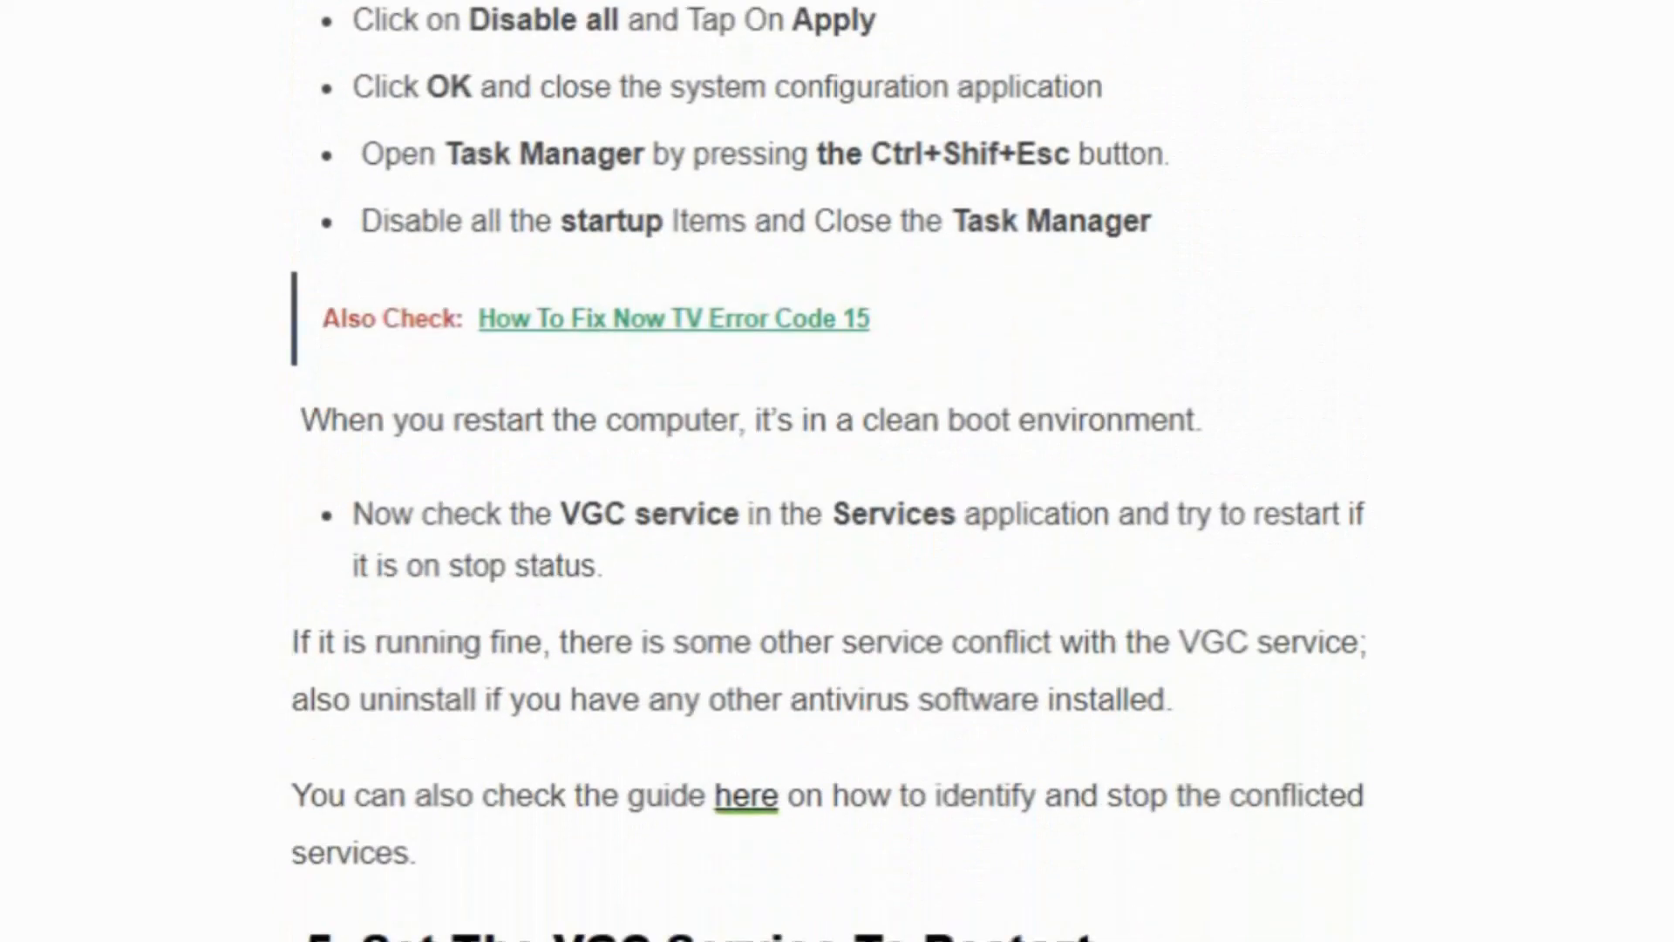
{"action": "scroll", "scroll_direction": "down", "scroll_amount": 3}
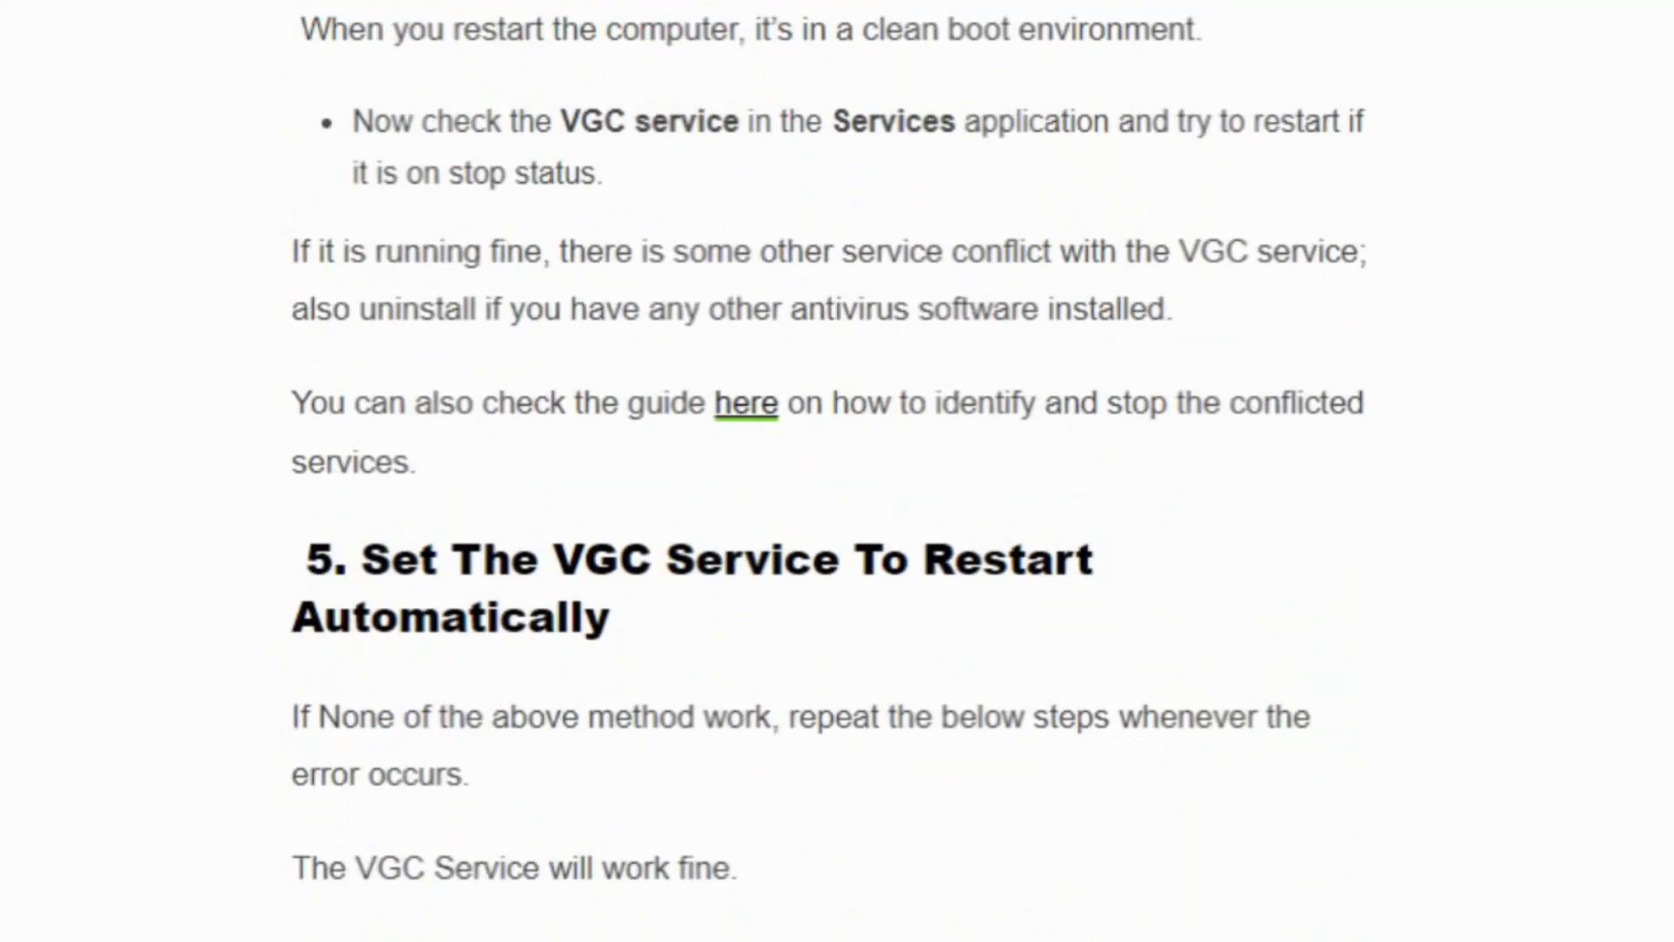
{"action": "scroll", "scroll_direction": "up", "scroll_amount": 3}
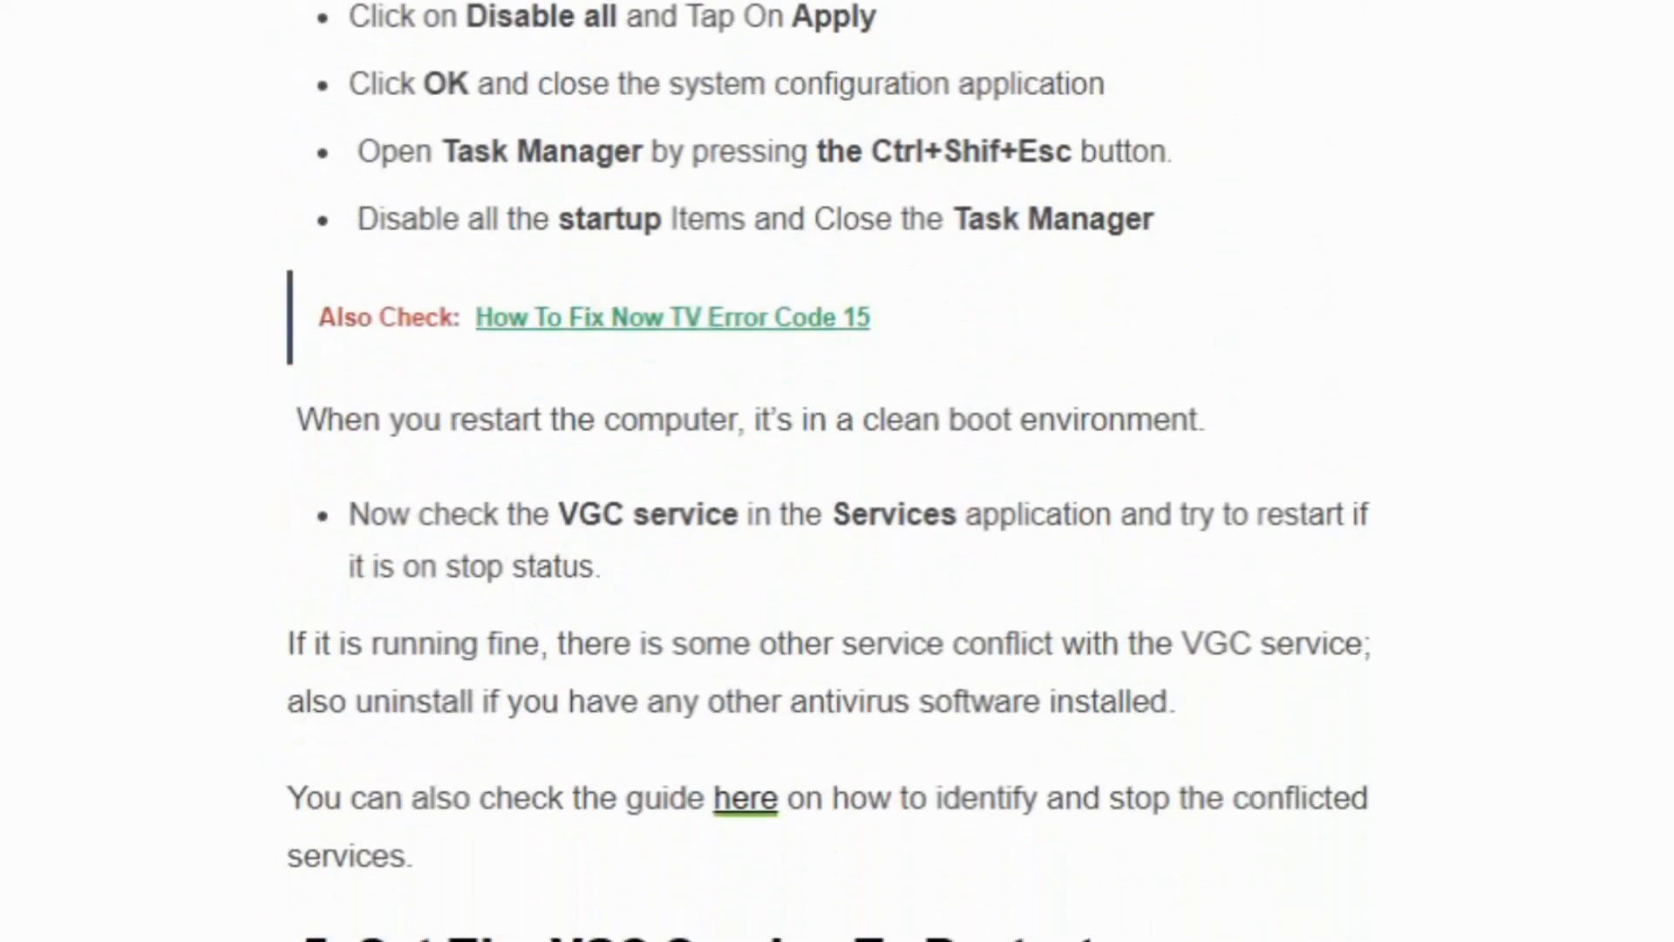
{"action": "scroll", "scroll_direction": "down", "scroll_amount": 3}
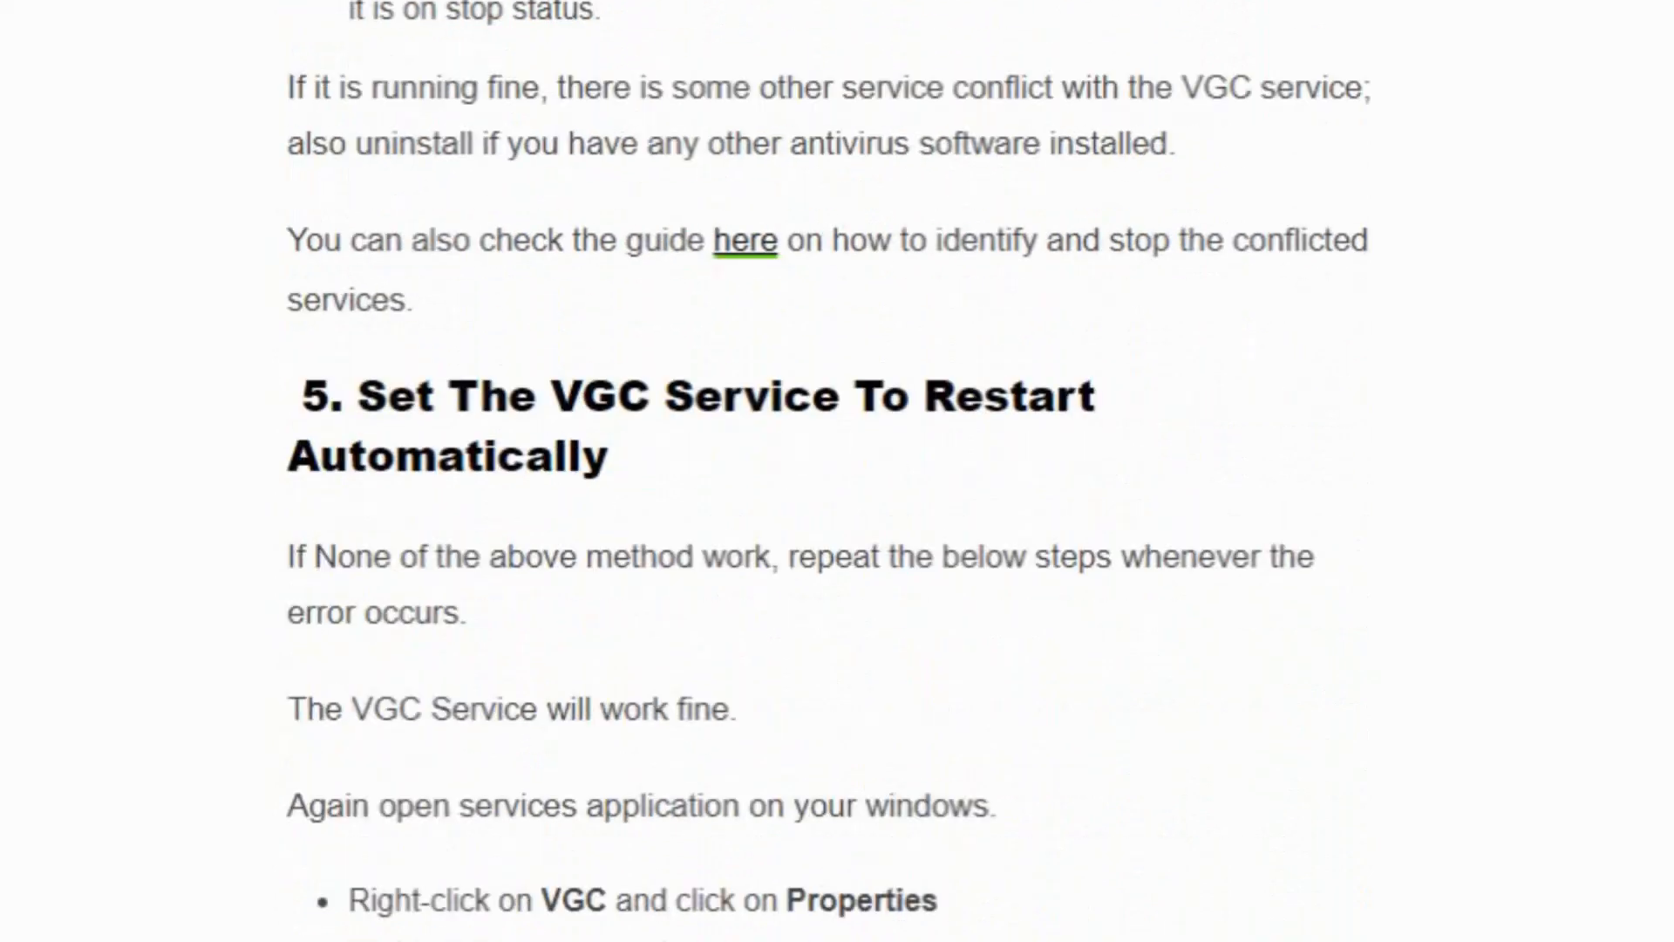
{"action": "scroll", "scroll_direction": "down", "scroll_amount": 3}
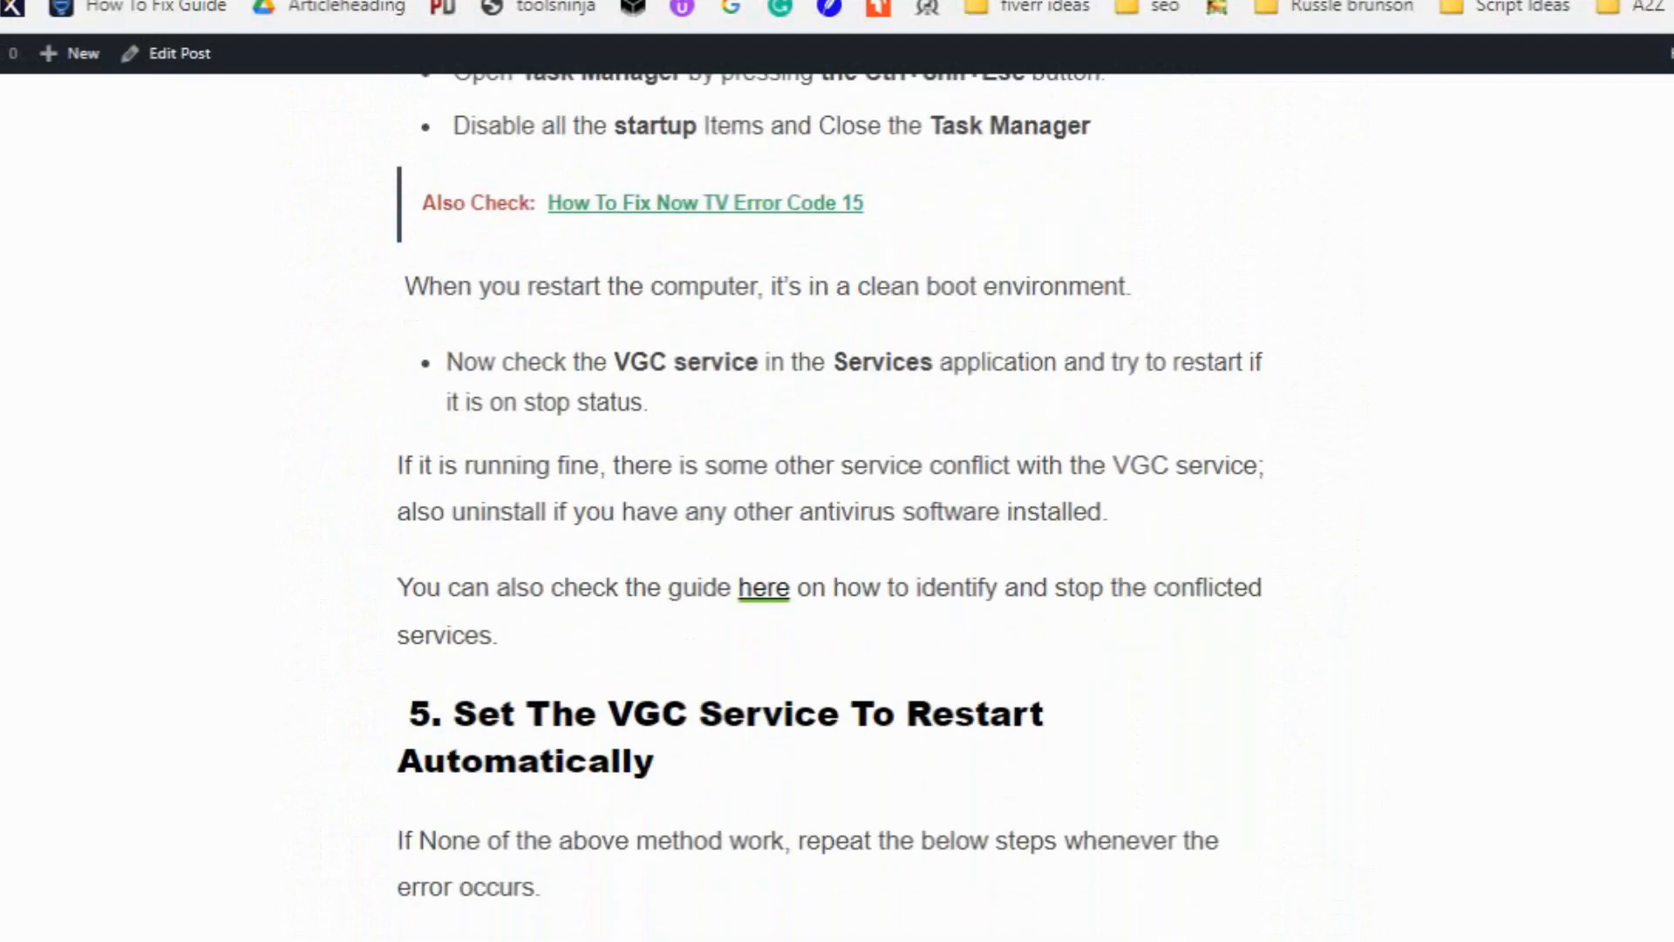
{"action": "scroll", "scroll_direction": "down", "scroll_amount": 3}
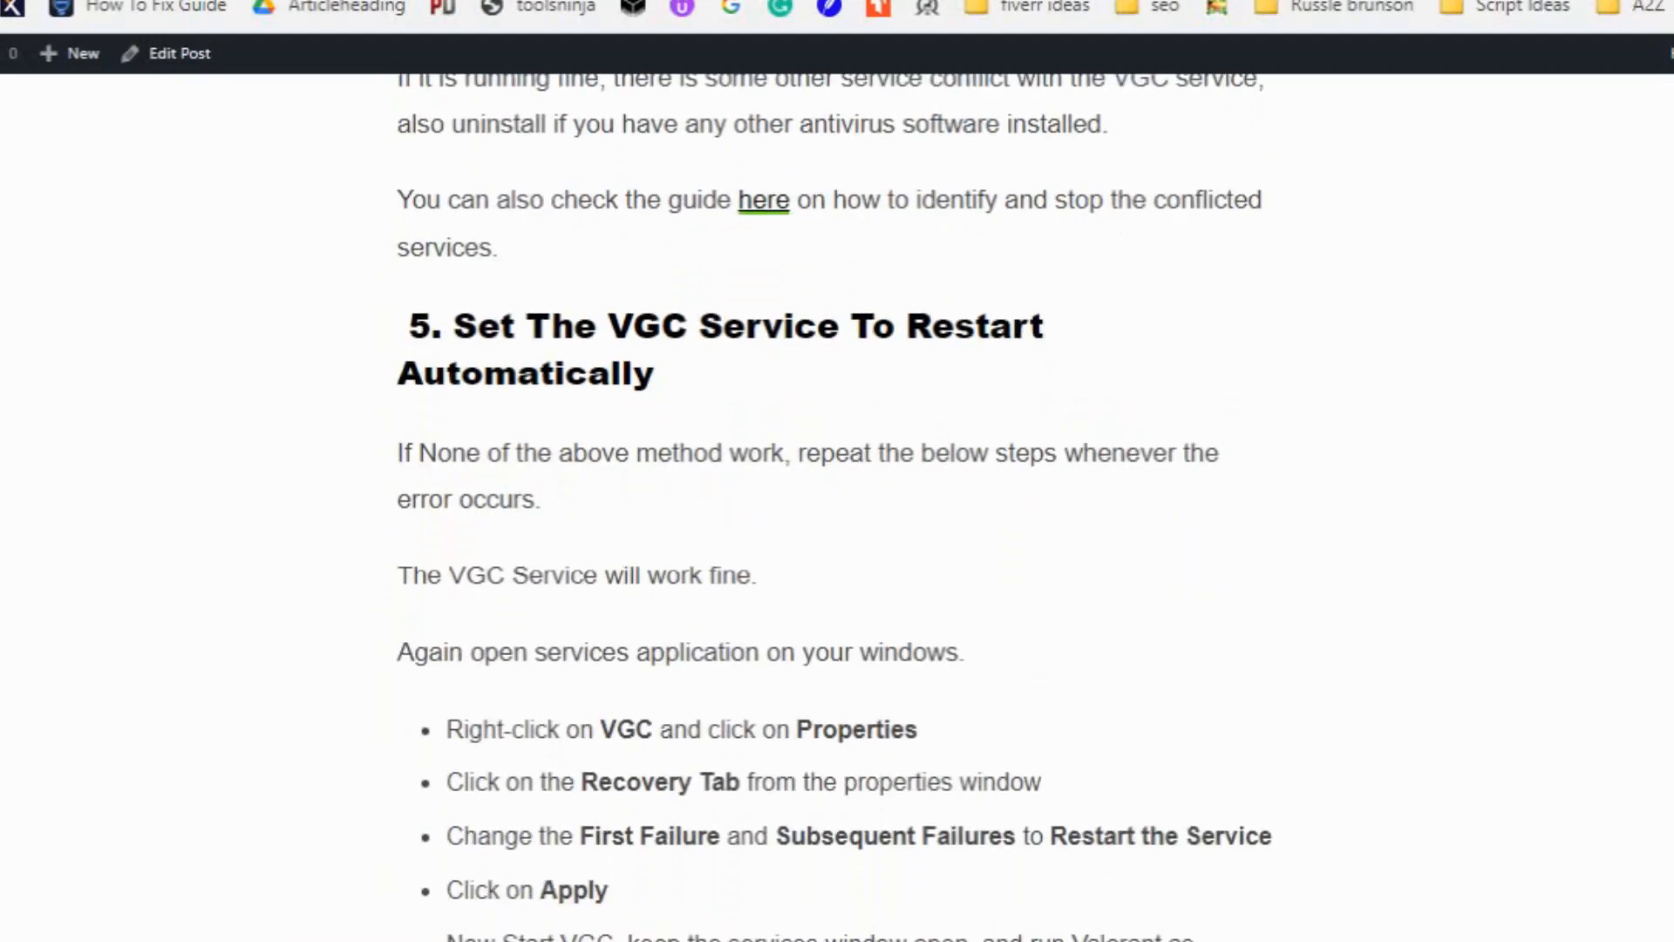
{"action": "scroll", "scroll_direction": "up", "scroll_amount": 3}
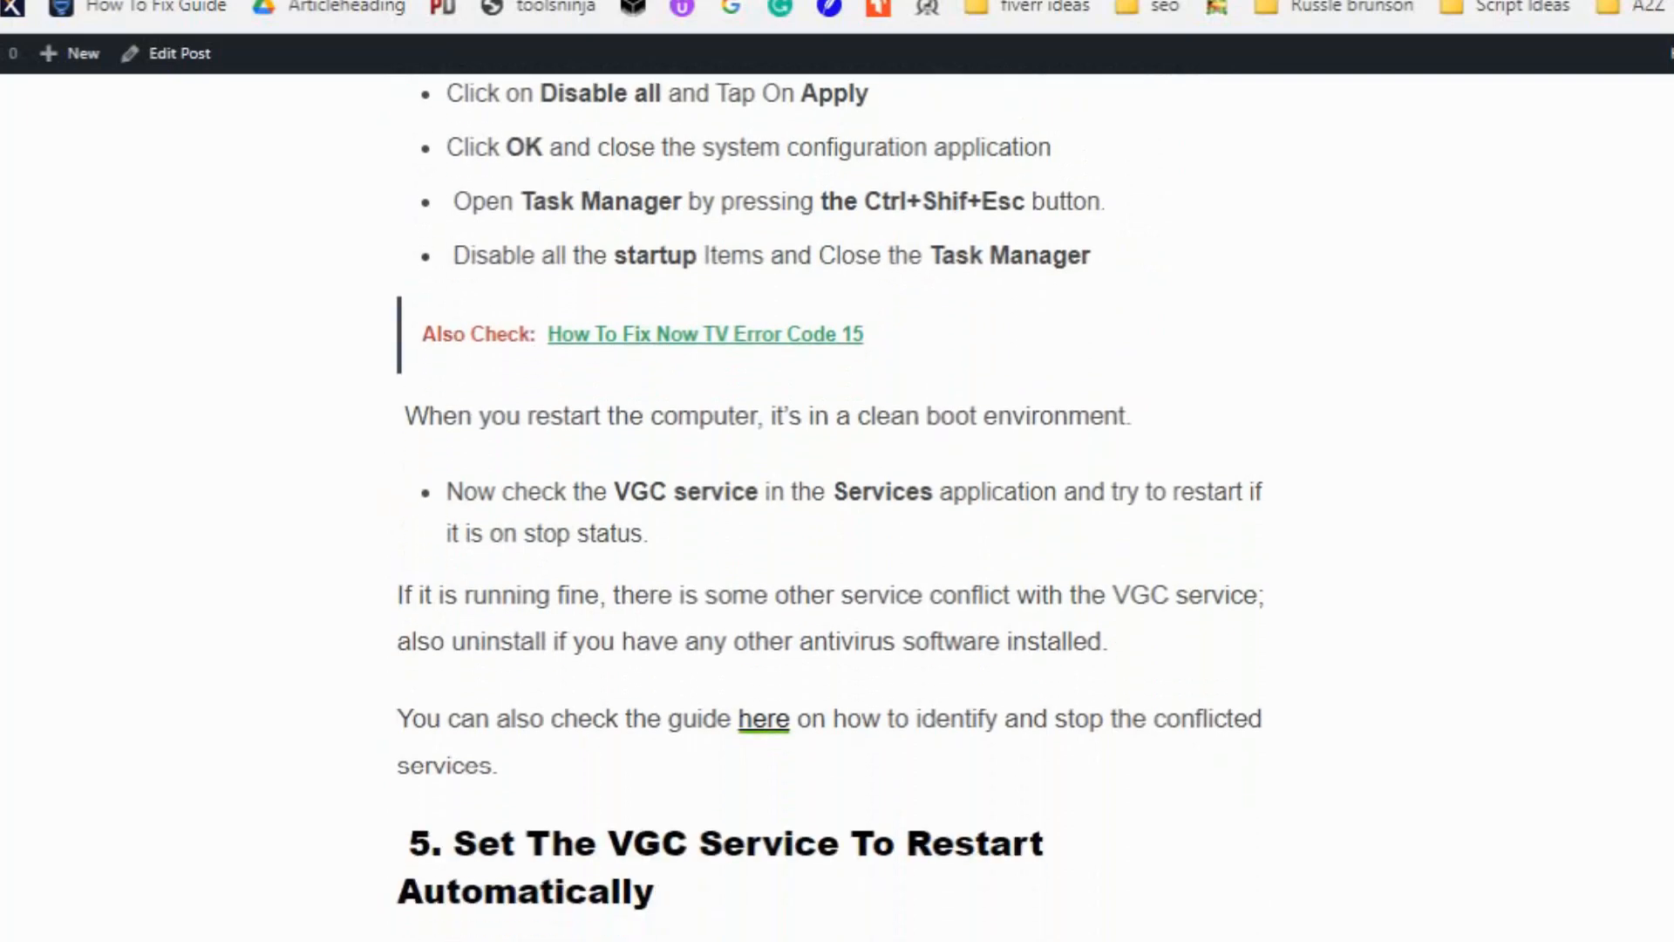
{"action": "scroll", "scroll_direction": "up", "scroll_amount": 3}
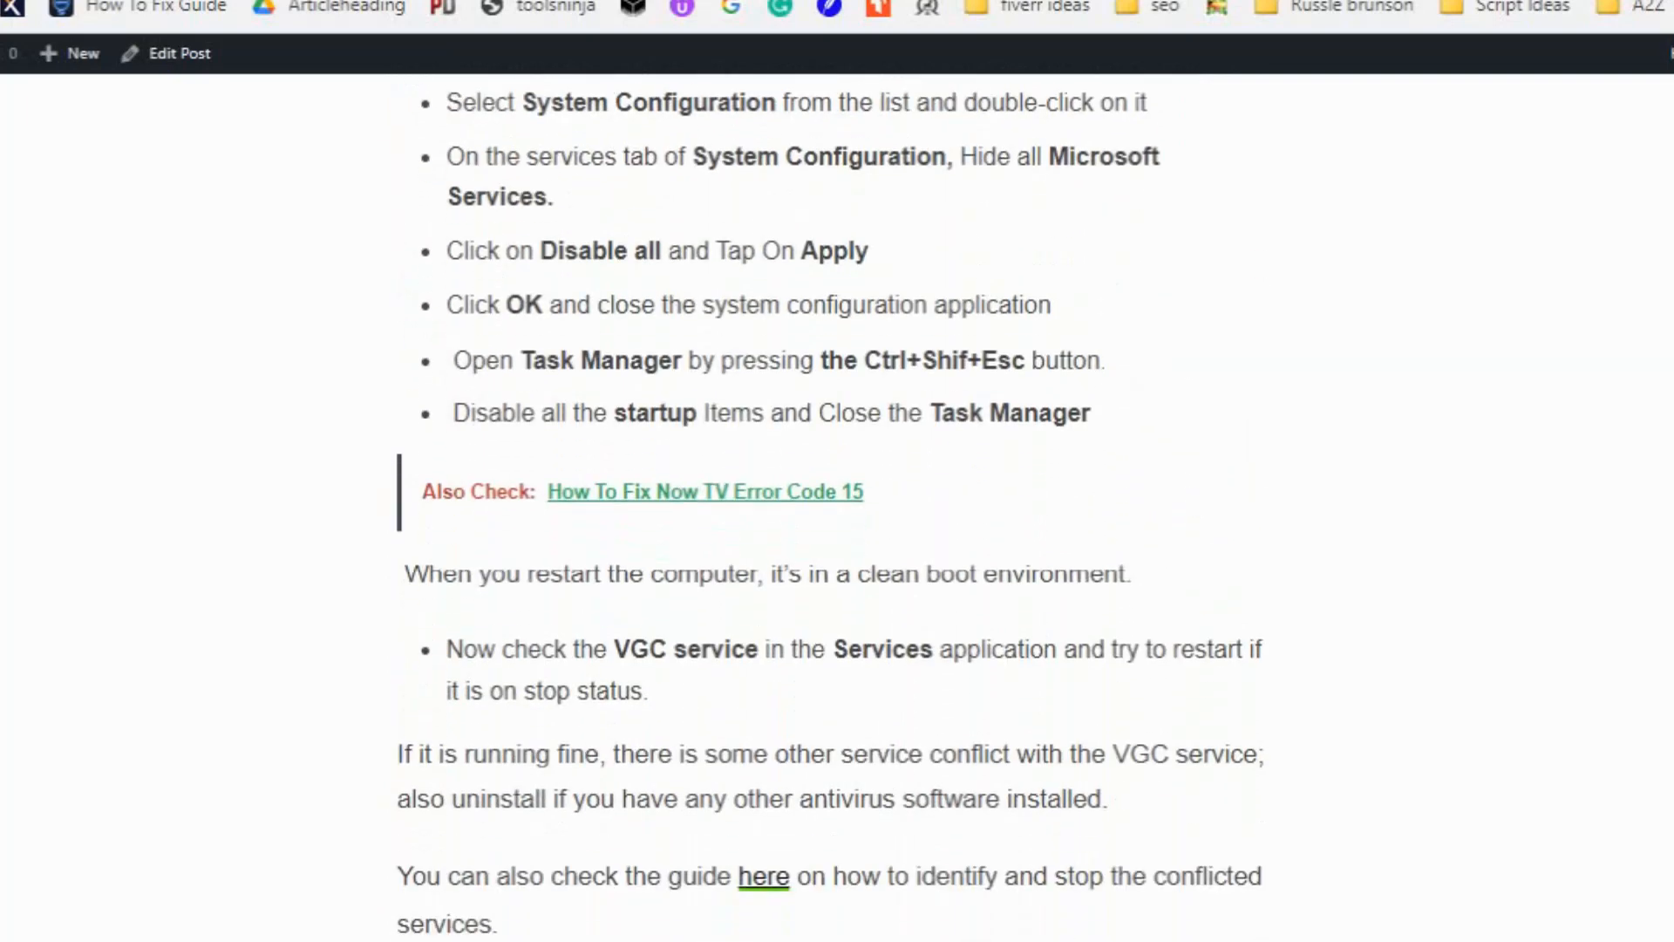
{"action": "scroll", "scroll_direction": "down", "scroll_amount": 3}
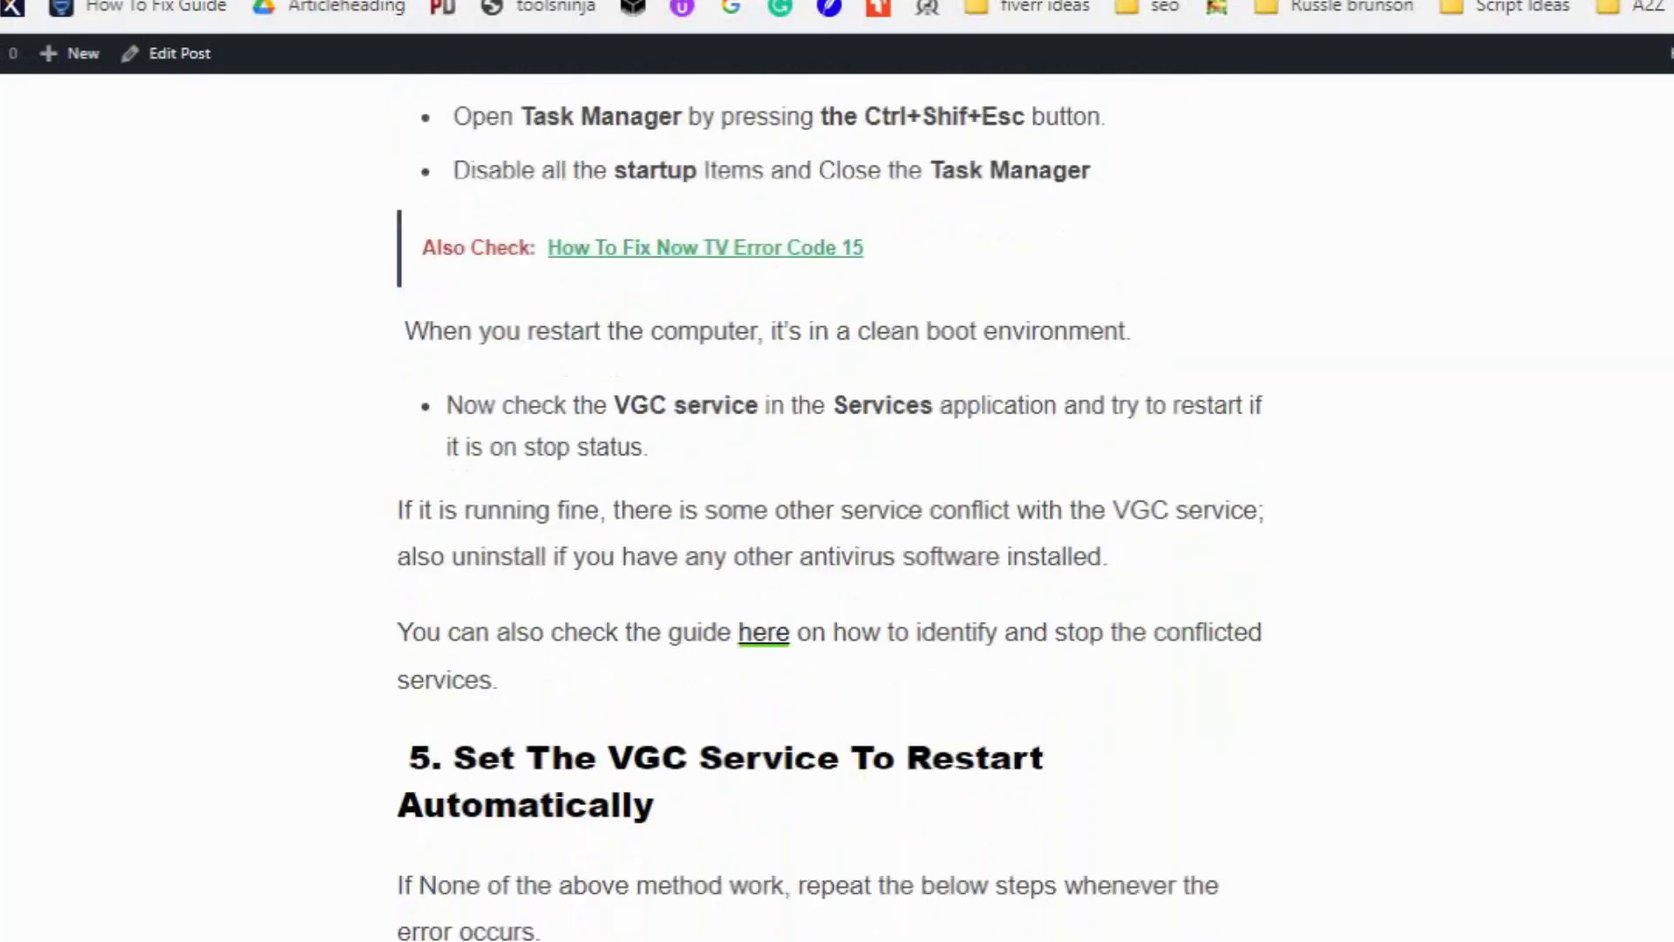
{"action": "scroll", "scroll_direction": "down", "scroll_amount": 3}
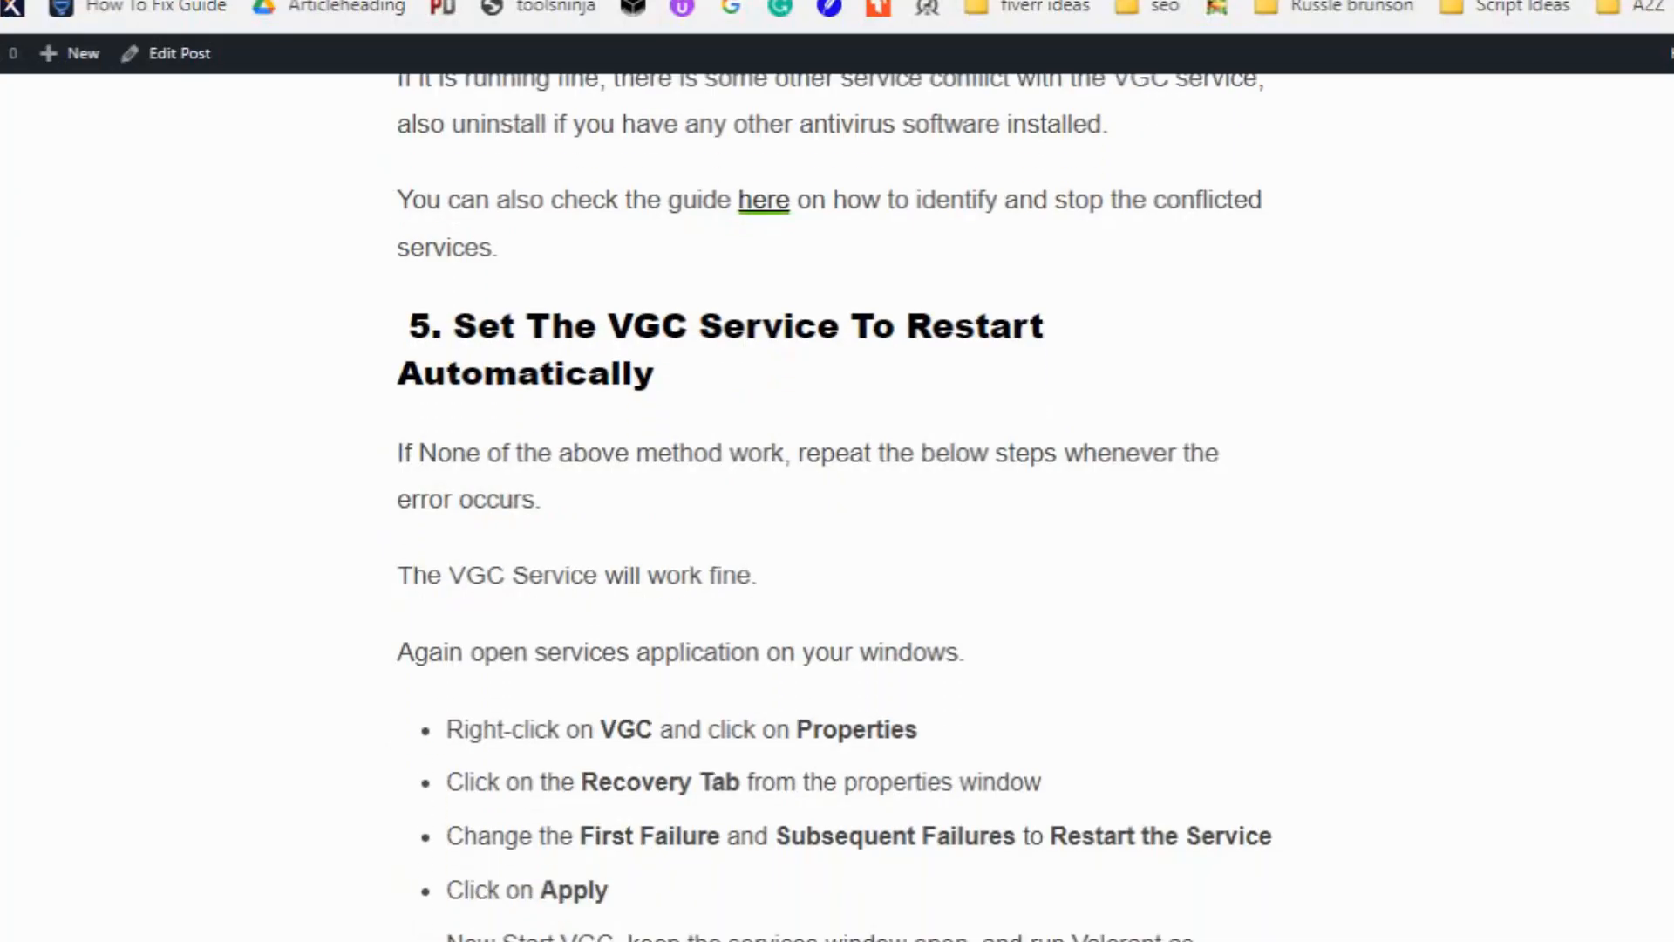
{"action": "scroll", "scroll_direction": "down", "scroll_amount": 3}
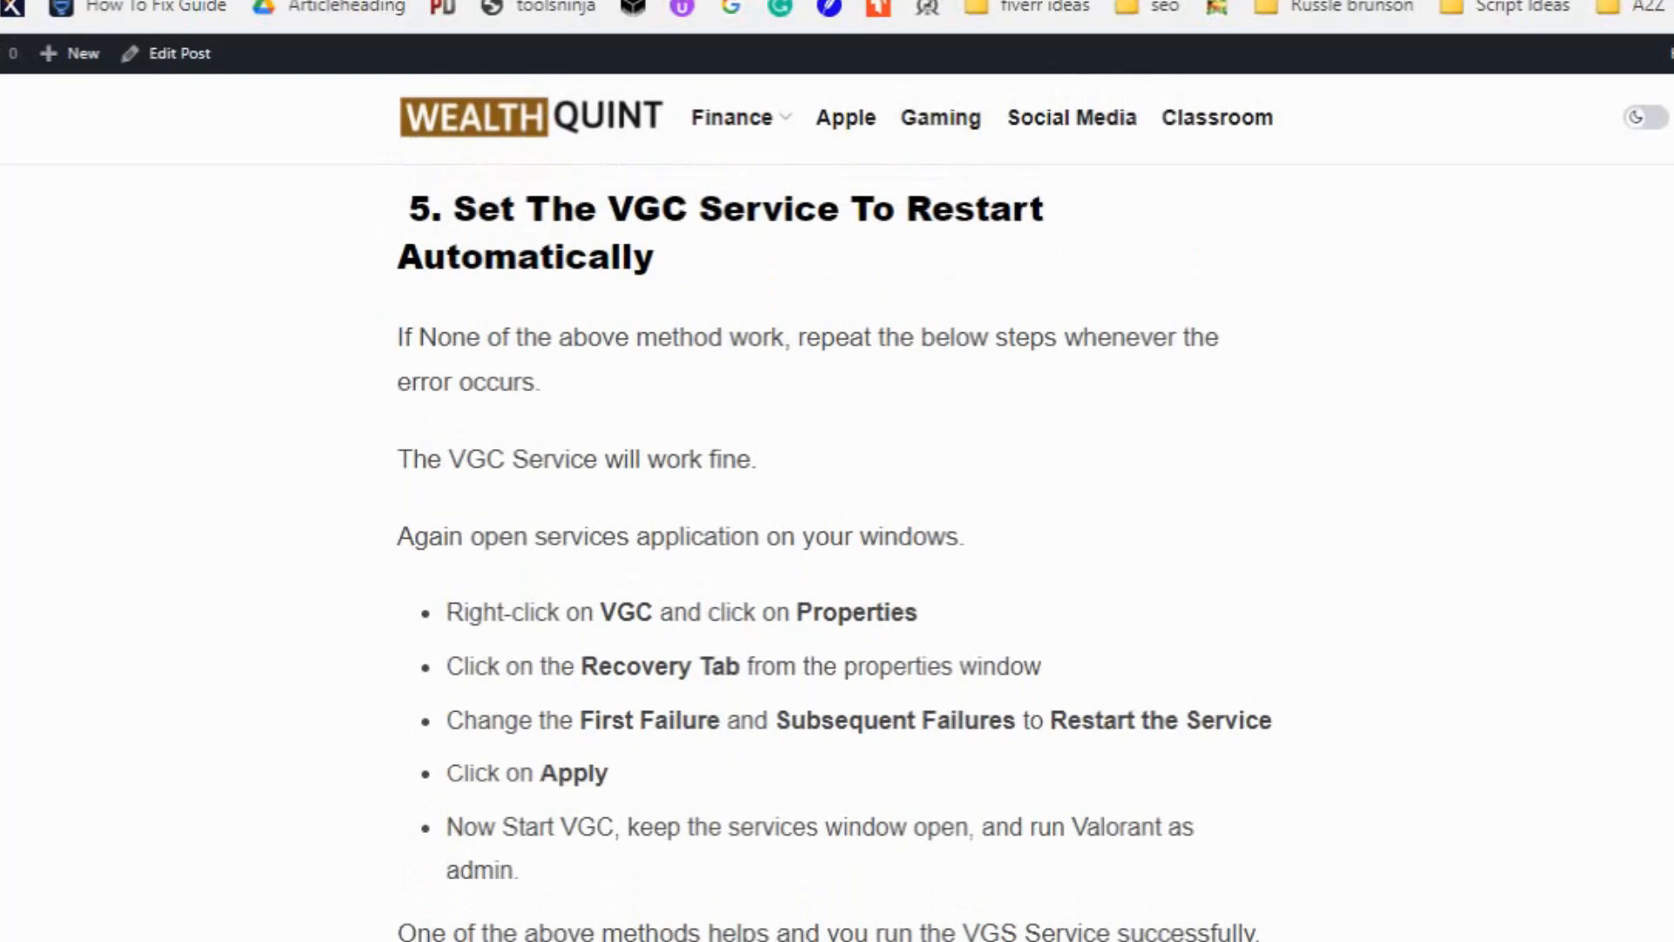
{"action": "scroll", "scroll_direction": "down", "scroll_amount": 3}
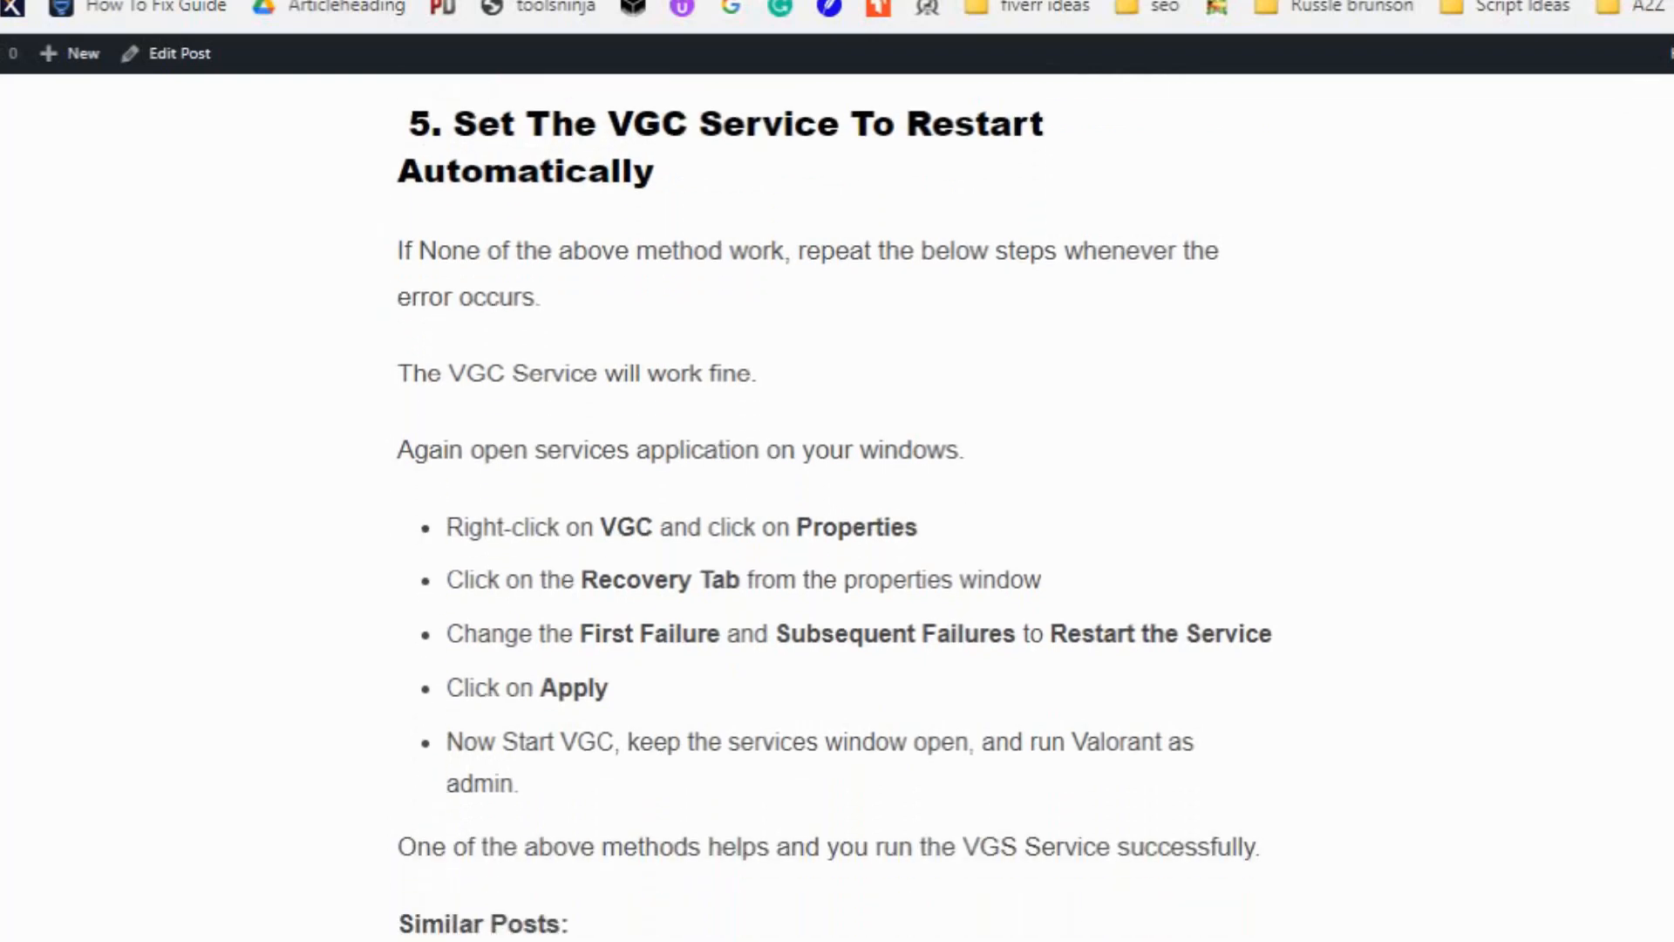
{"action": "scroll", "scroll_direction": "up", "scroll_amount": 3}
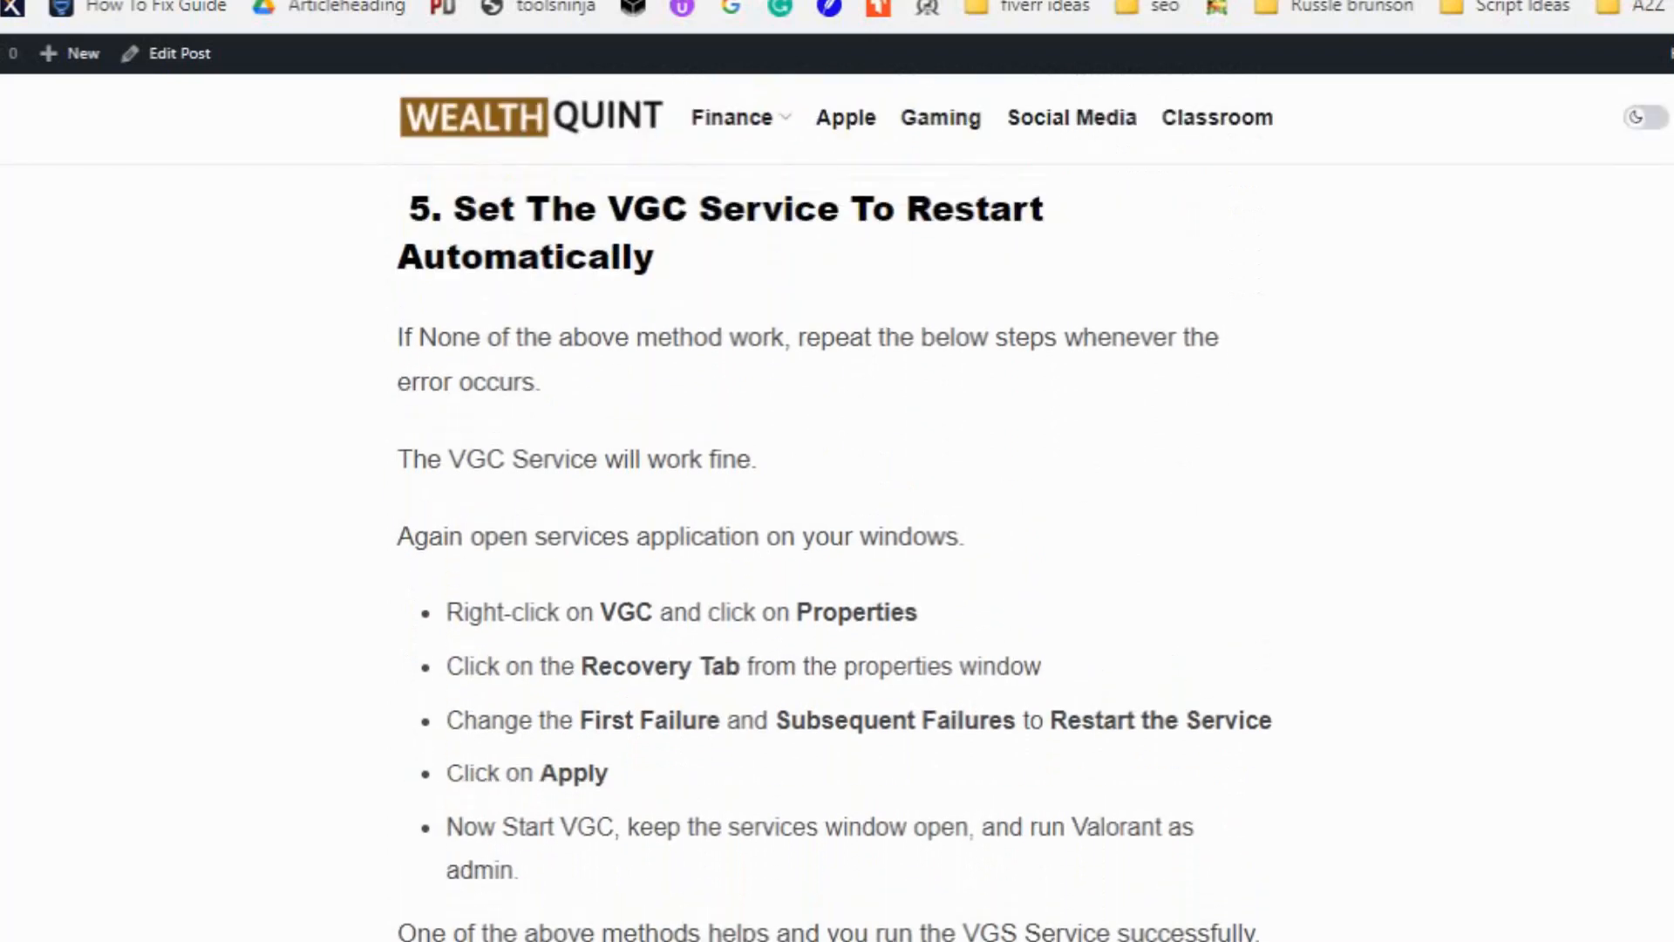
{"action": "scroll", "scroll_direction": "down", "scroll_amount": 3}
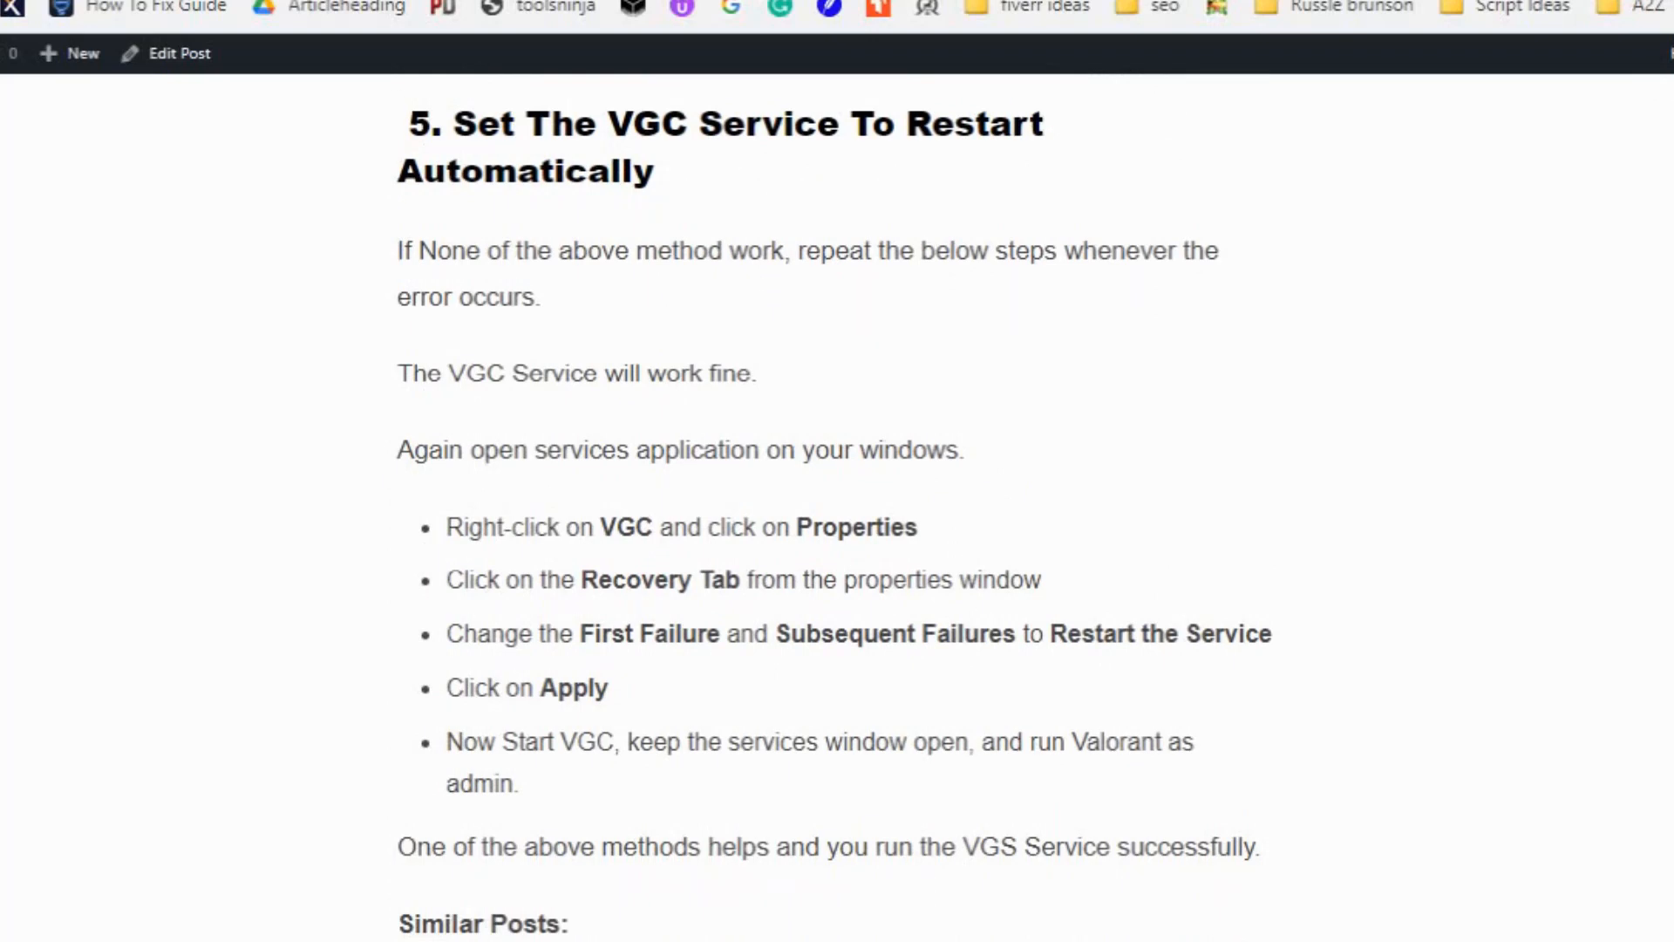
{"action": "scroll", "scroll_direction": "up", "scroll_amount": 3}
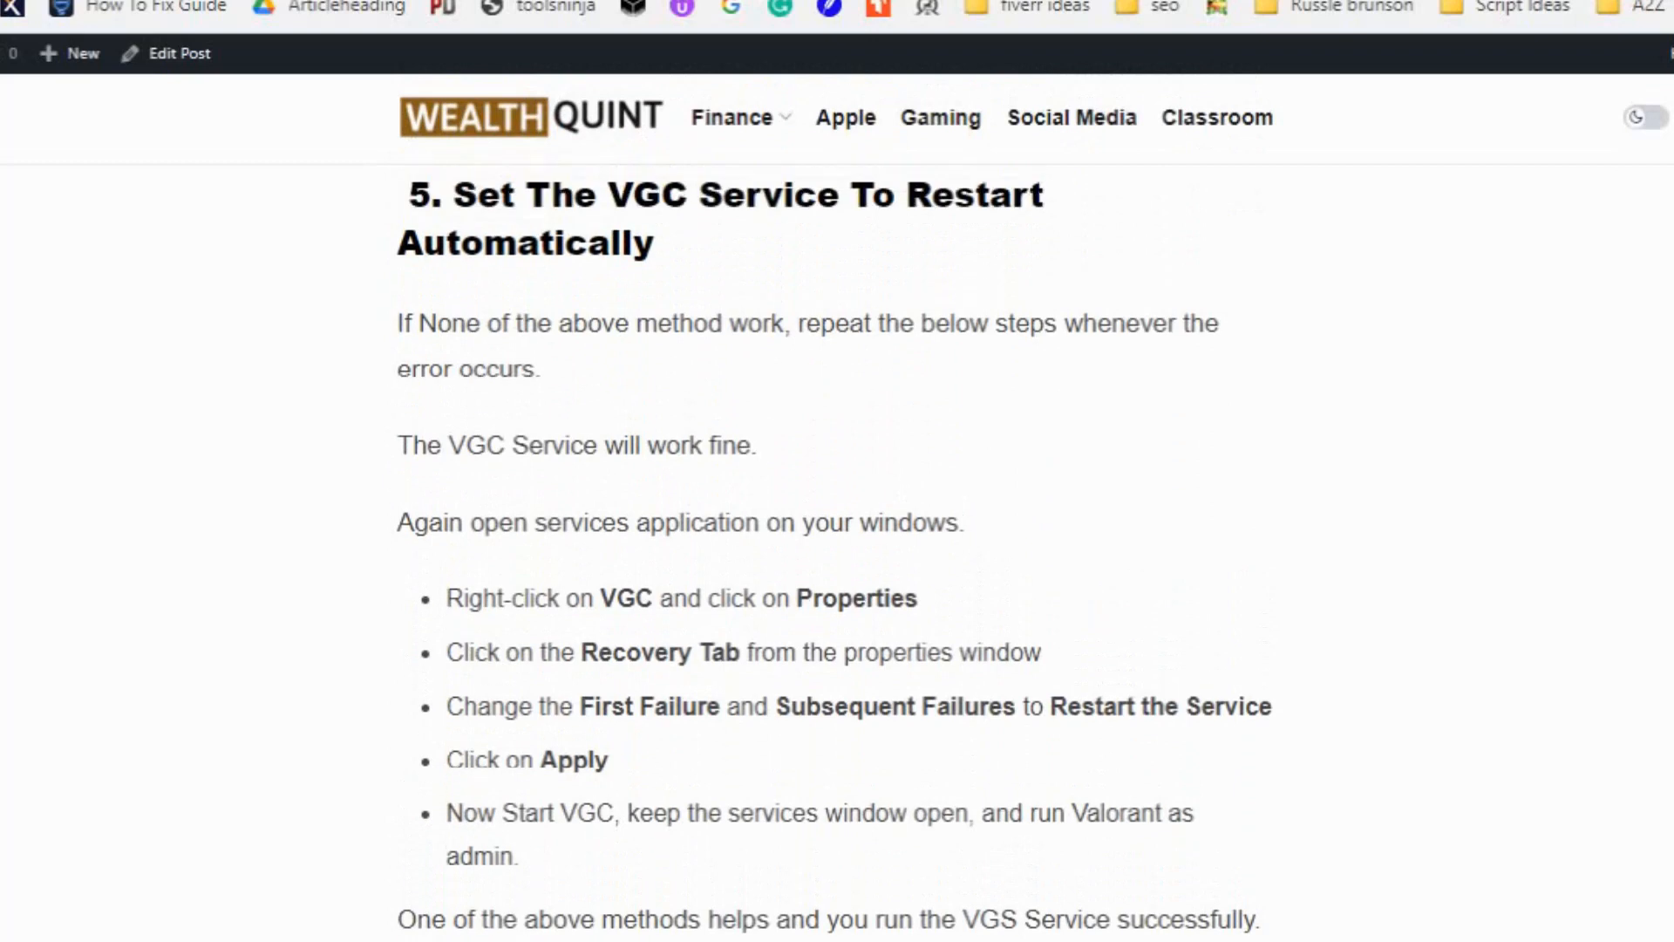
{"action": "scroll", "scroll_direction": "down", "scroll_amount": 3}
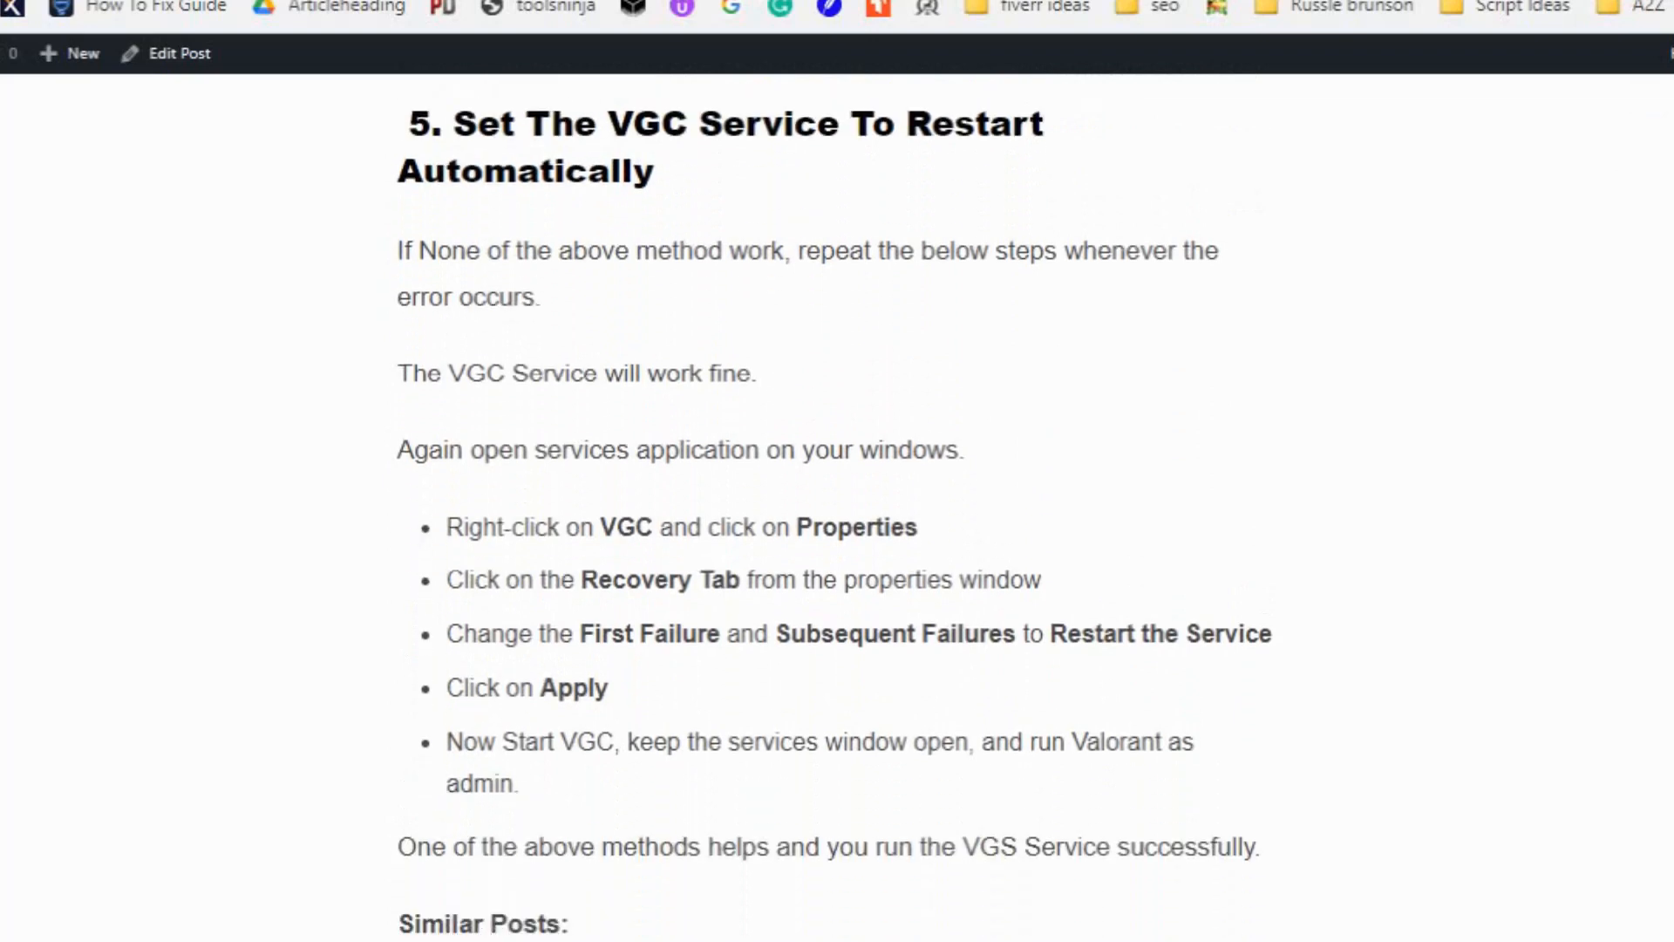
{"action": "scroll", "scroll_direction": "up", "scroll_amount": 3}
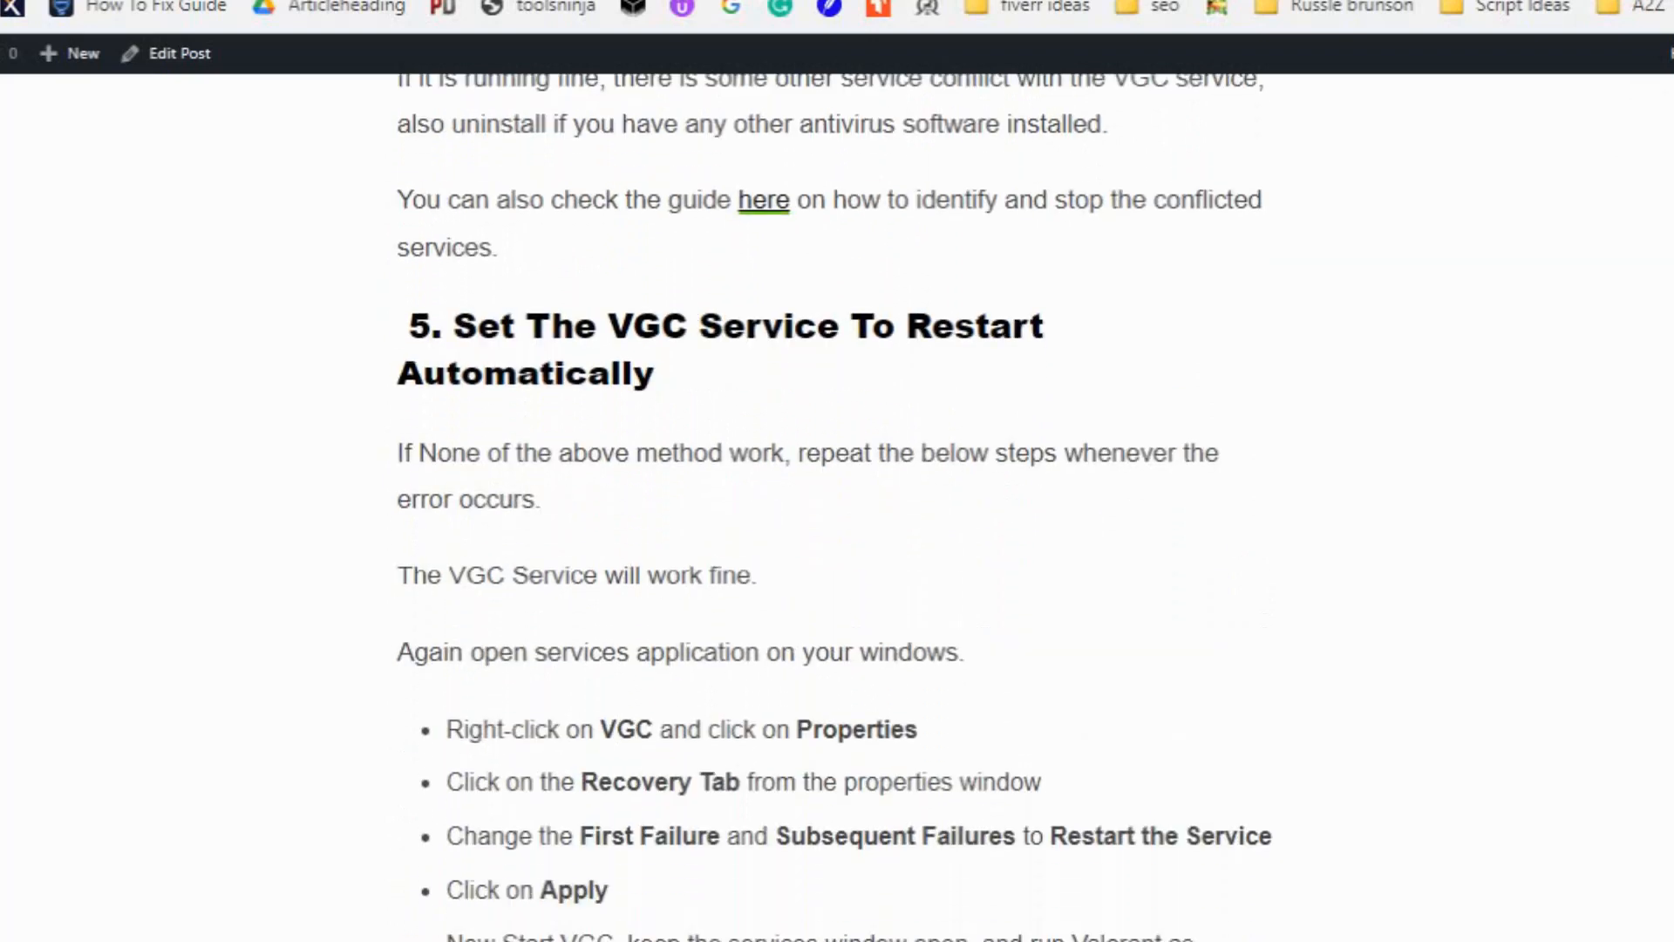
{"action": "scroll", "scroll_direction": "down", "scroll_amount": 3}
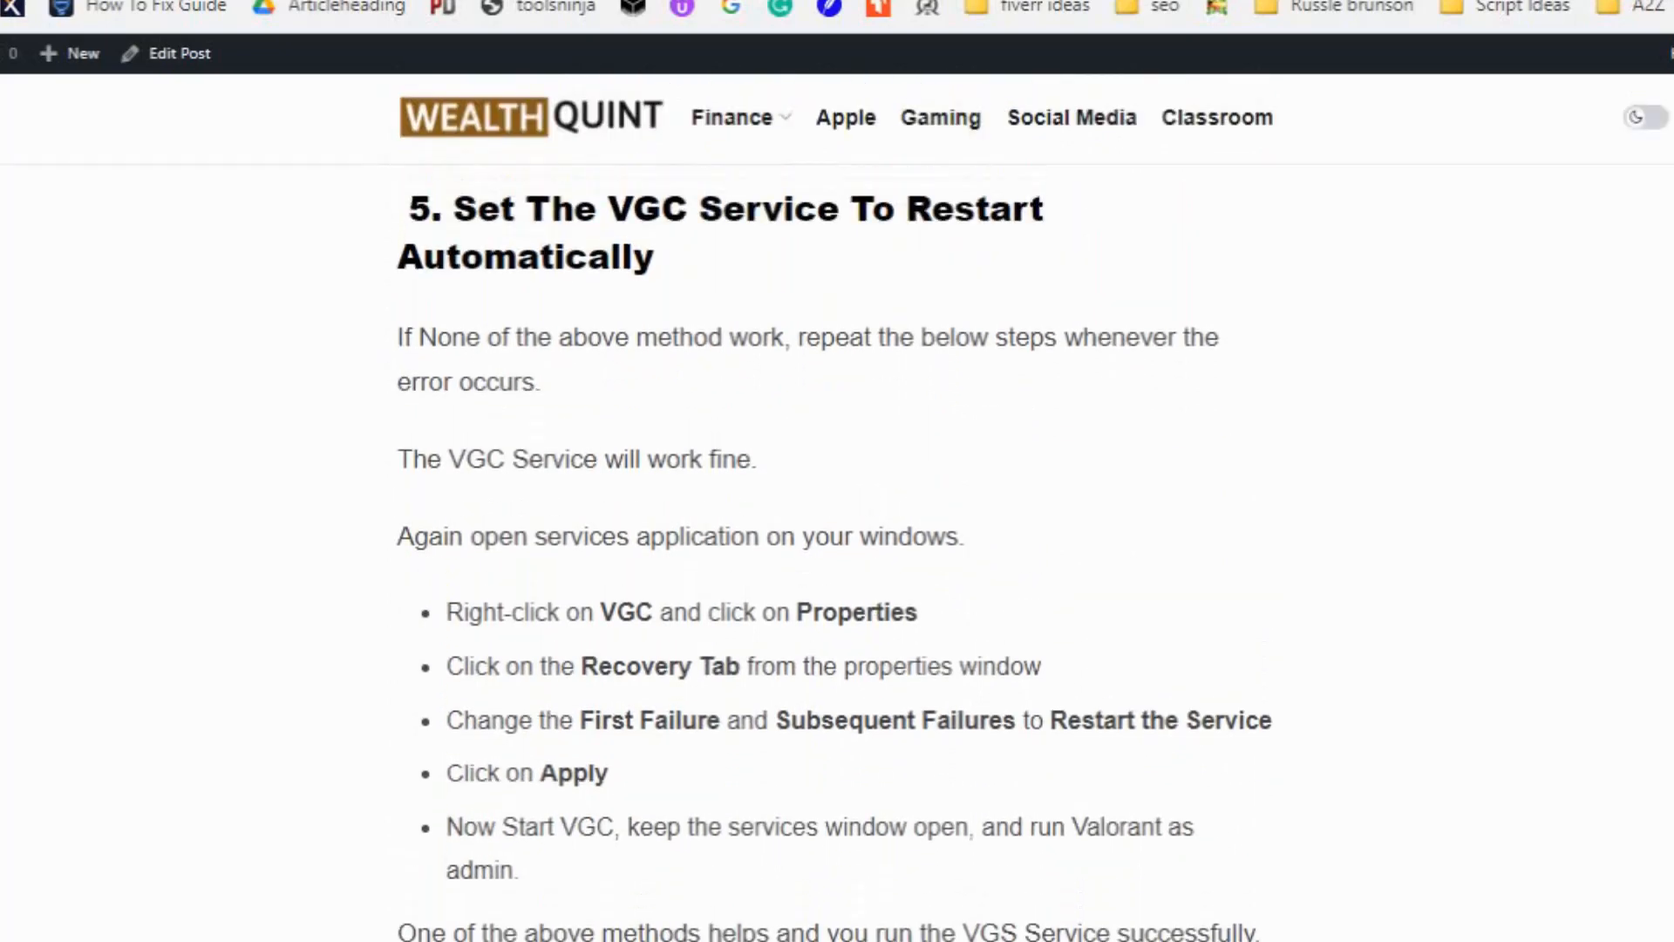
{"action": "scroll", "scroll_direction": "down", "scroll_amount": 3}
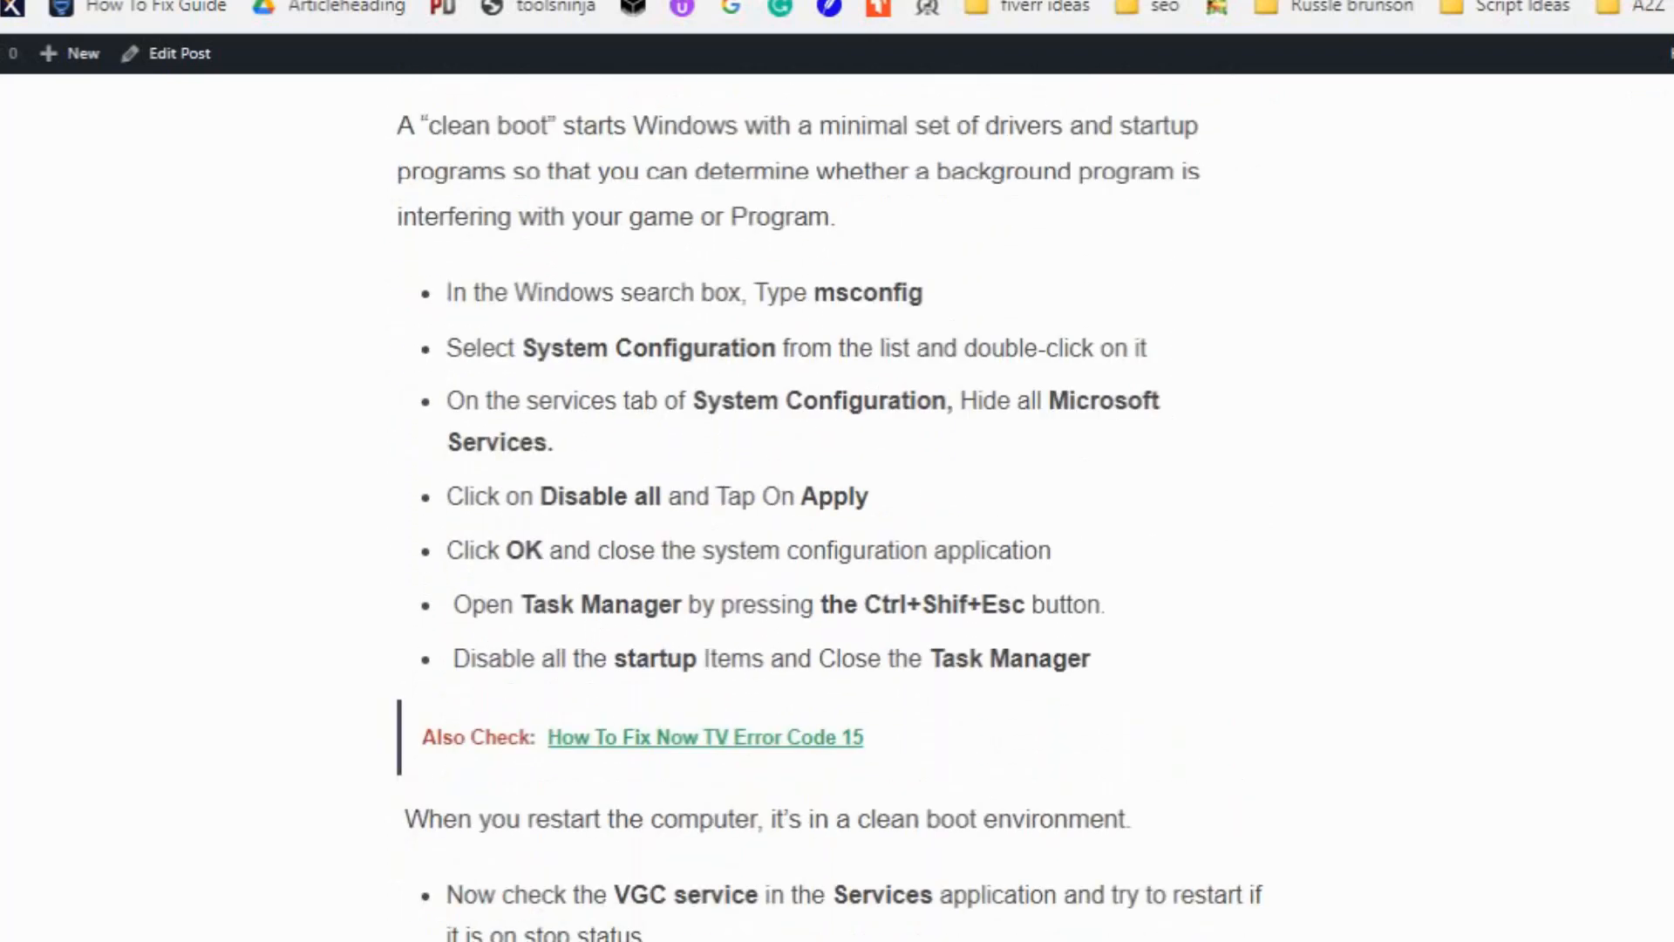
{"action": "scroll", "scroll_direction": "down", "scroll_amount": 3}
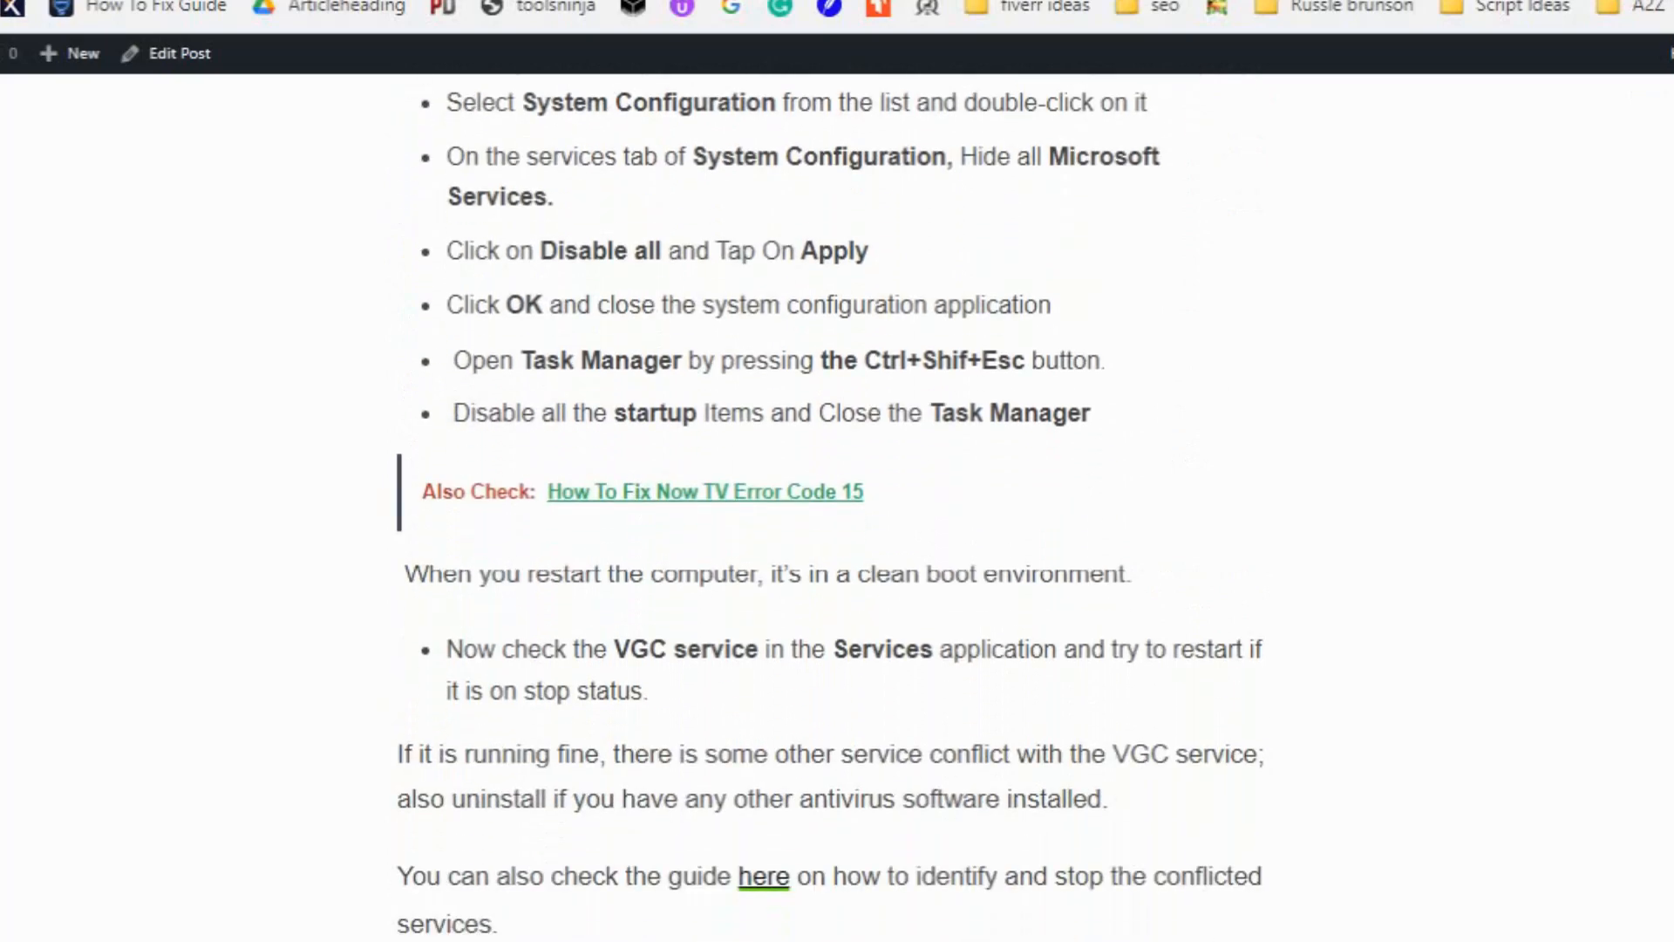
{"action": "scroll", "scroll_direction": "down", "scroll_amount": 3}
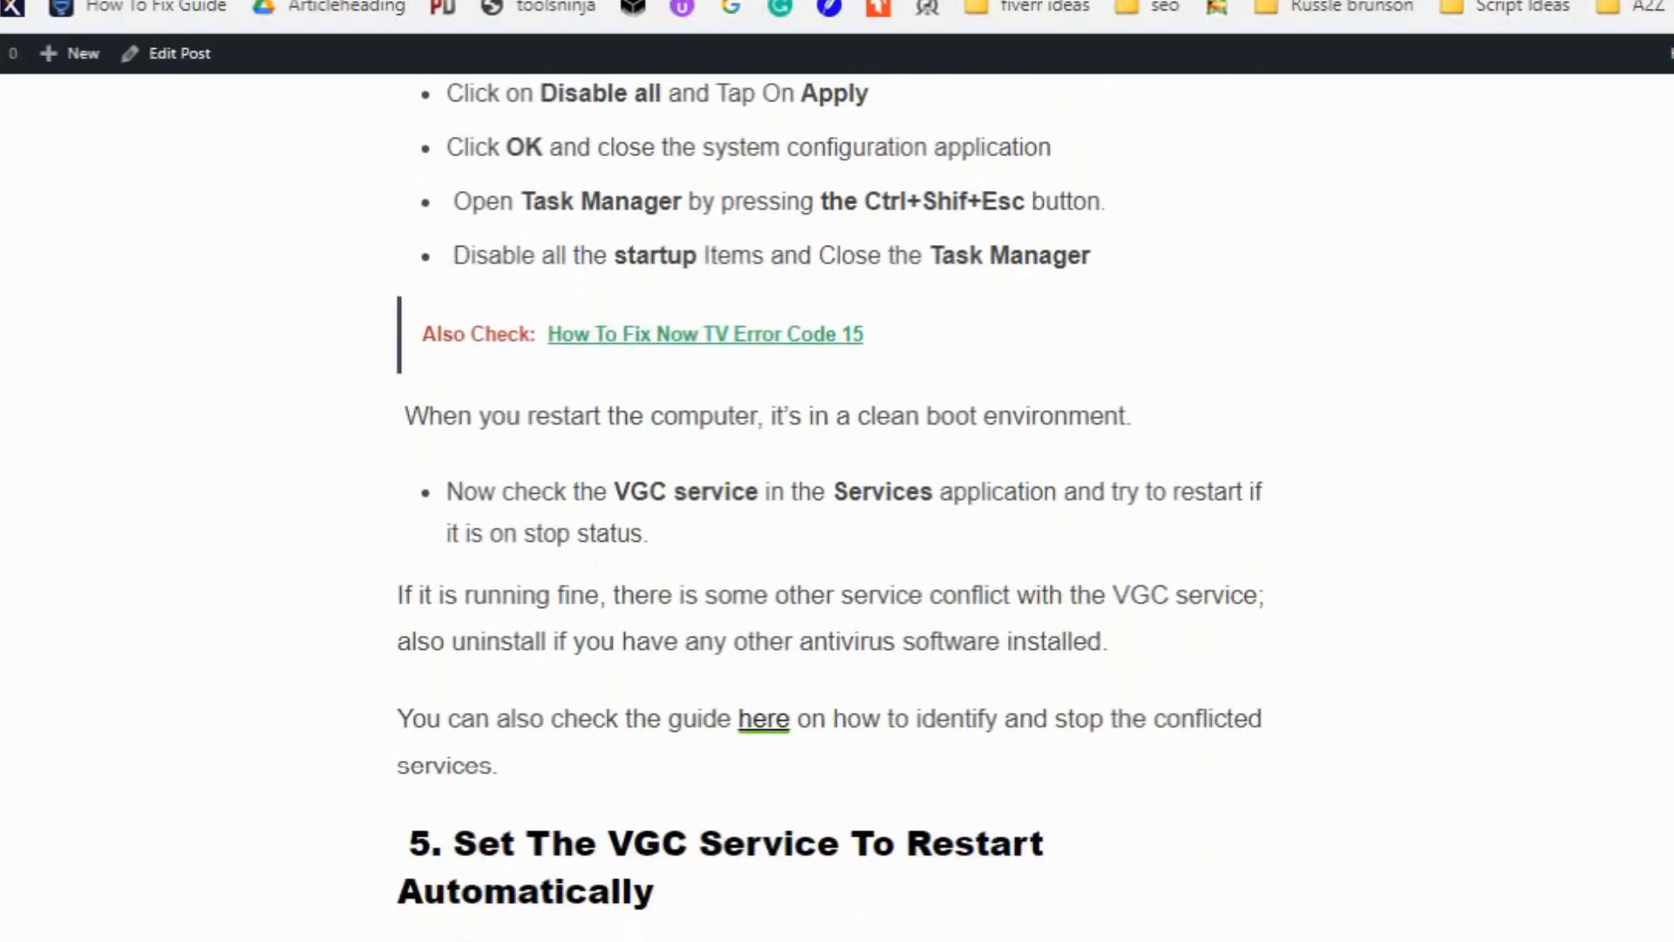